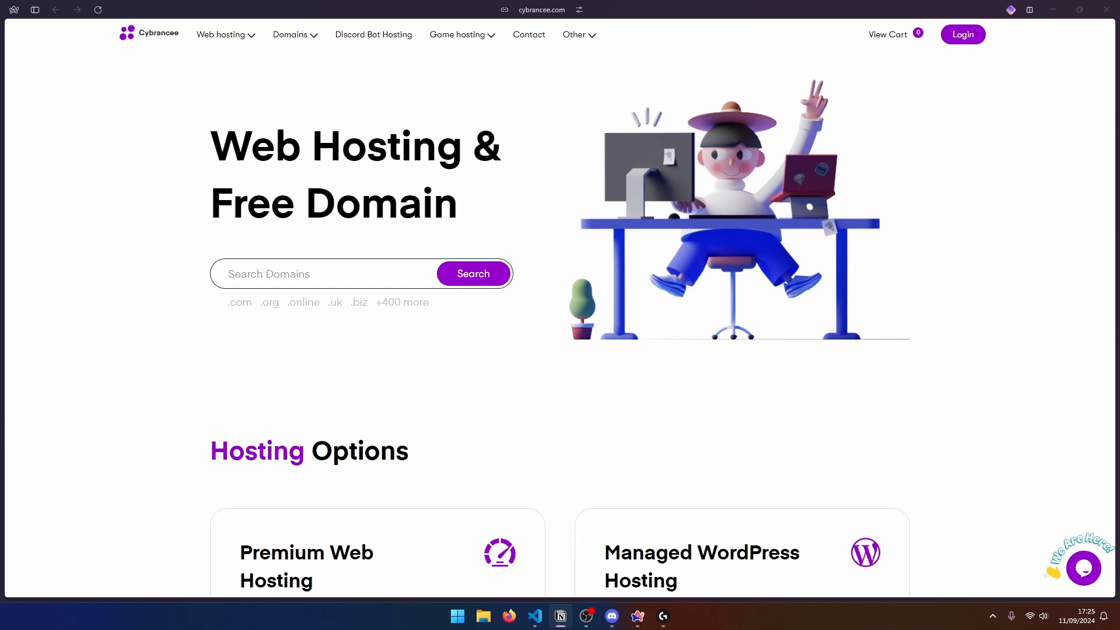
Review ready.js and ping.js in the editor, then bring up the Git homepage.
click(534, 616)
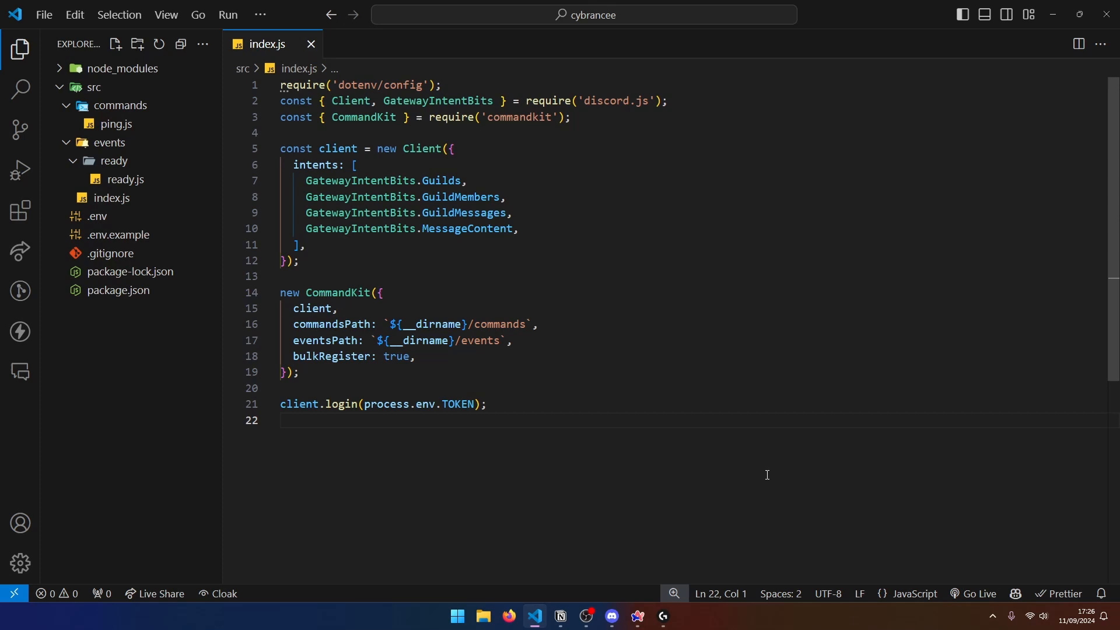
click(126, 180)
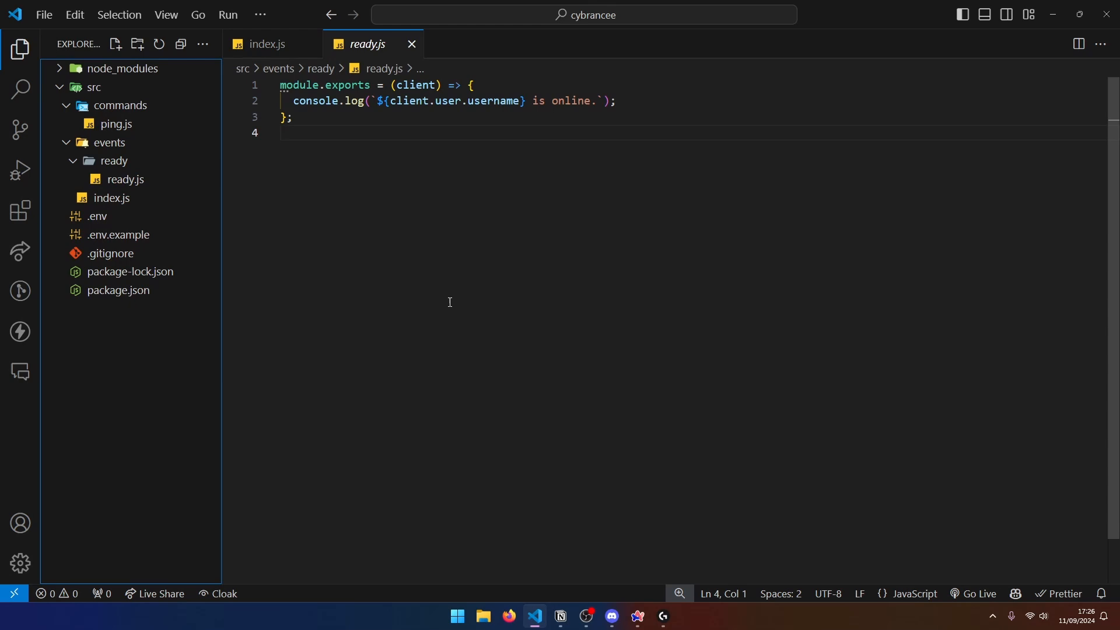
click(115, 124)
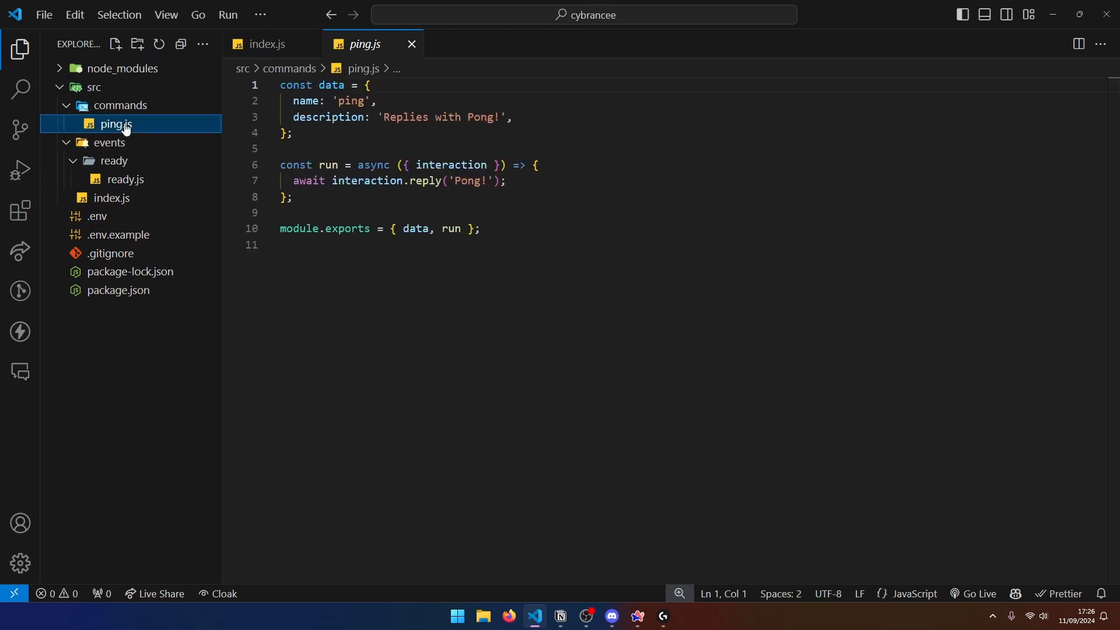
click(731, 335)
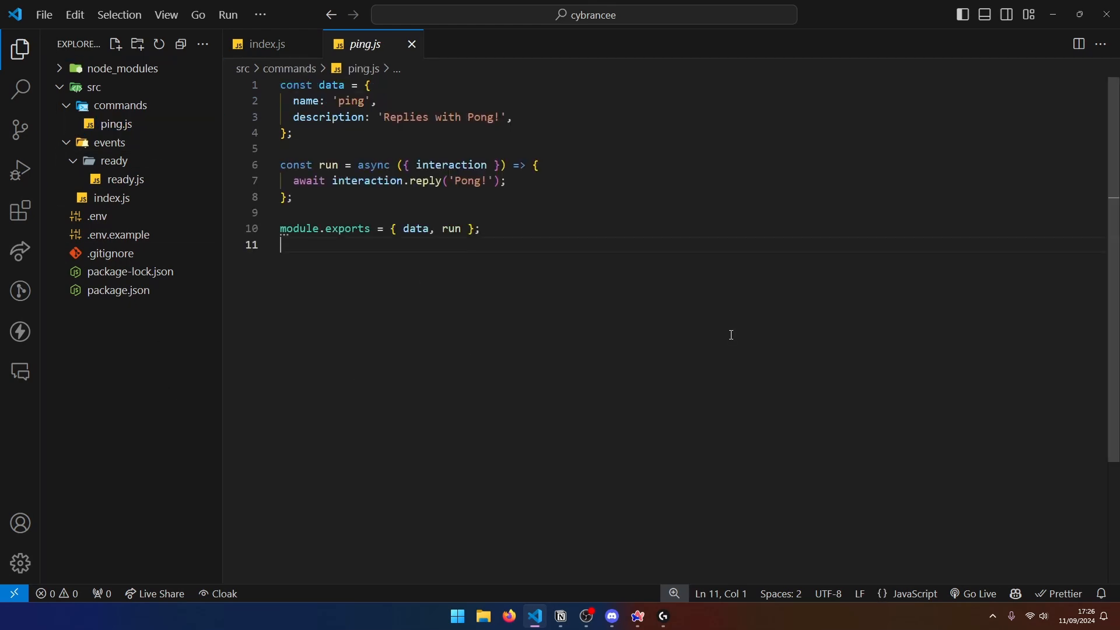
click(268, 43)
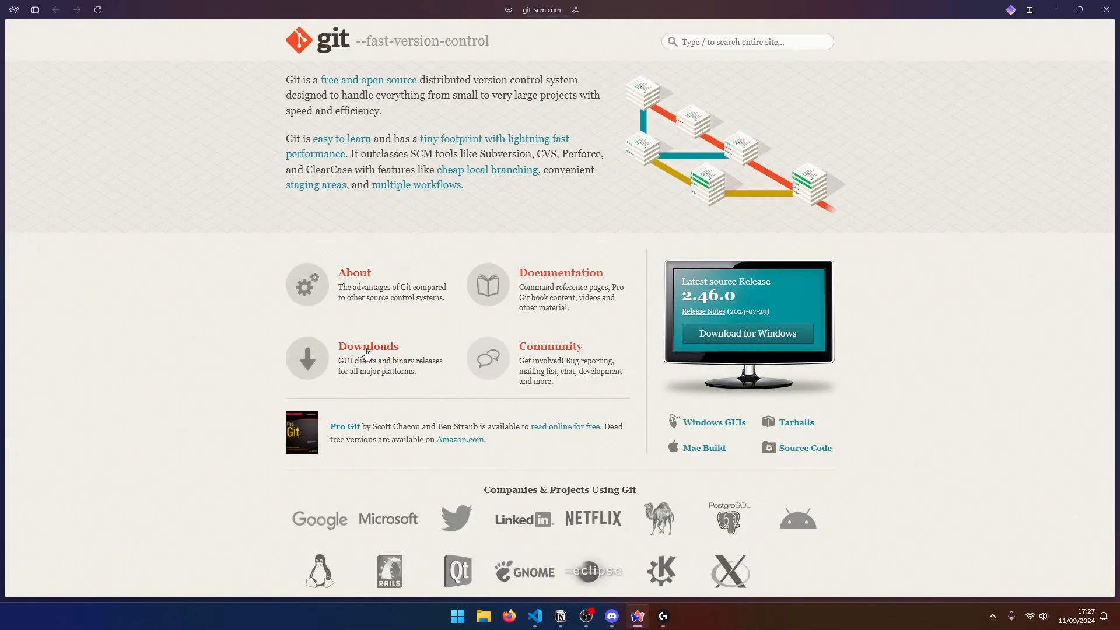
Go to the Git downloads page and choose the Windows build.
click(369, 347)
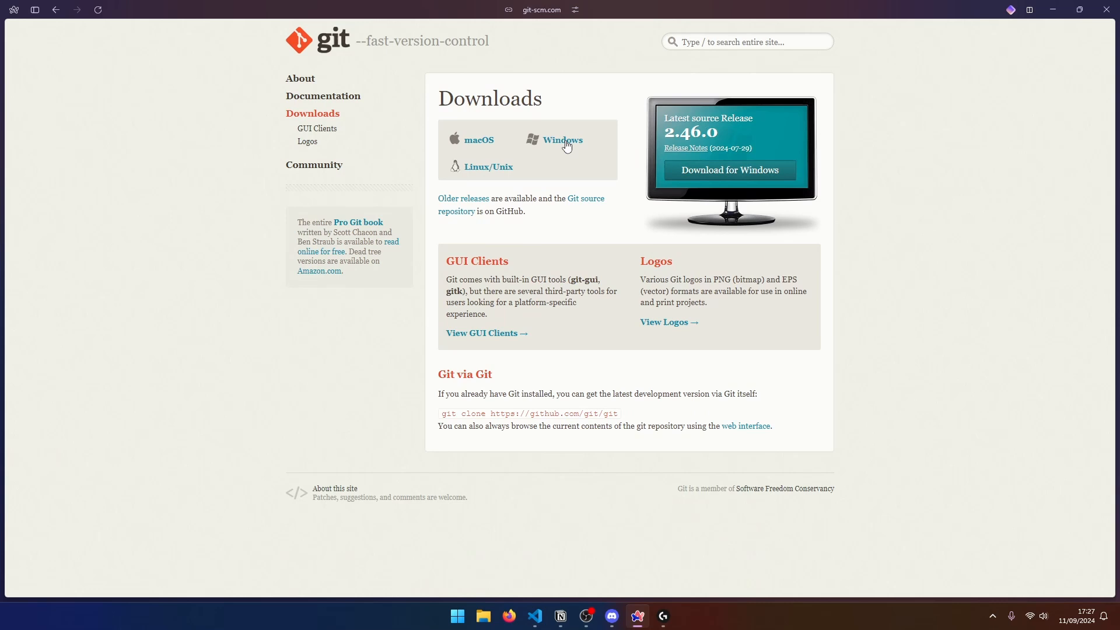
click(562, 140)
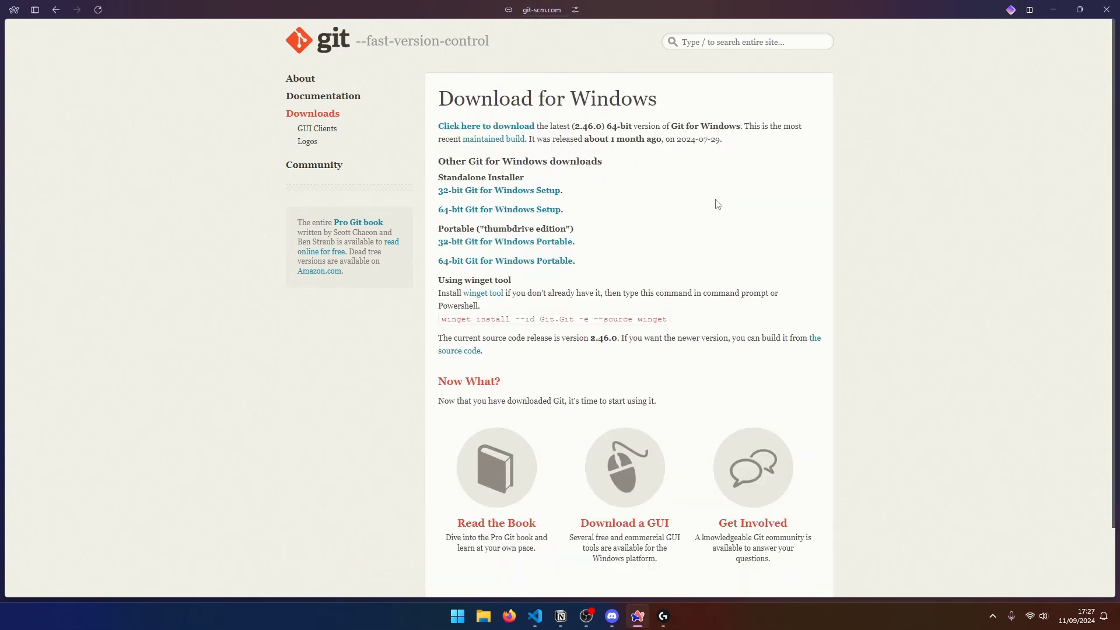
mouse_move(489, 215)
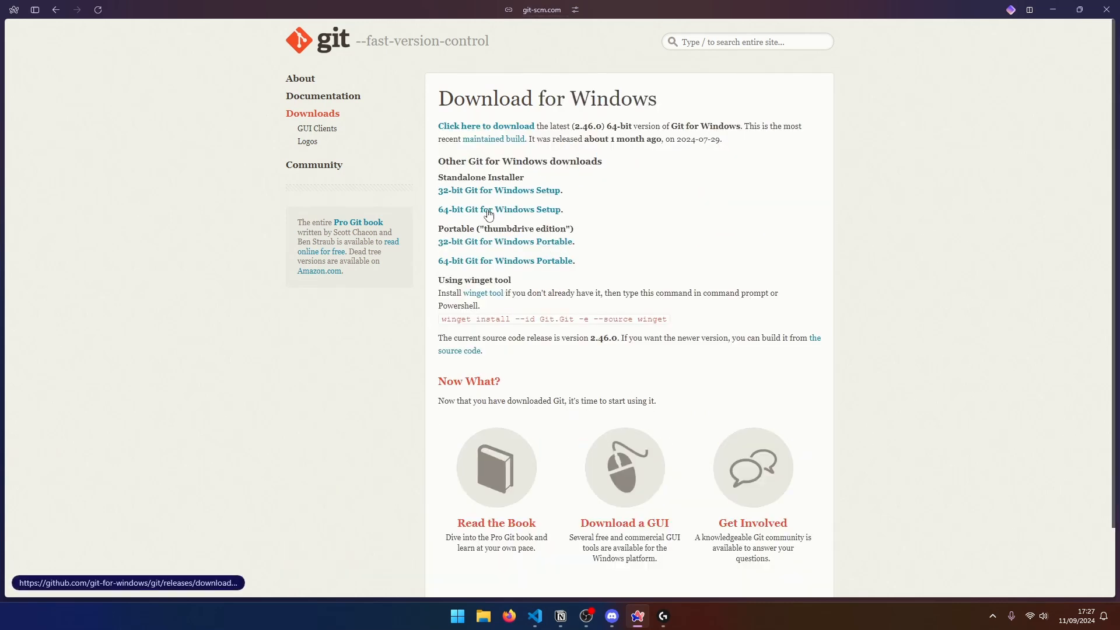
mouse_move(841, 220)
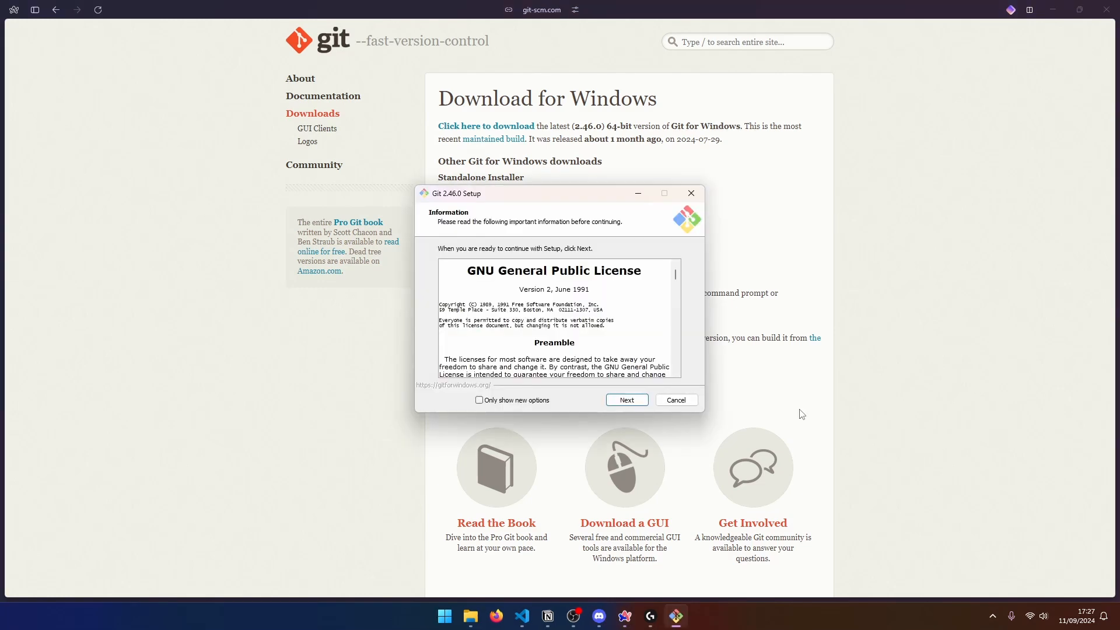
Step through Git 2.46.0 setup with default components, OpenSSL and Credential Manager, and install.
click(626, 399)
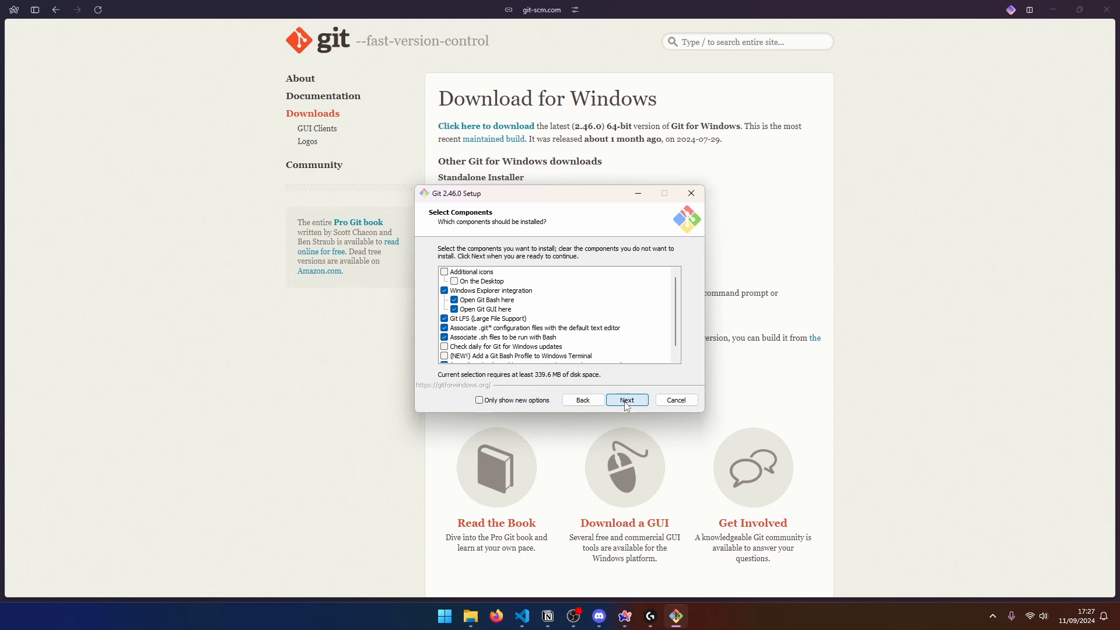
click(627, 399)
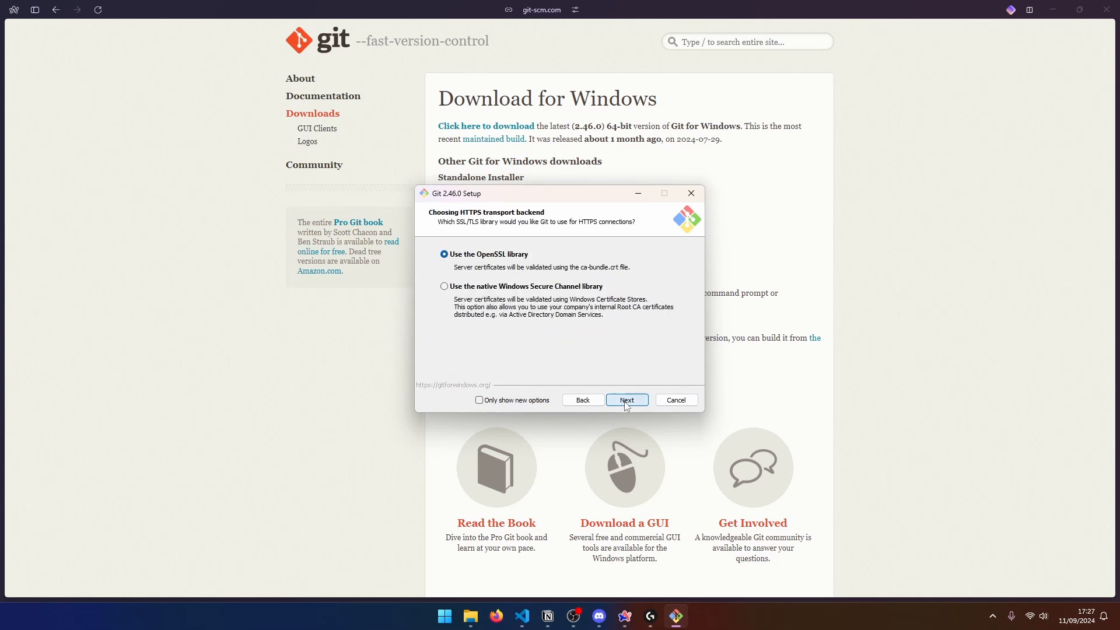
click(625, 399)
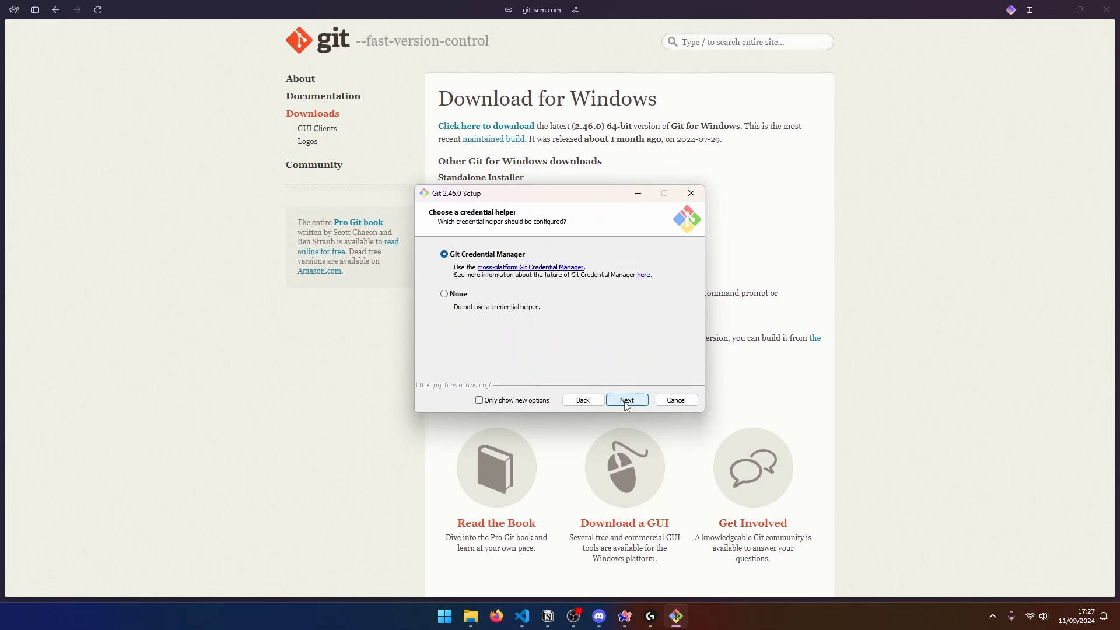
click(627, 401)
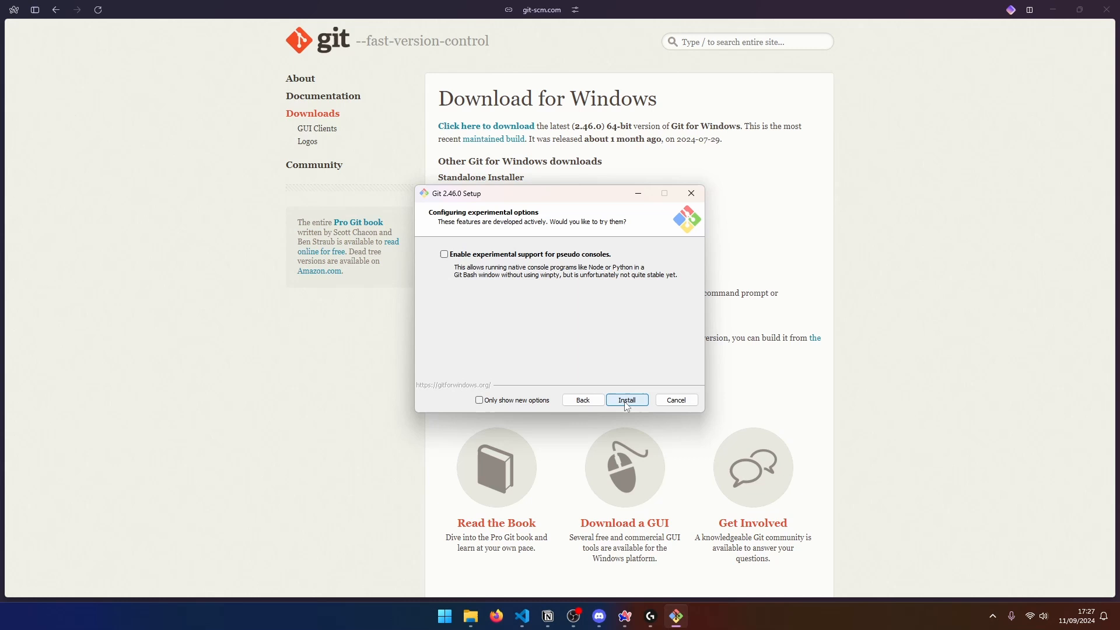
click(626, 401)
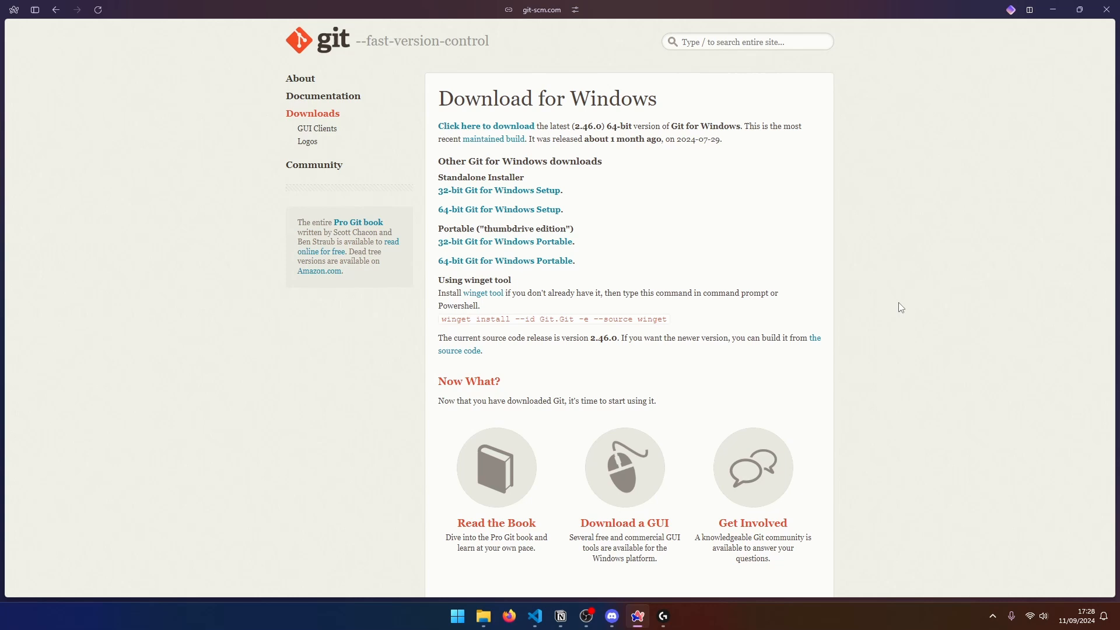
text(terminal)
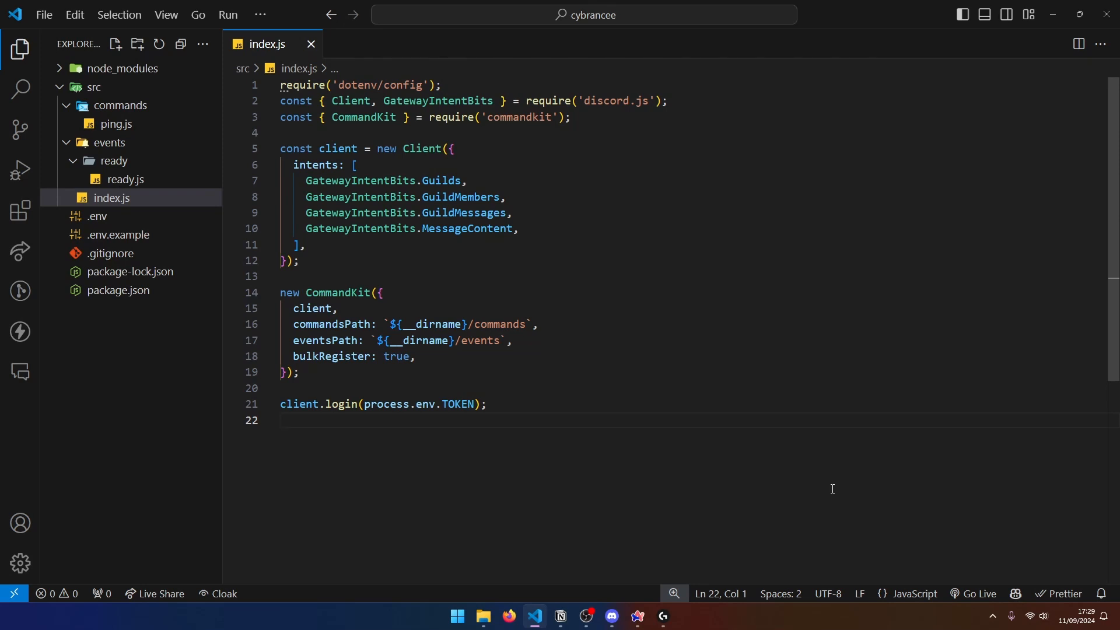
Collapse the src folder in the Explorer file tree.
click(92, 86)
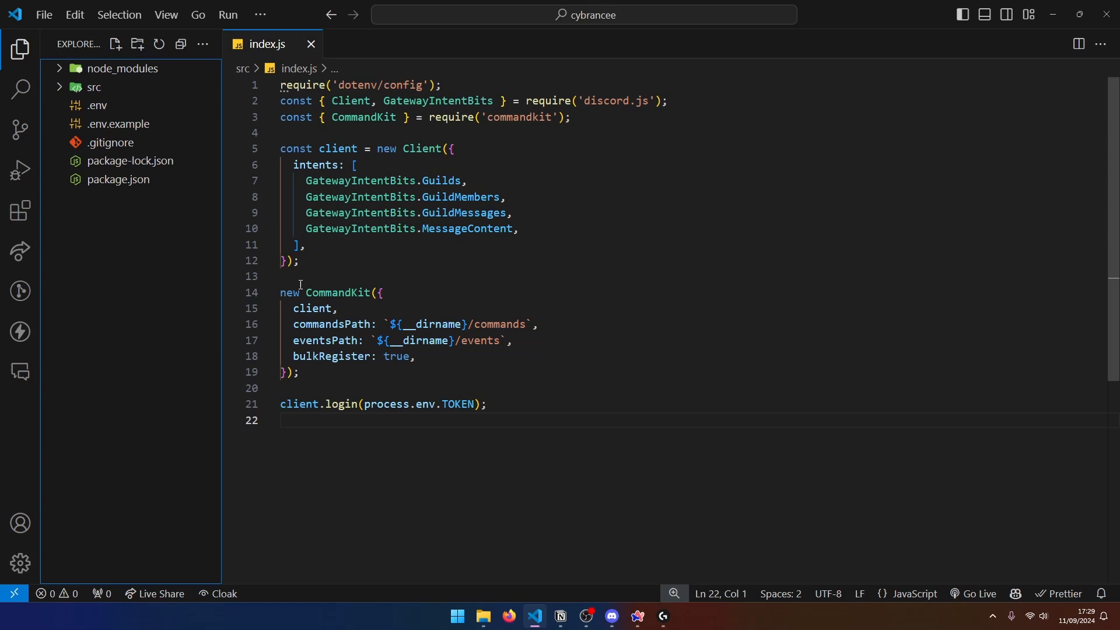
mouse_move(97, 105)
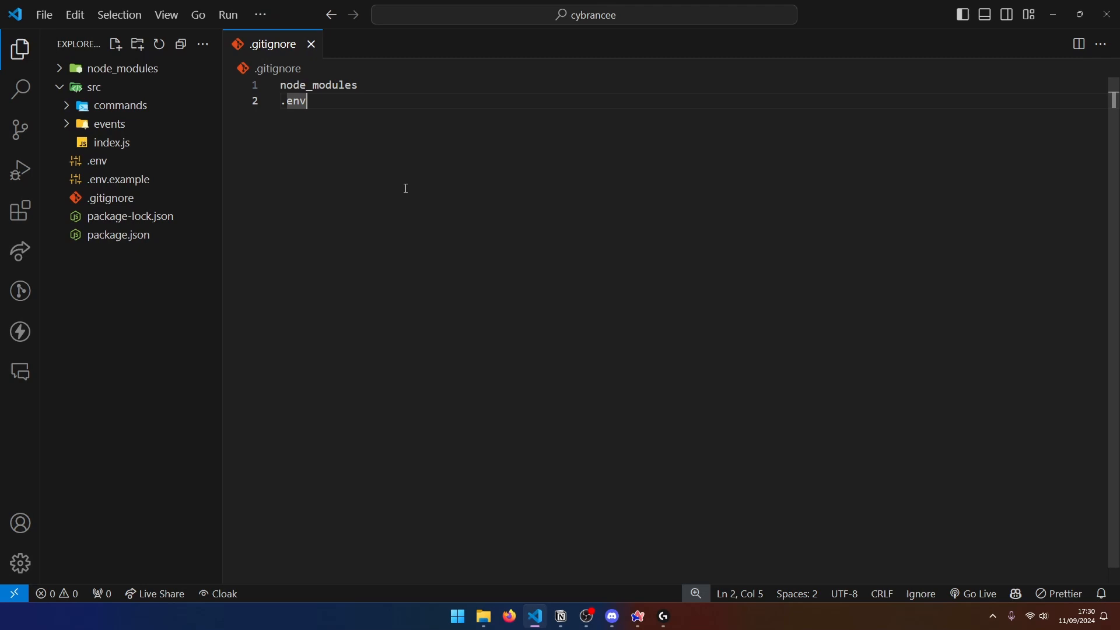
Add .DS_Store after .env in .gitignore, save it and close the file.
double_click(294, 101)
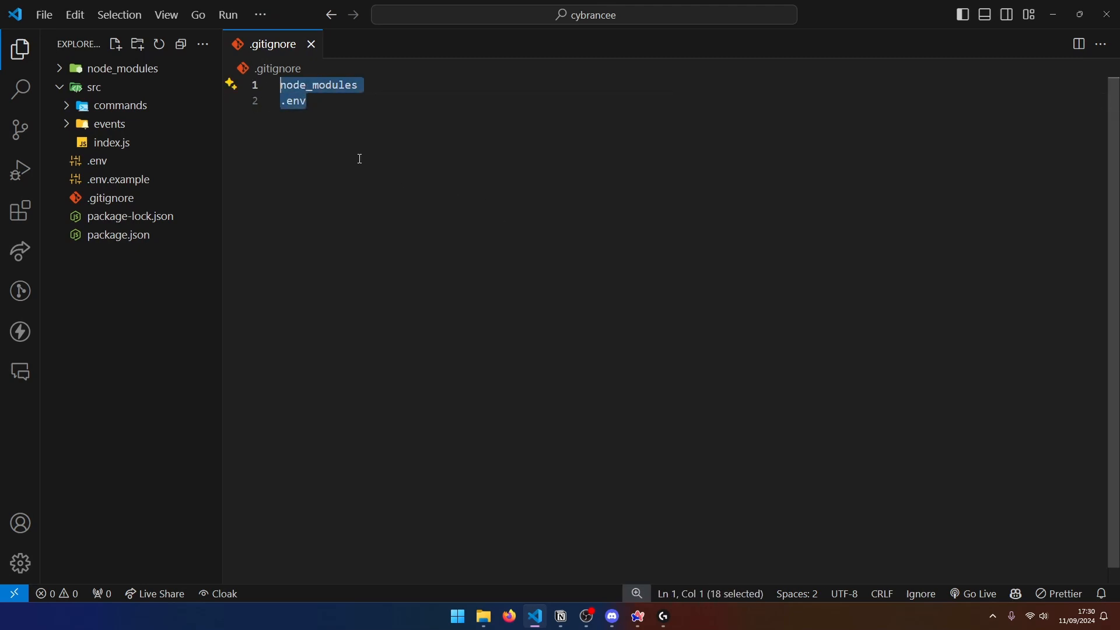
click(307, 100)
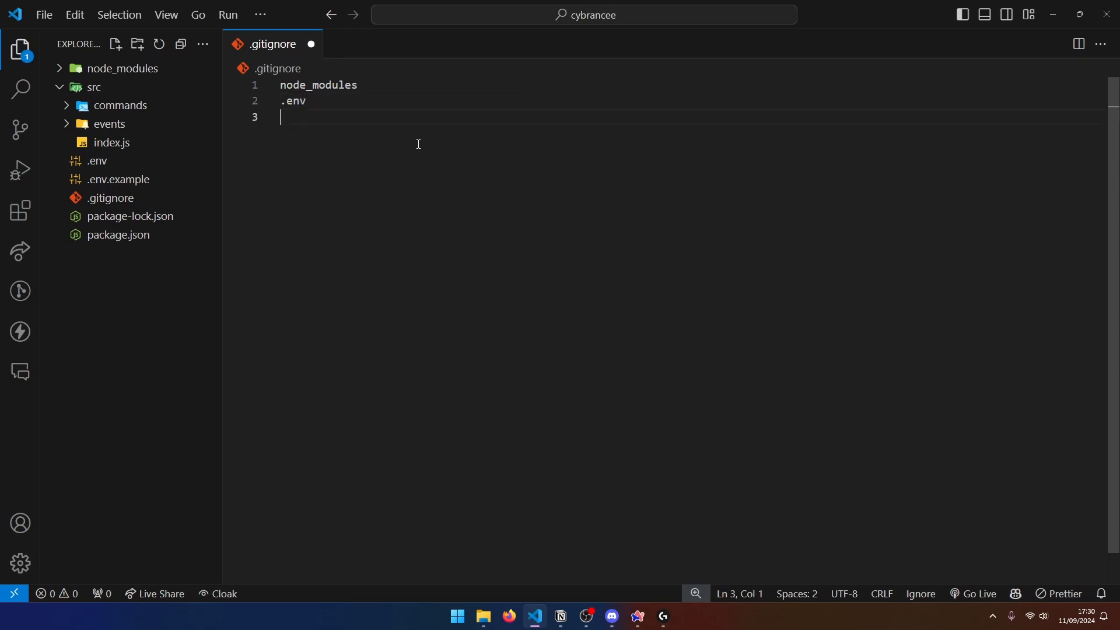
text(.)
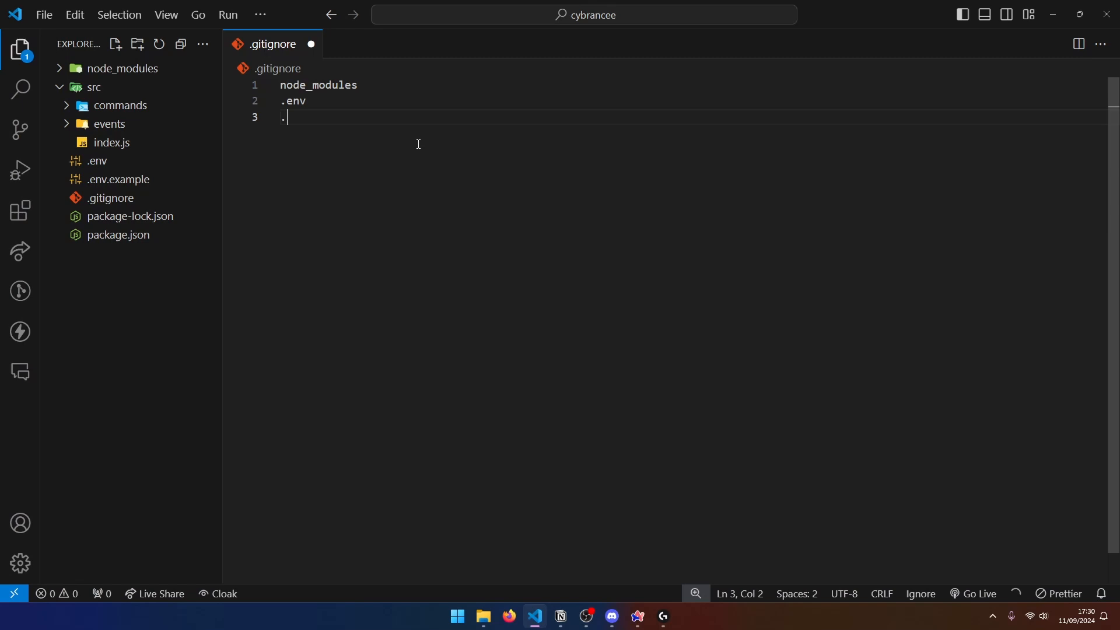
text(DS_Store)
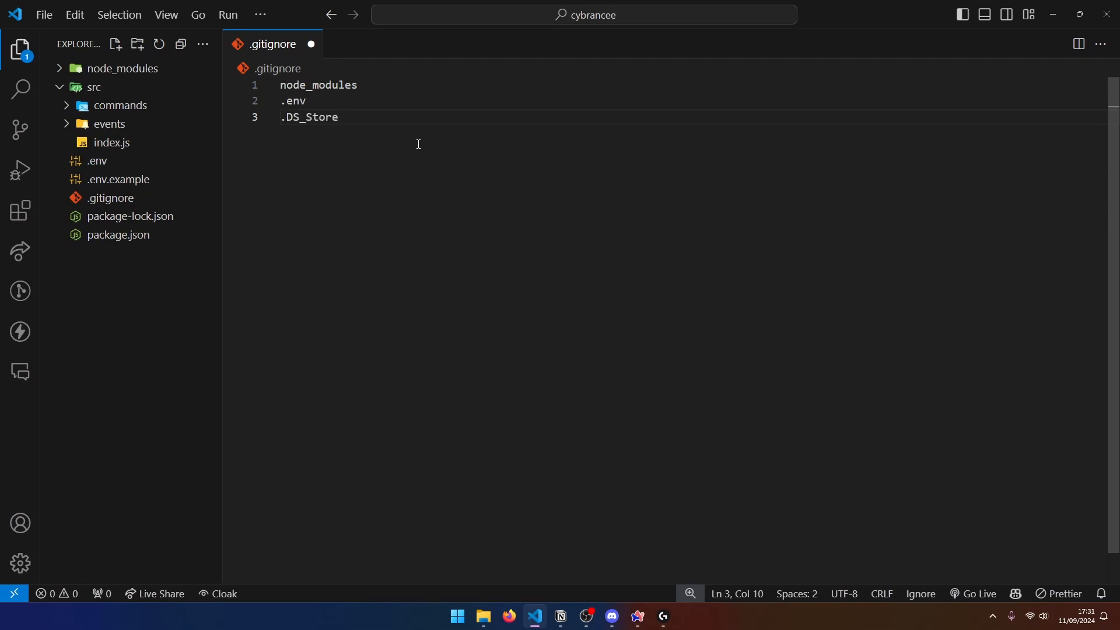
key(Ctrl+s)
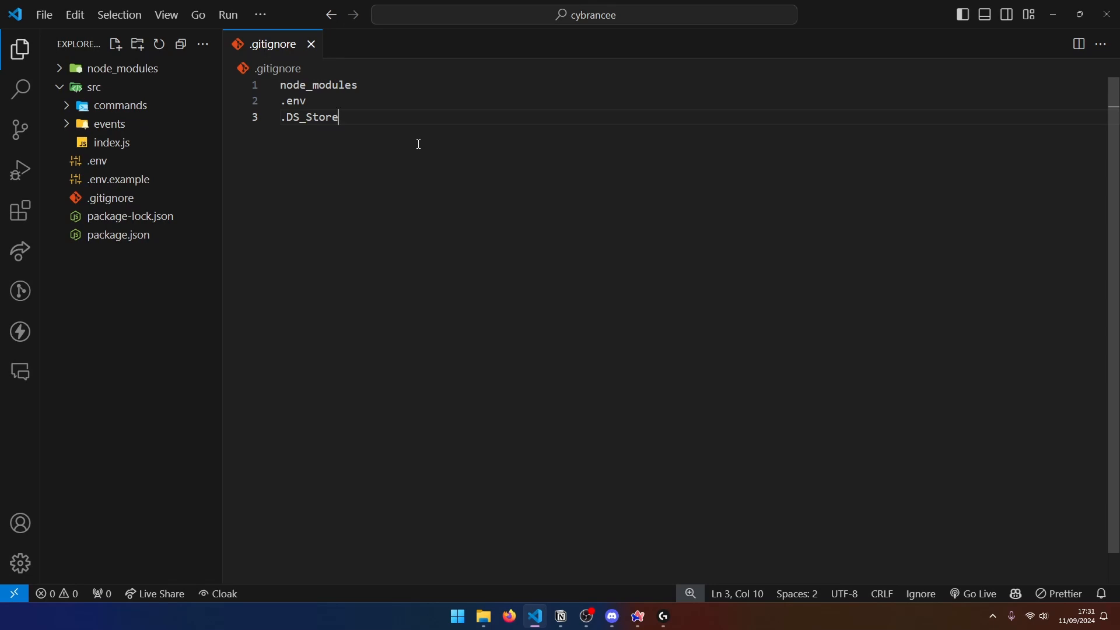
click(312, 44)
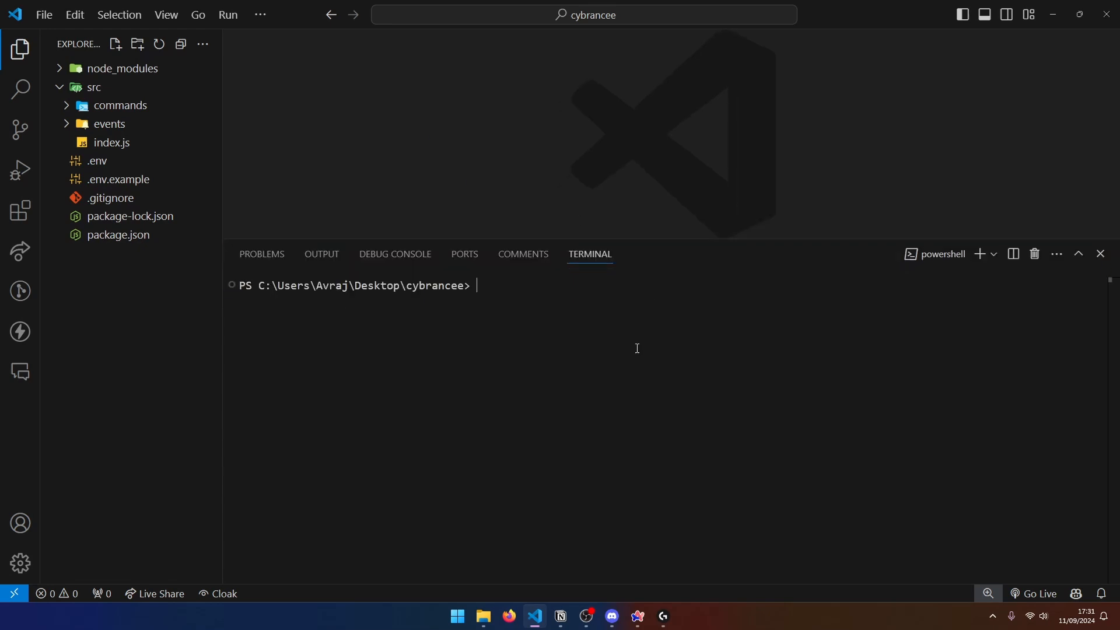
Run git init in the terminal to create an empty repository in the project folder.
text(git init)
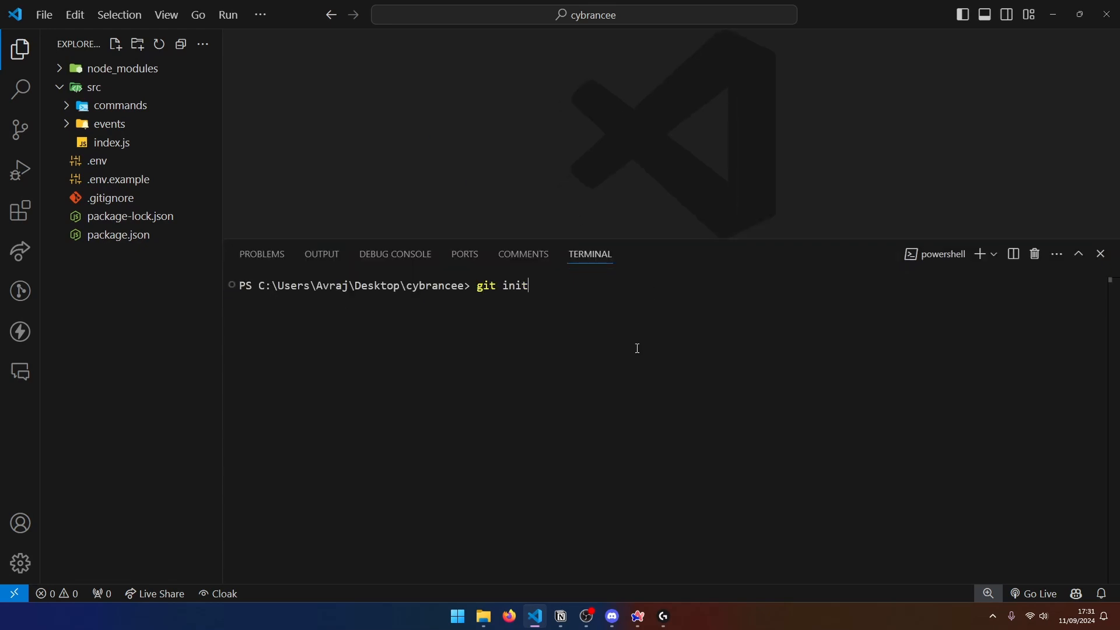
key(Return)
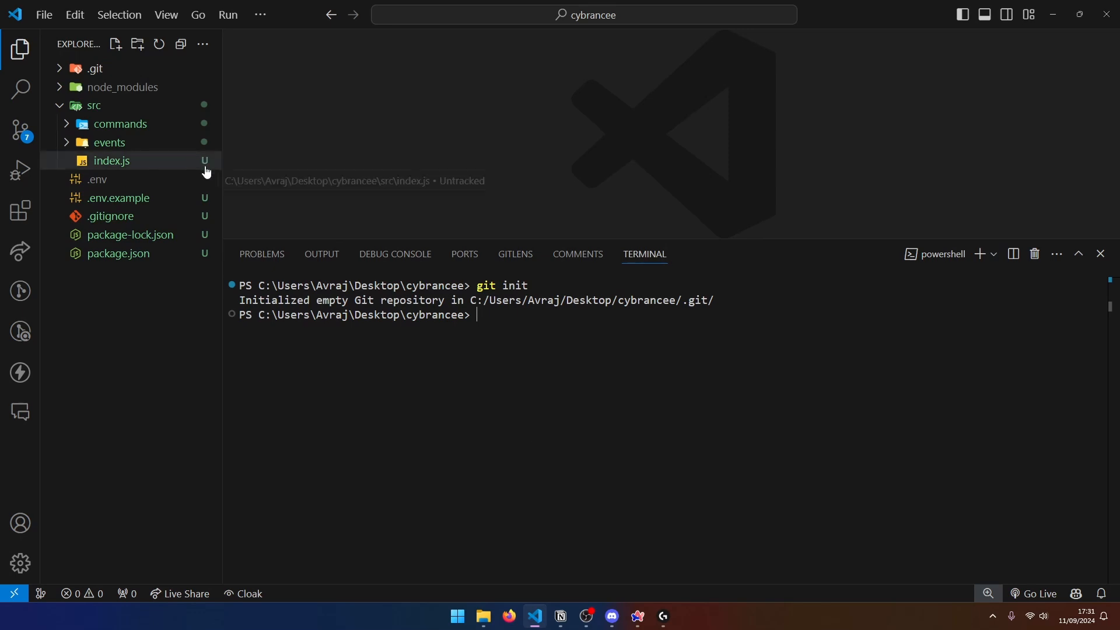
mouse_move(456, 430)
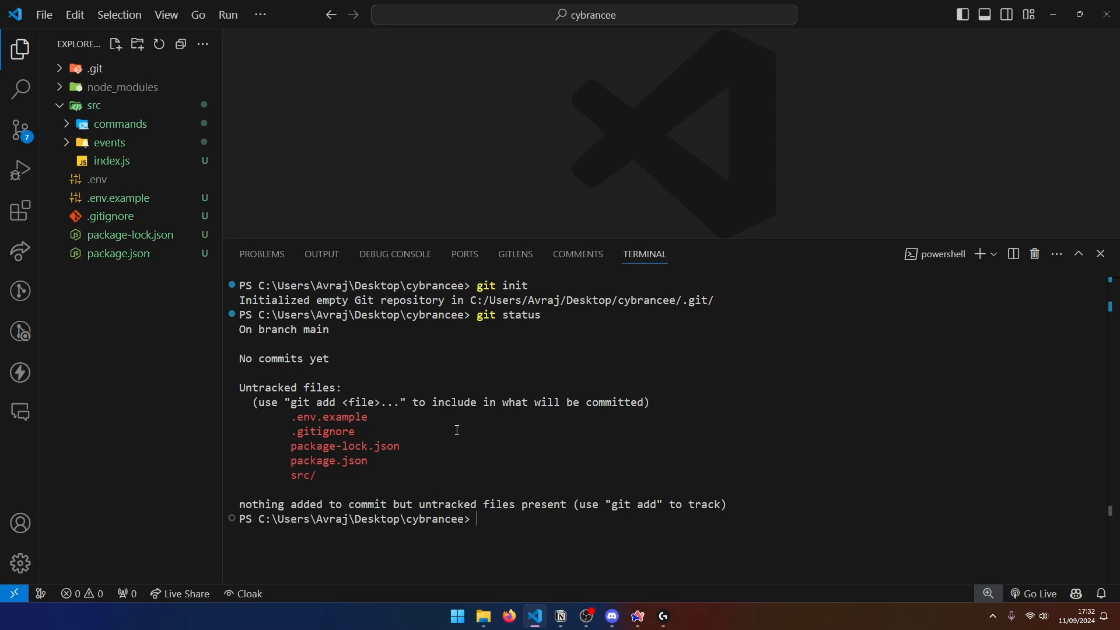
mouse_move(243, 410)
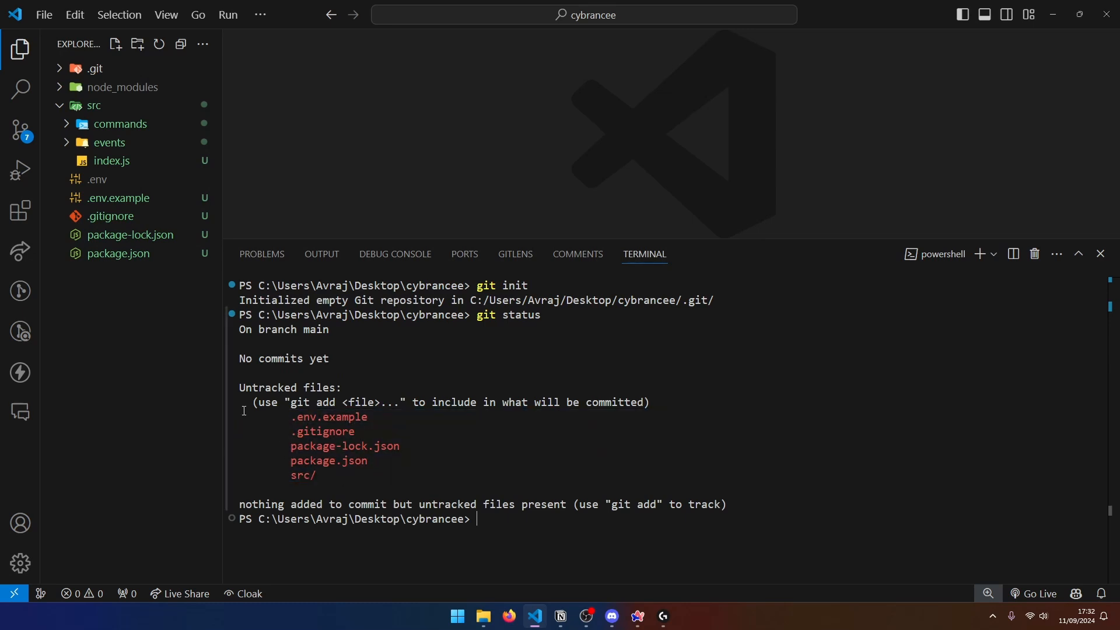
mouse_move(843, 414)
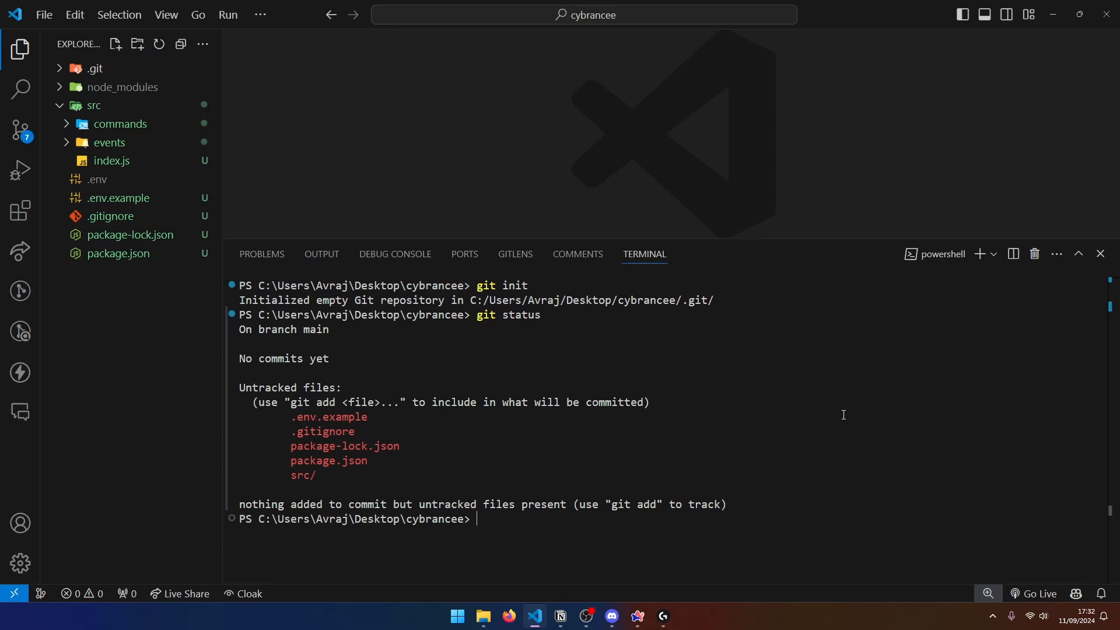
Run git add . to stage every project file.
text(git add .)
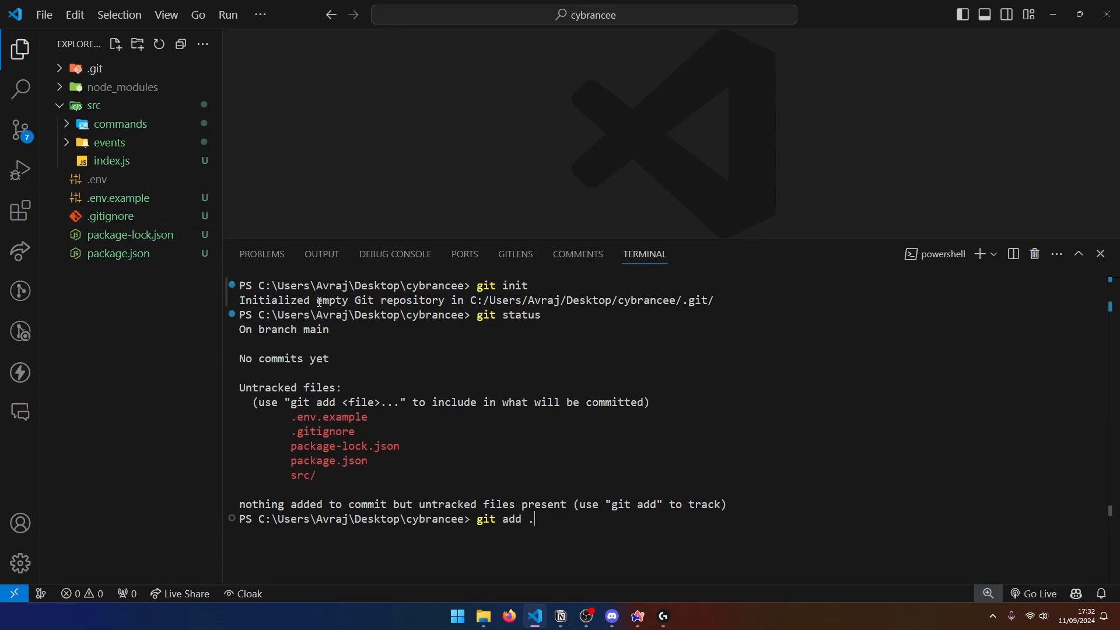
key(Return)
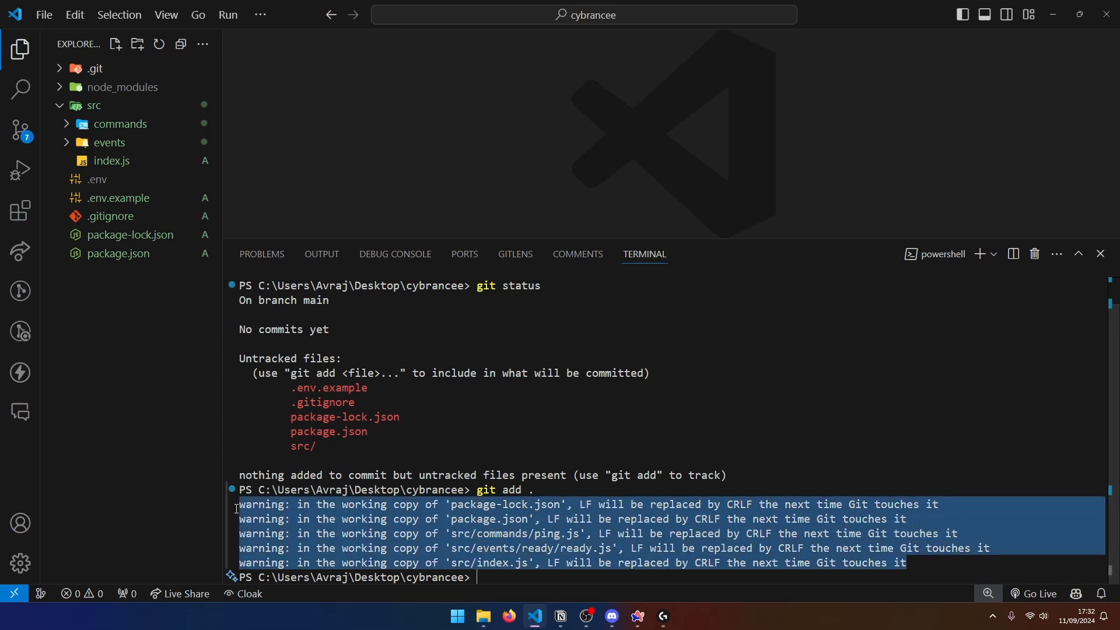
click(744, 490)
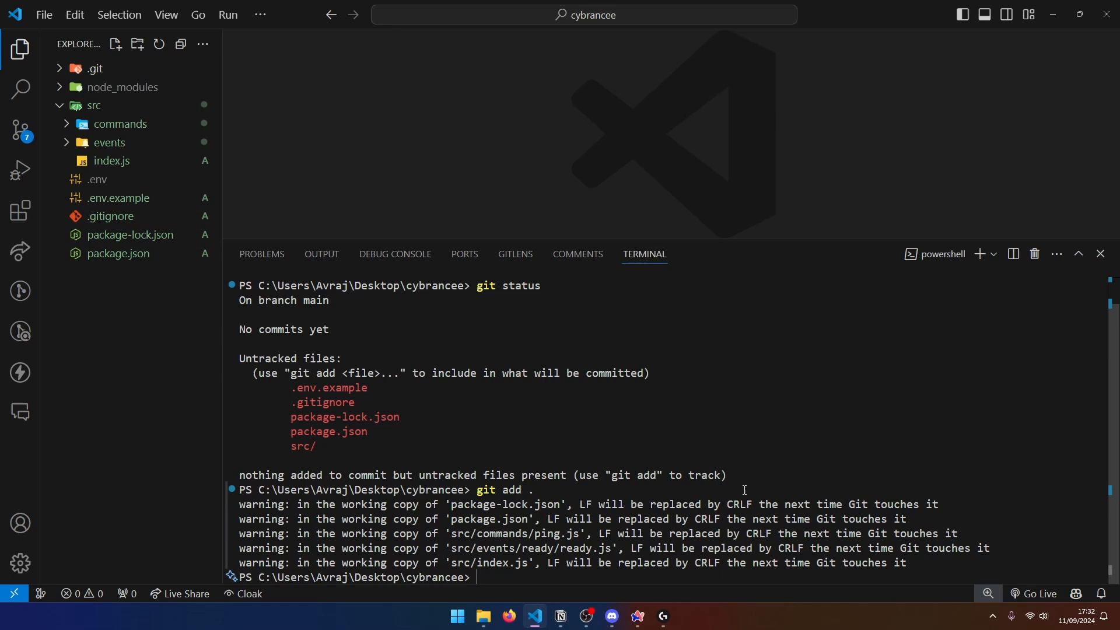
mouse_move(836, 381)
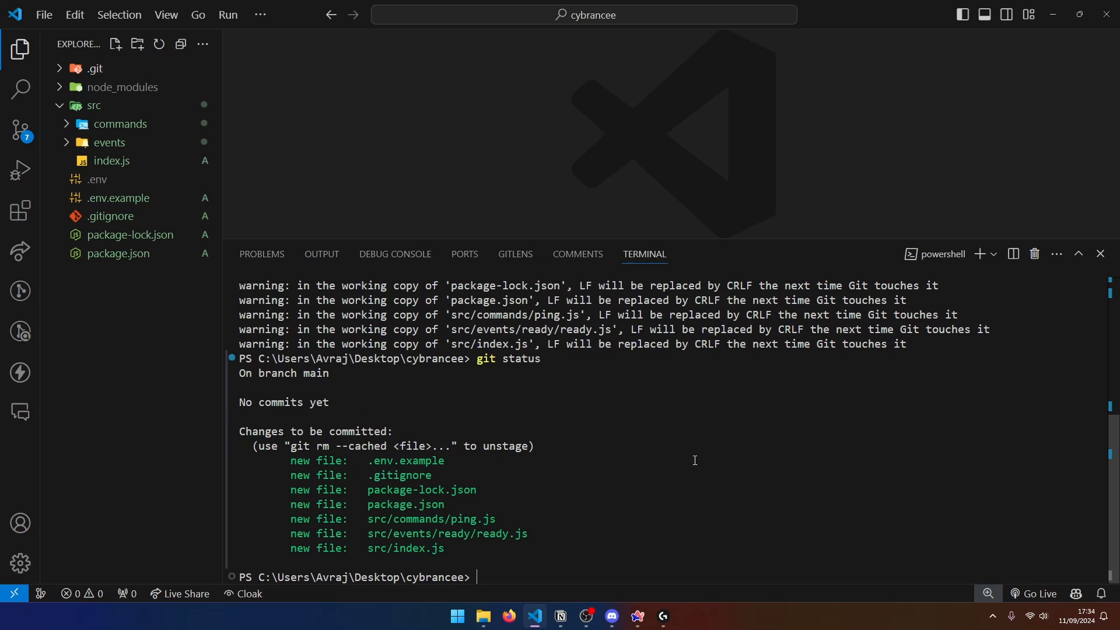
Run git commit -m "initial commit" for the staged files, then bring the GitHub window forward.
text(git co)
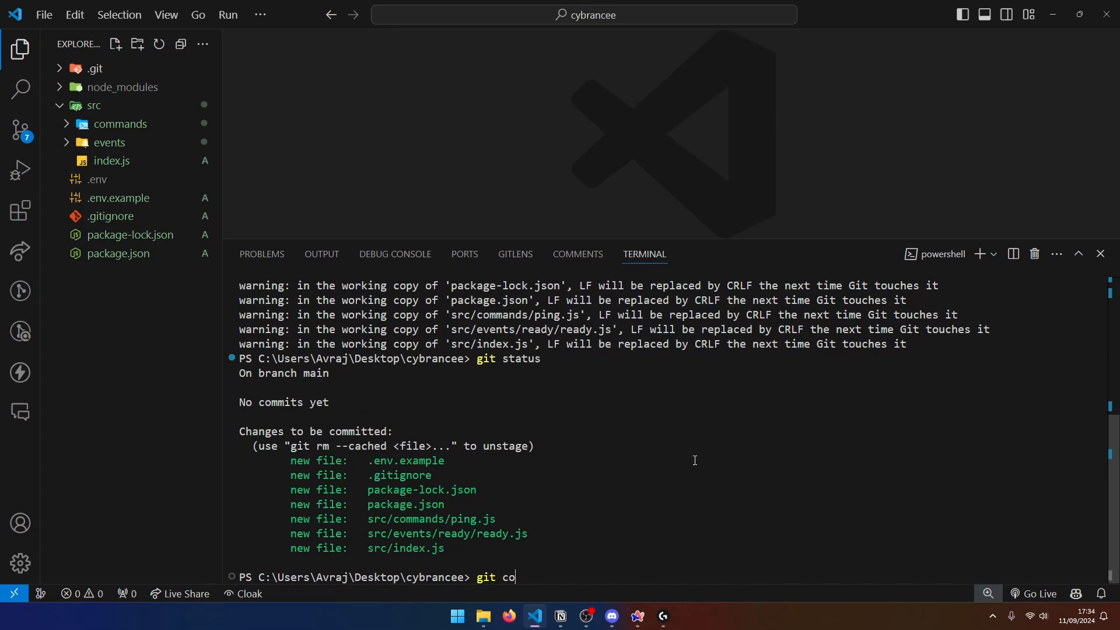
text(mmit -m)
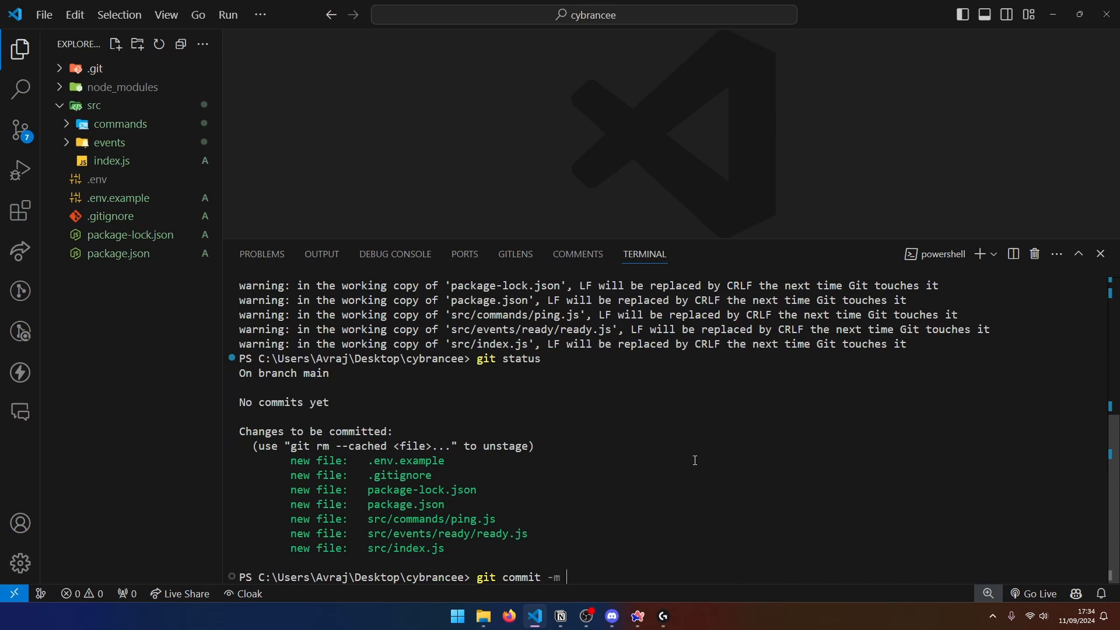
text("")
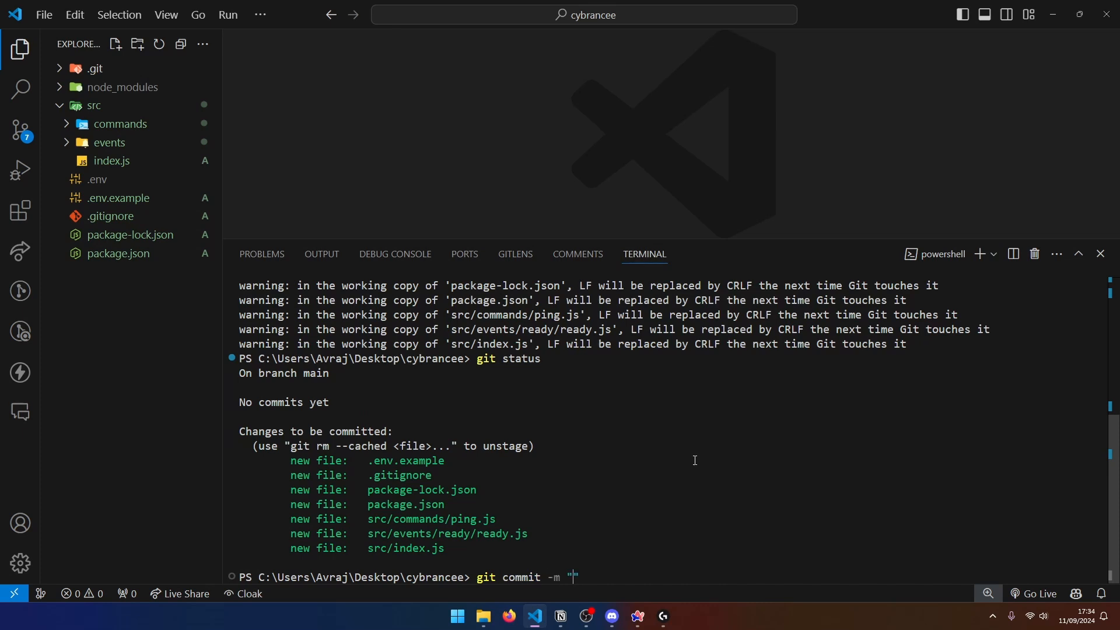
text(initial commit)
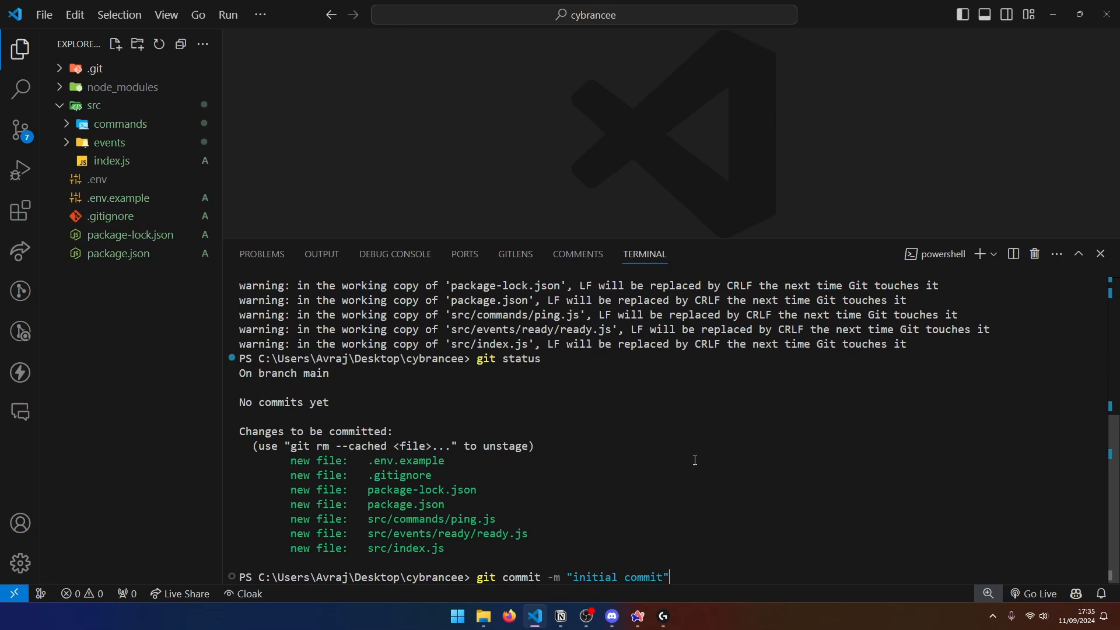
key(Return)
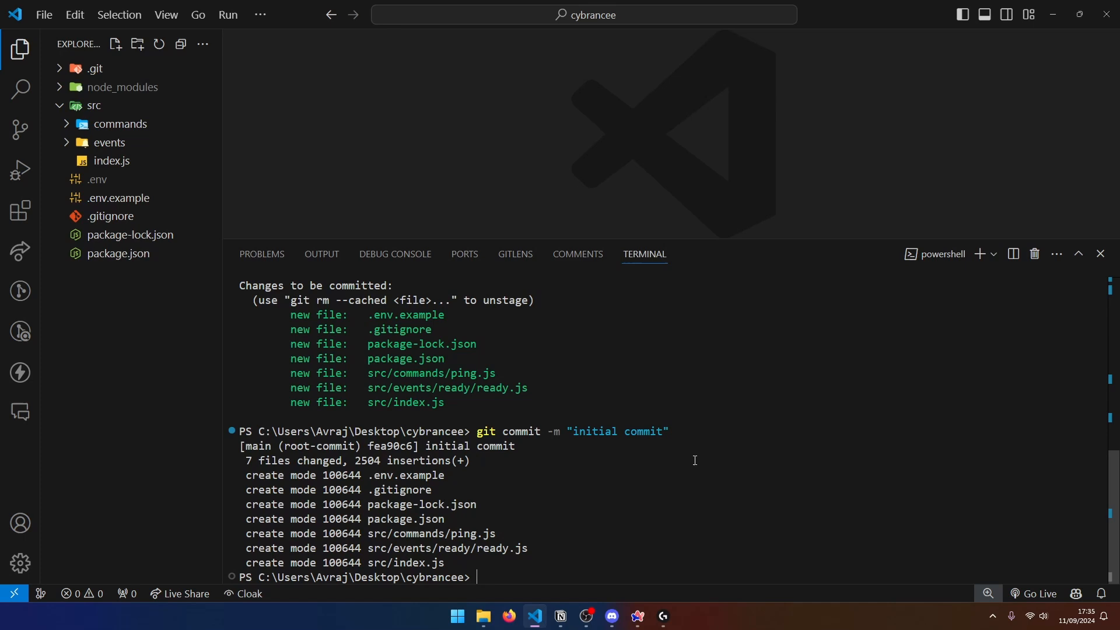
click(509, 615)
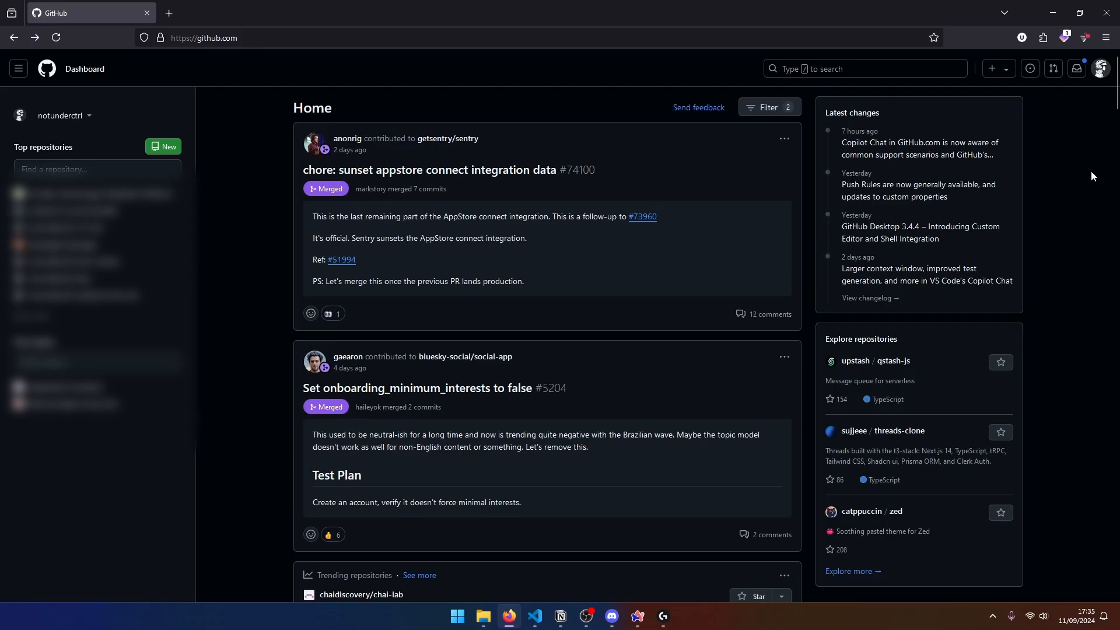
mouse_move(170, 157)
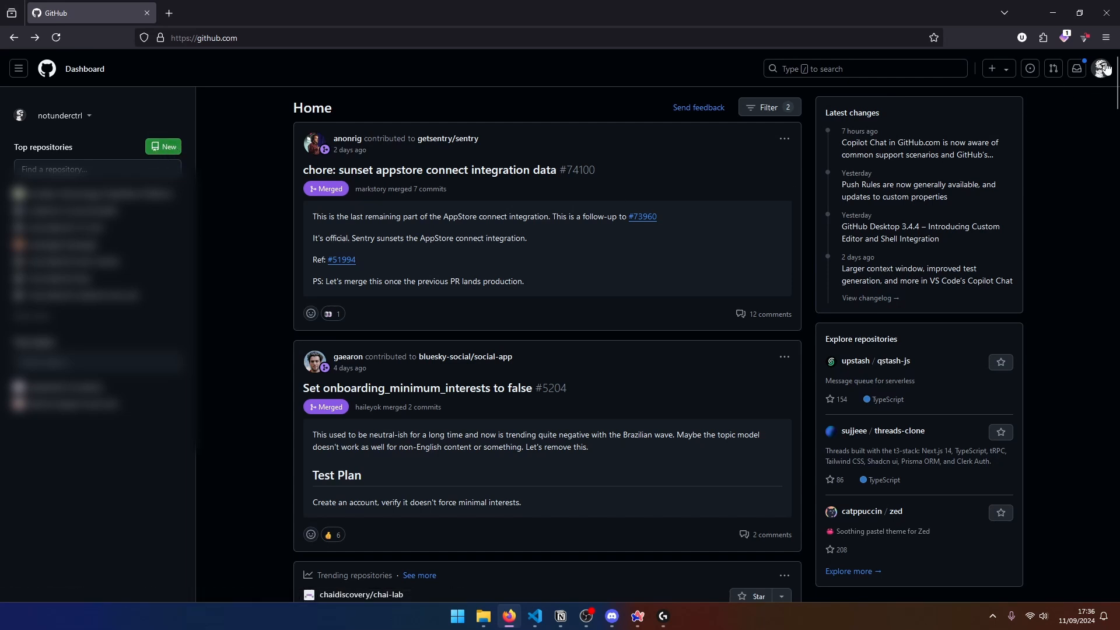
mouse_move(241, 150)
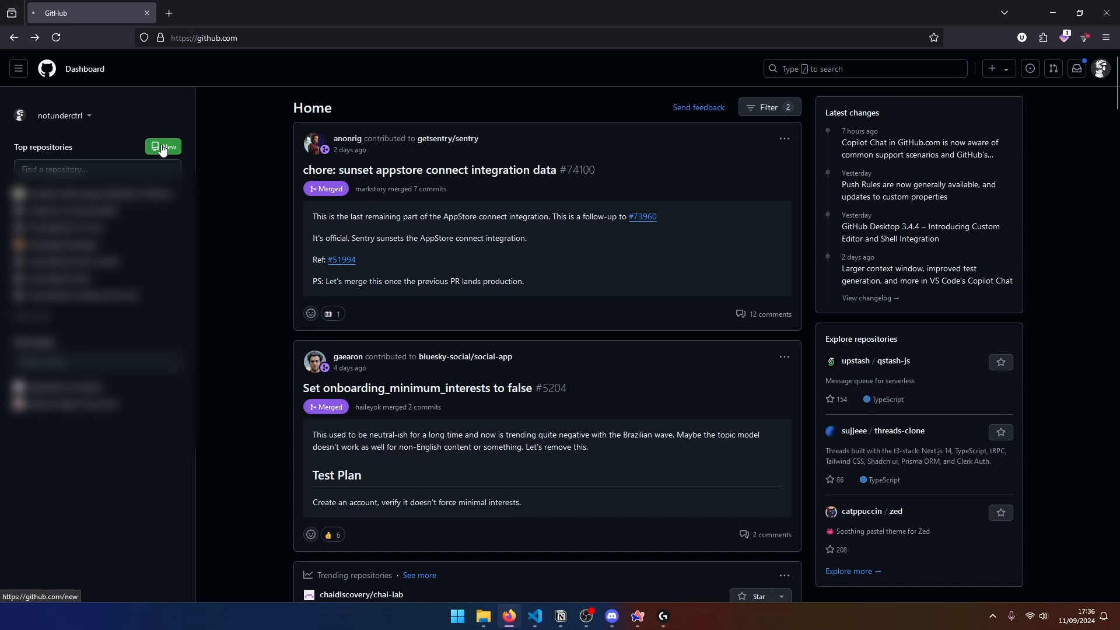
Create a new private repository named bot-hosting from the dashboard.
click(163, 147)
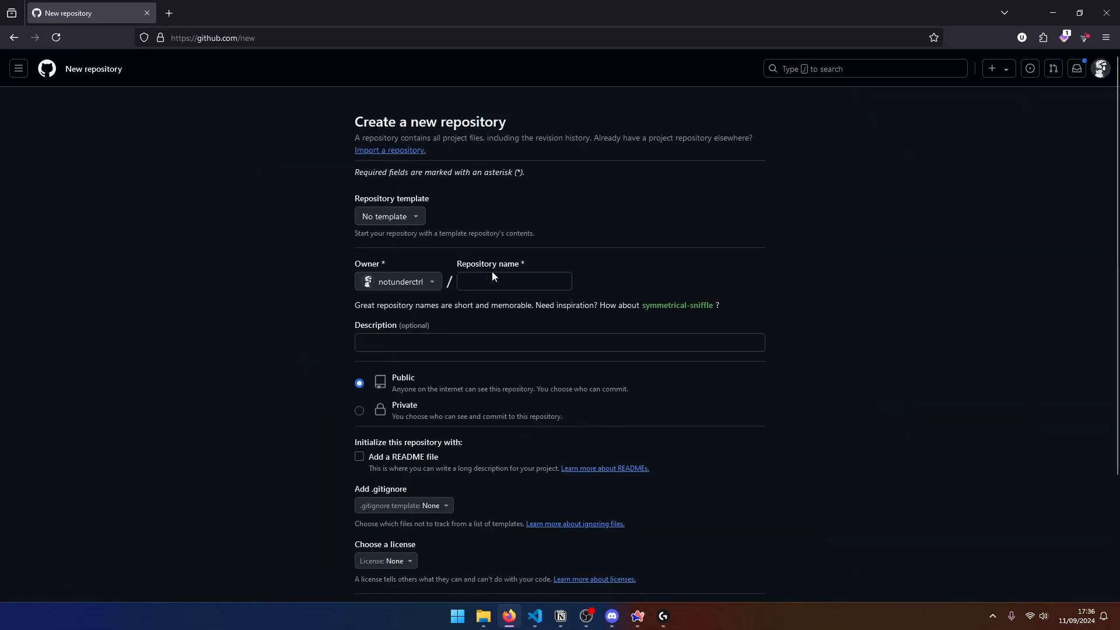
click(513, 282)
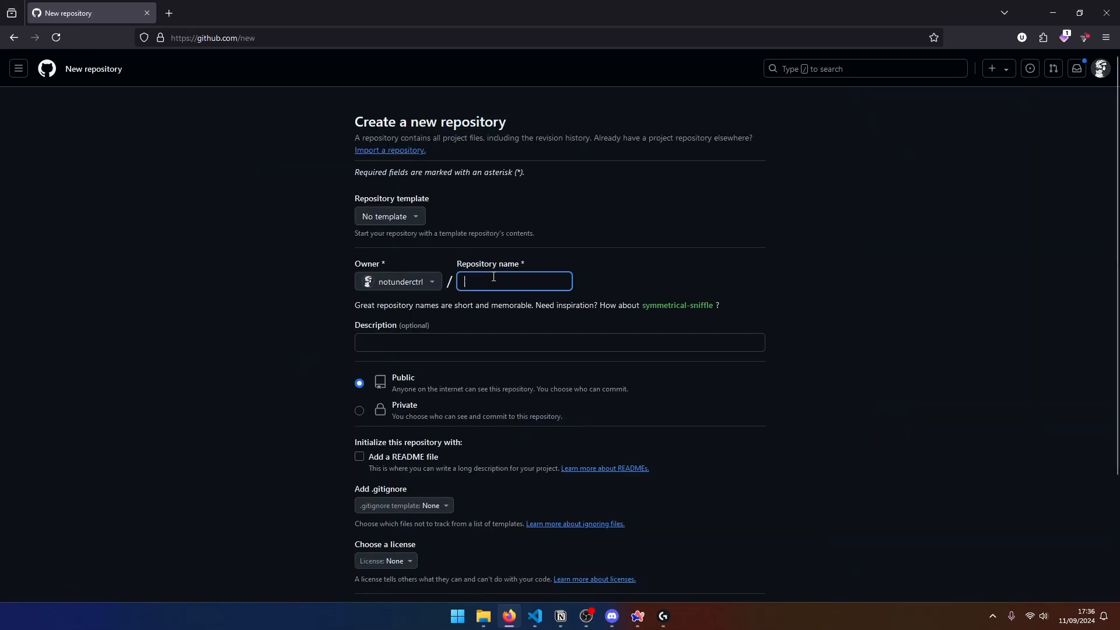
text(bot-hosting)
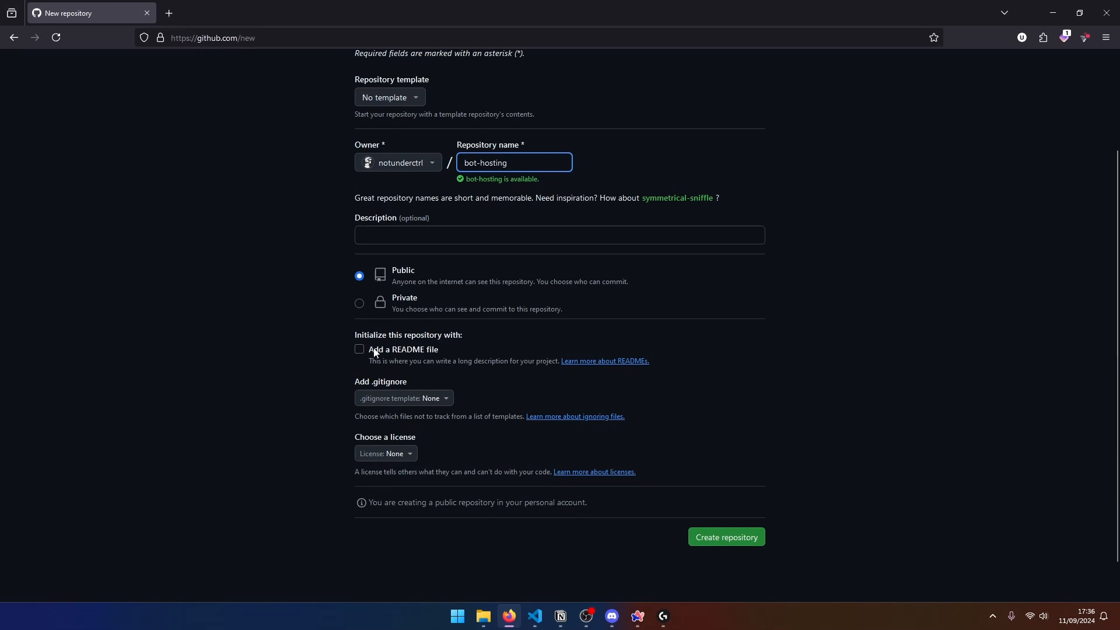
click(359, 303)
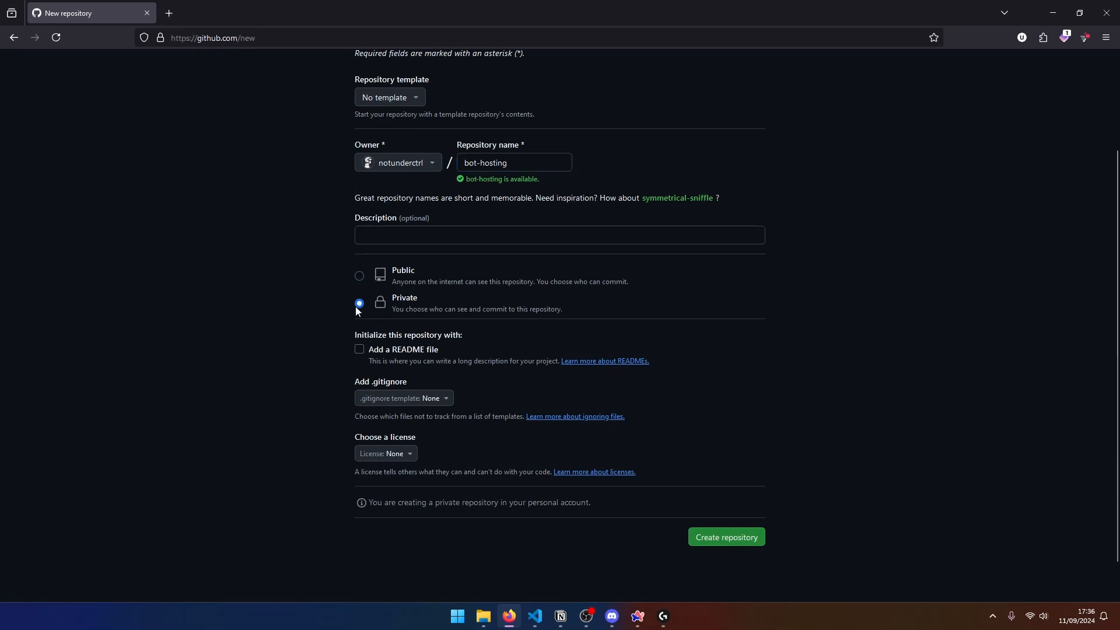
click(724, 537)
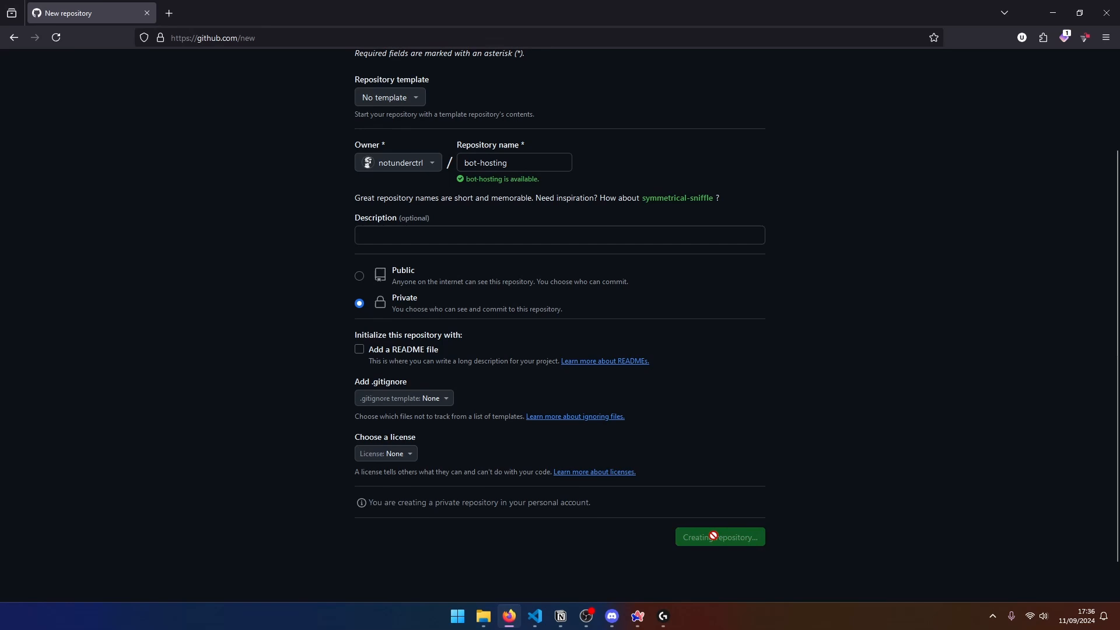
click(718, 537)
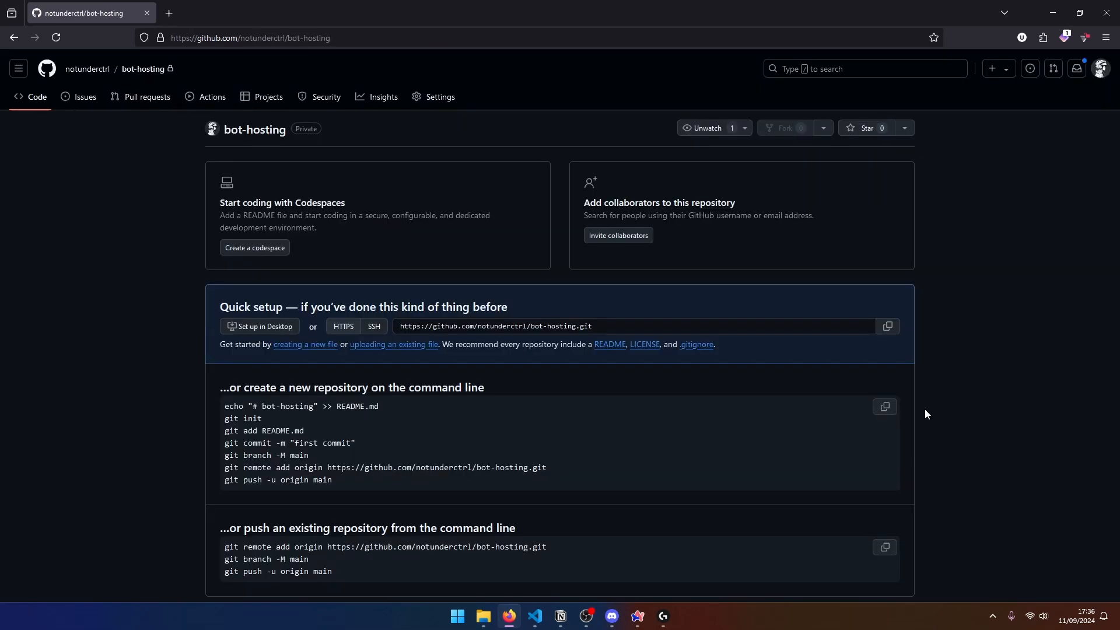
Scroll to the git remote add origin command, then switch back to the code editor.
scroll(down, 3)
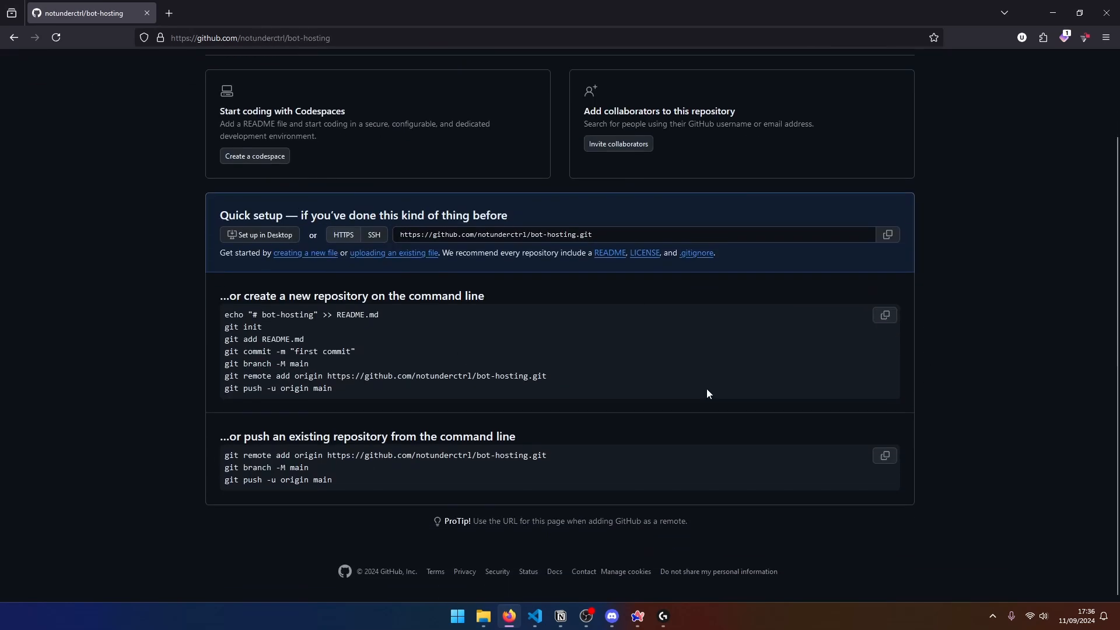
mouse_move(488, 388)
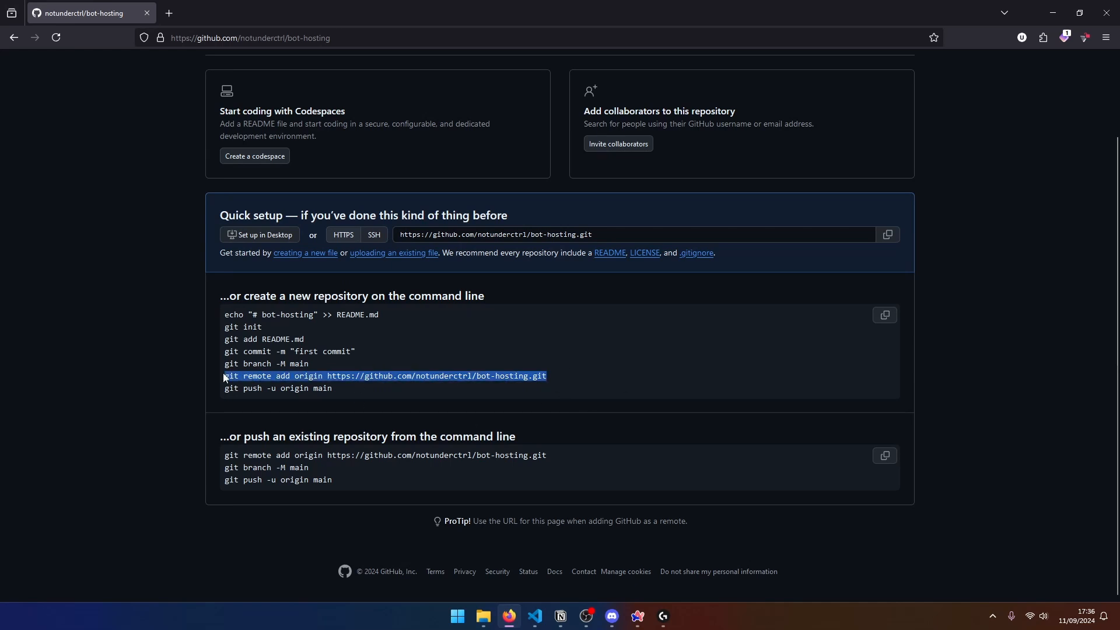
click(535, 621)
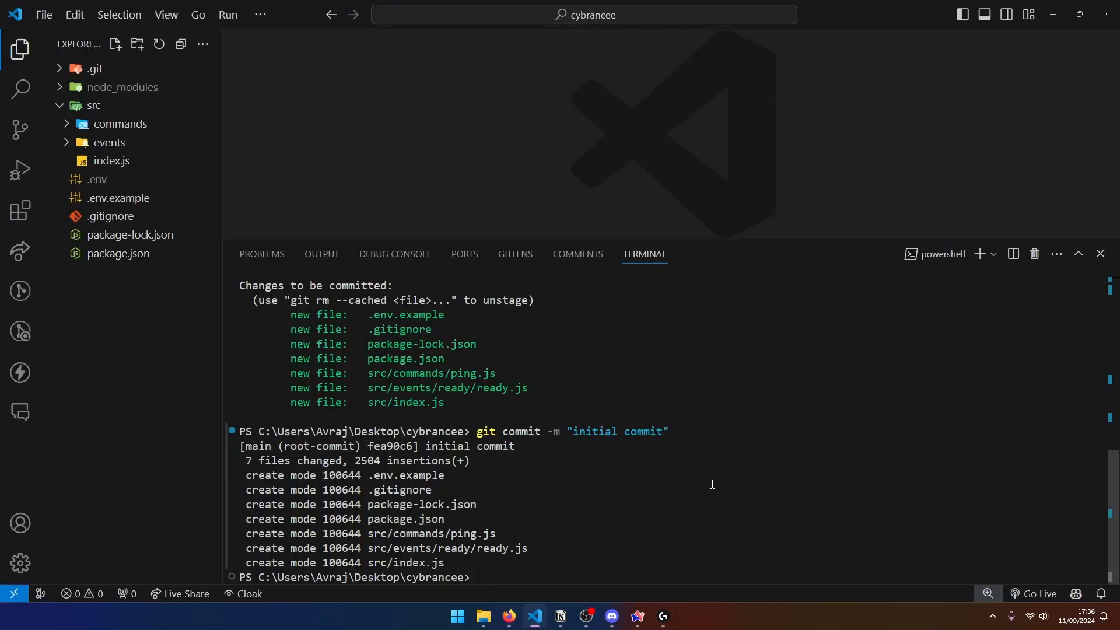
Add the bot-hosting GitHub repository as the origin remote.
text(git remote add origin https://github.com/notunderctrl/bot-hosting.git)
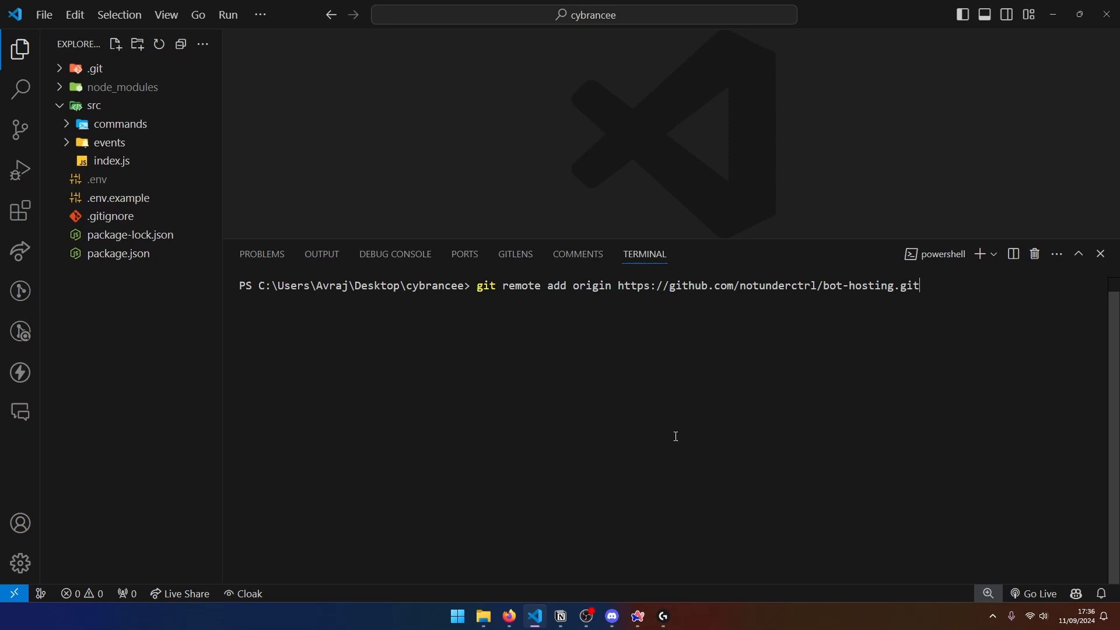
key(Return)
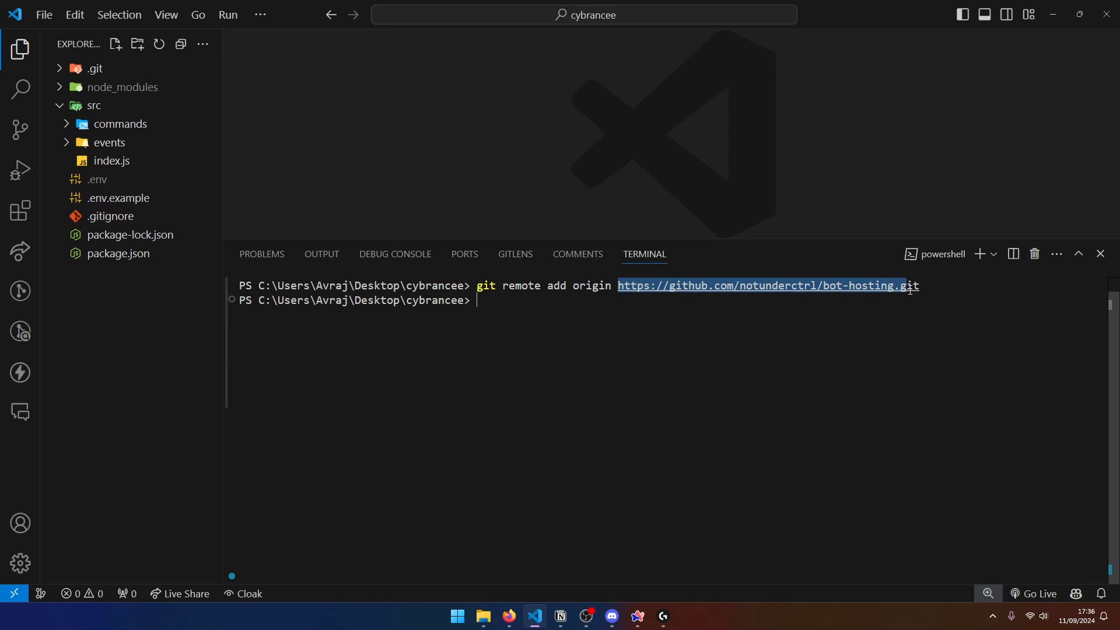
mouse_move(902, 358)
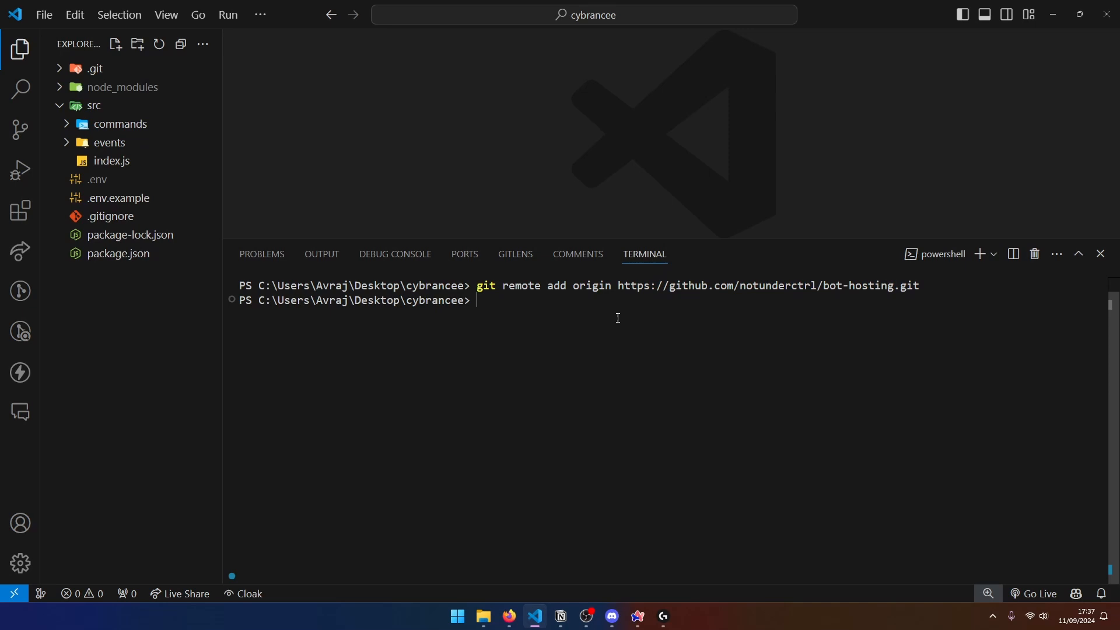
mouse_move(843, 407)
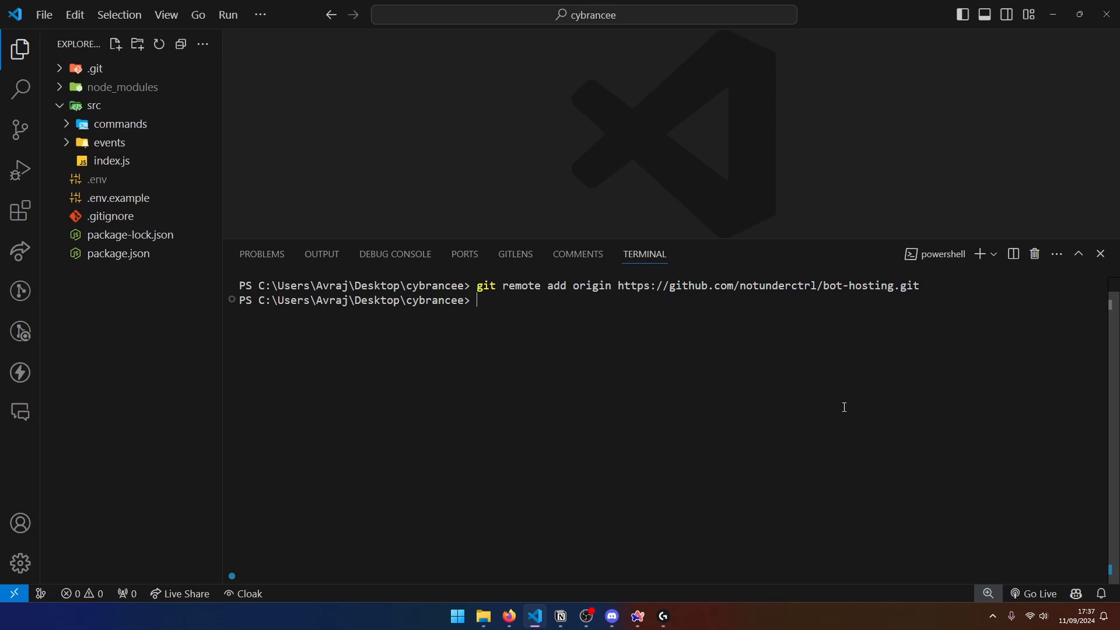
Push the main branch to origin with 'git push -u origin main', setting upstream tracking.
text(git push)
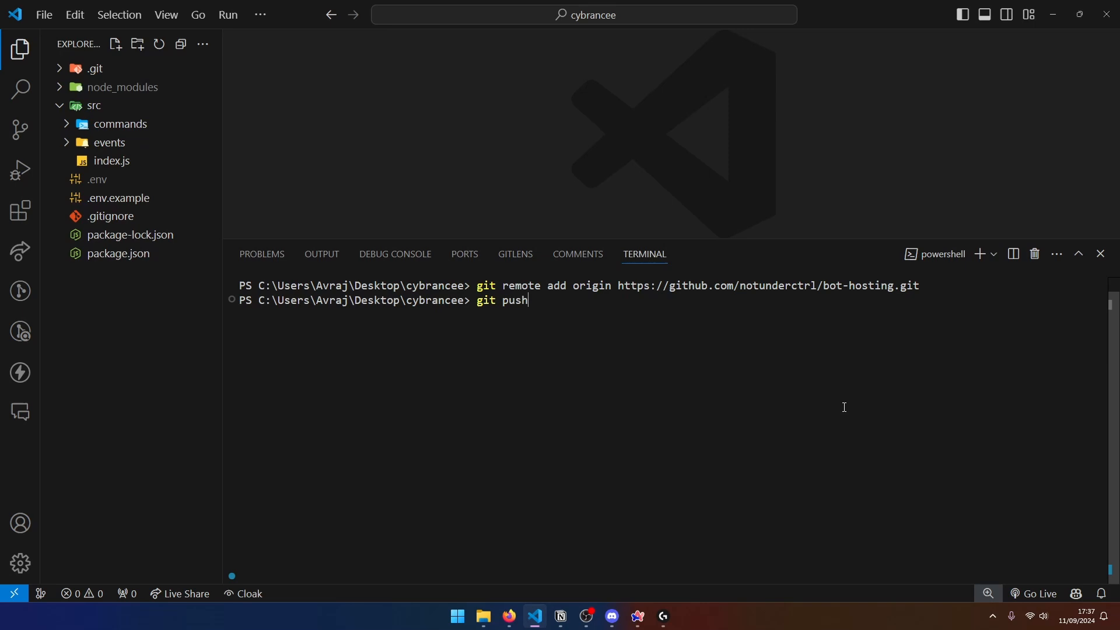
text(-u o)
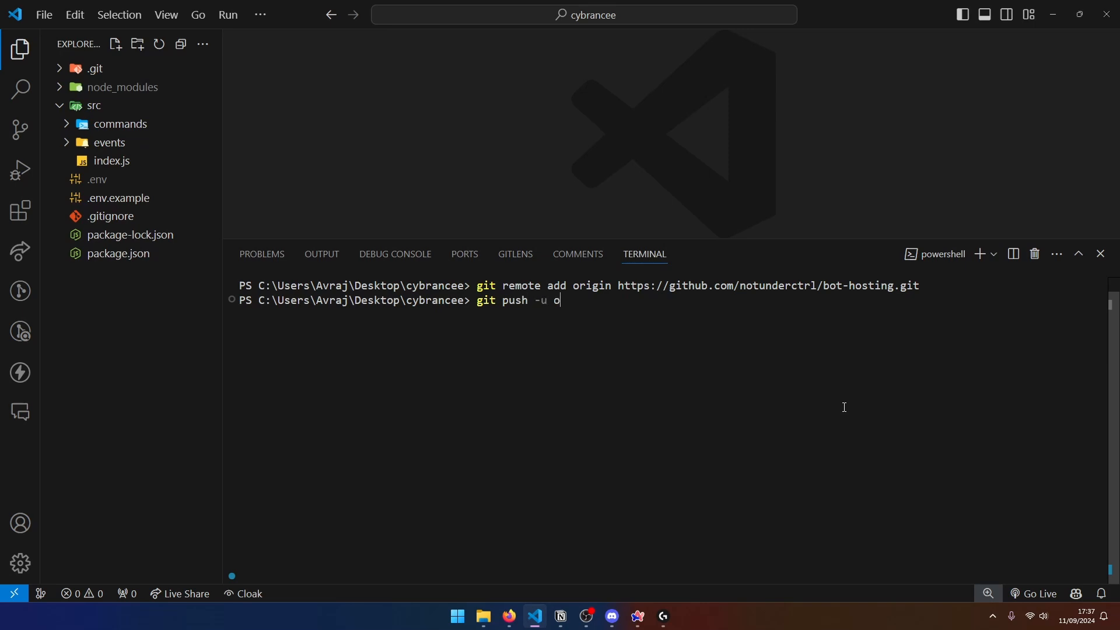
text(rigin main)
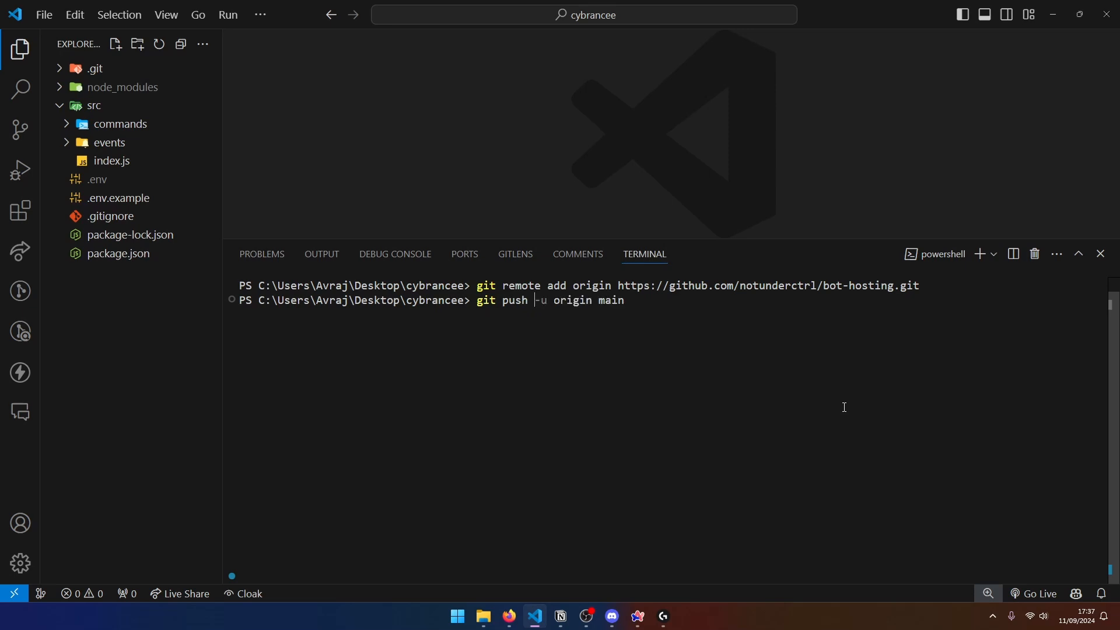
key(Return)
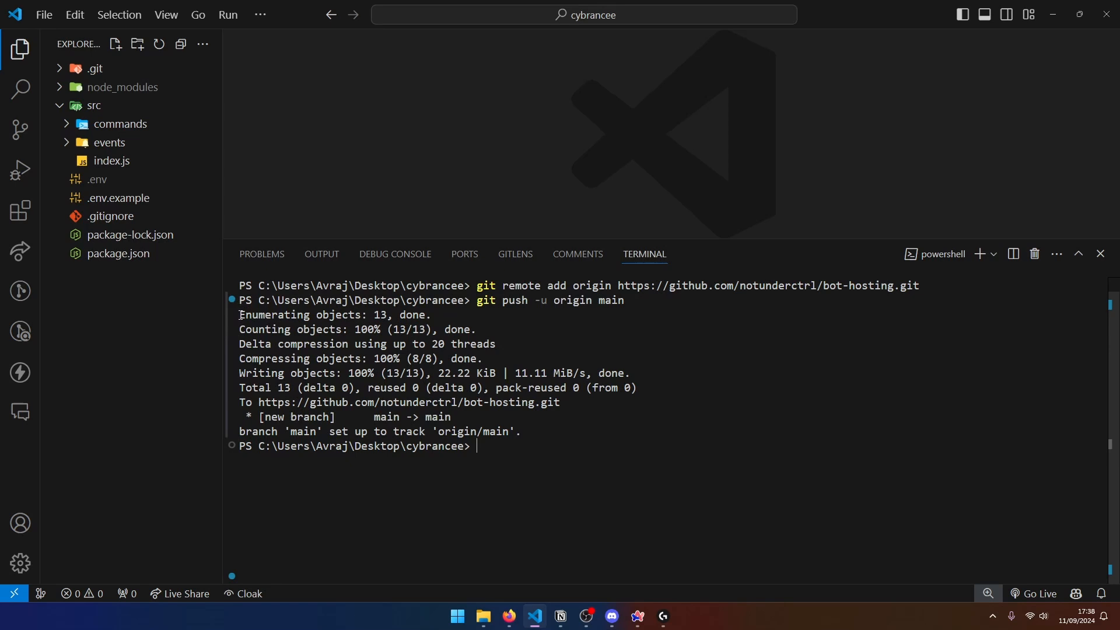
click(508, 615)
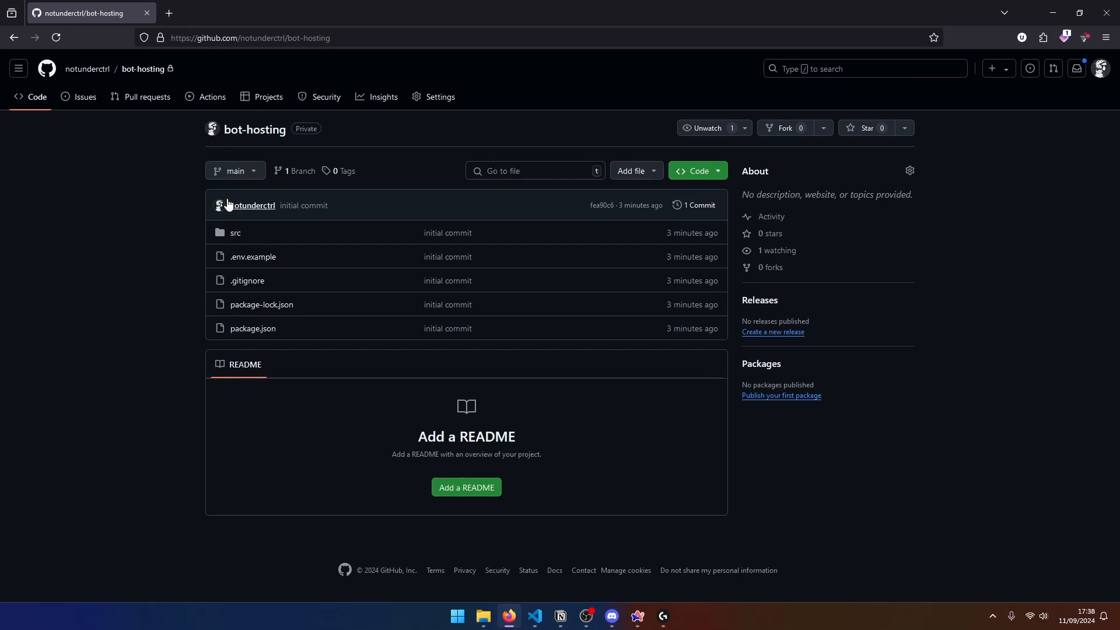
mouse_move(693, 206)
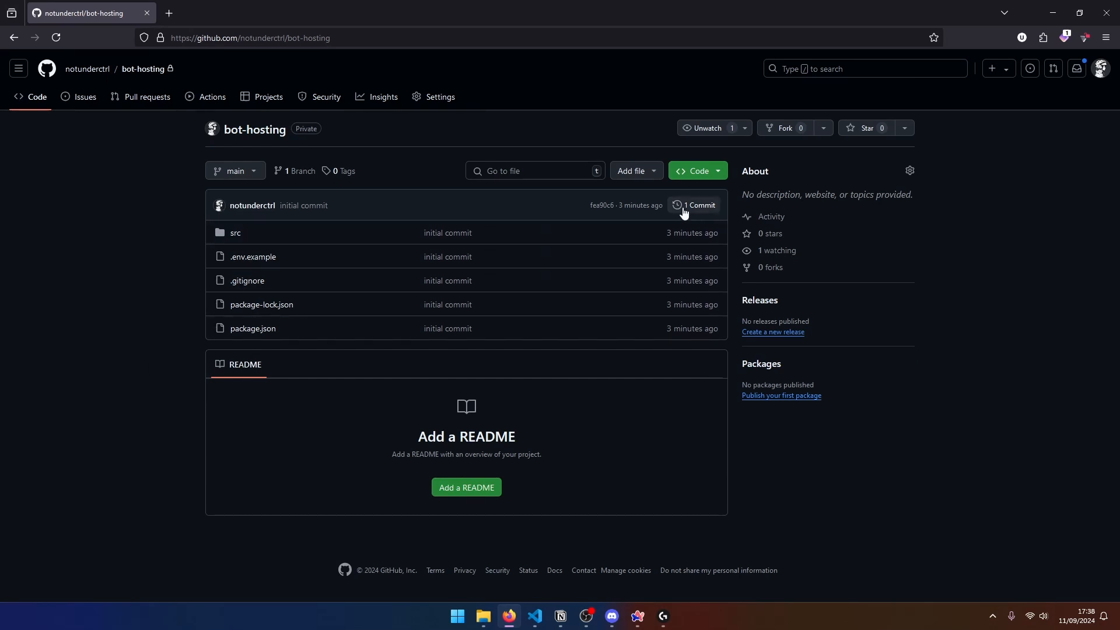
mouse_move(303, 205)
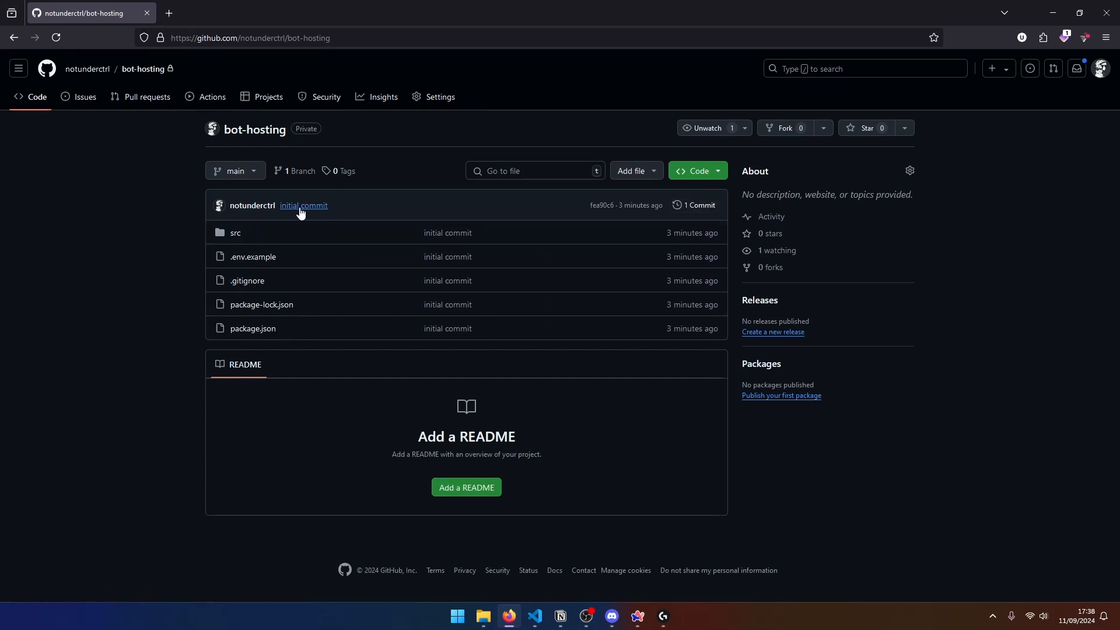
mouse_move(99, 316)
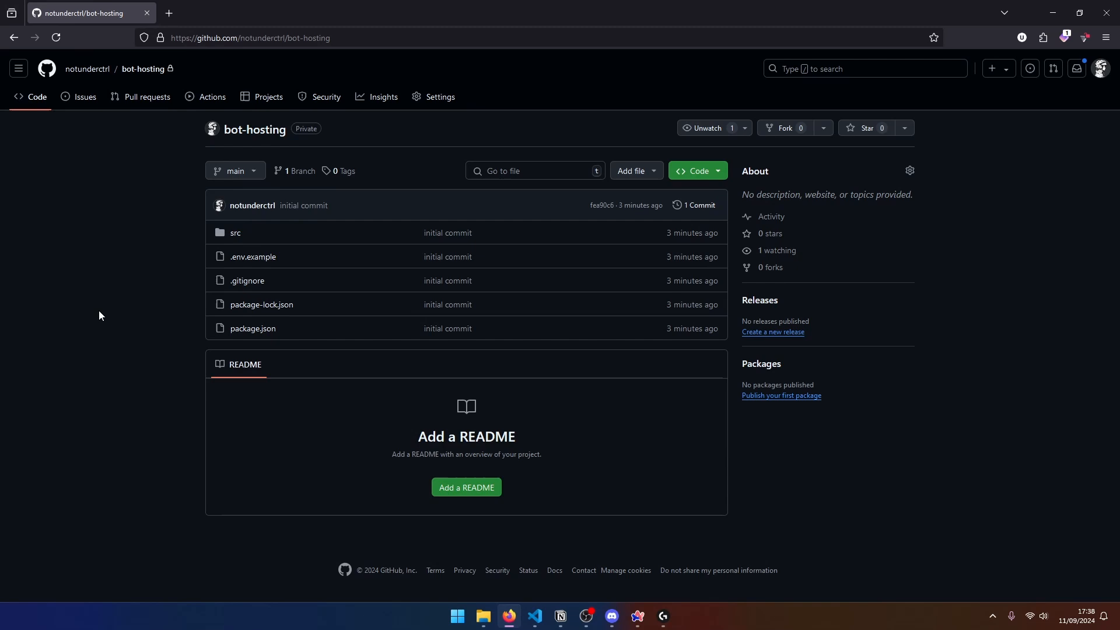
click(536, 621)
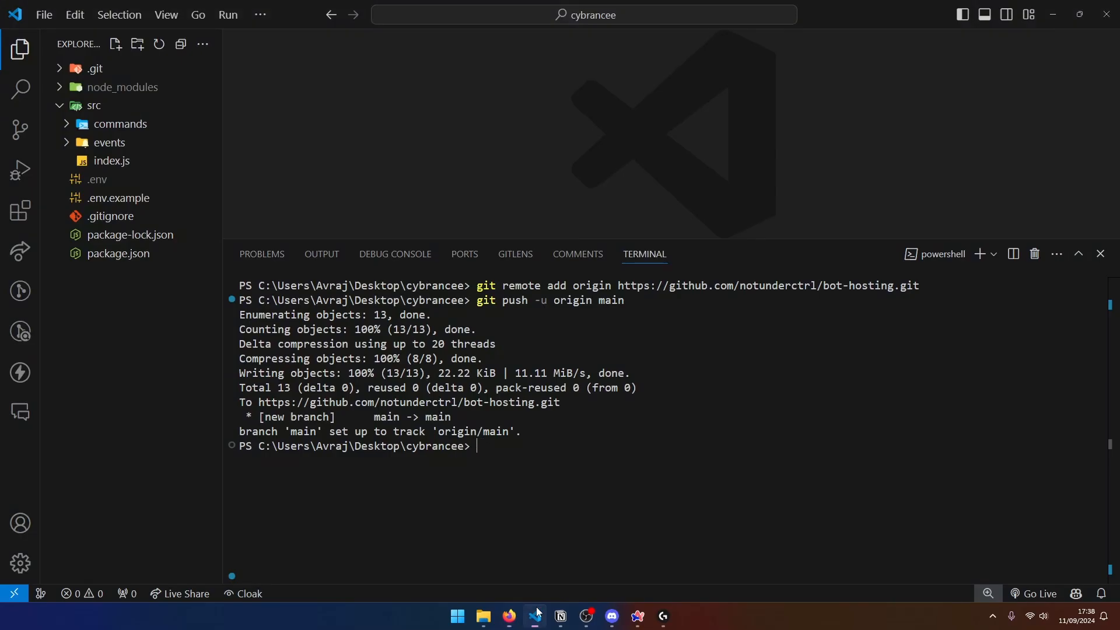
mouse_move(647, 488)
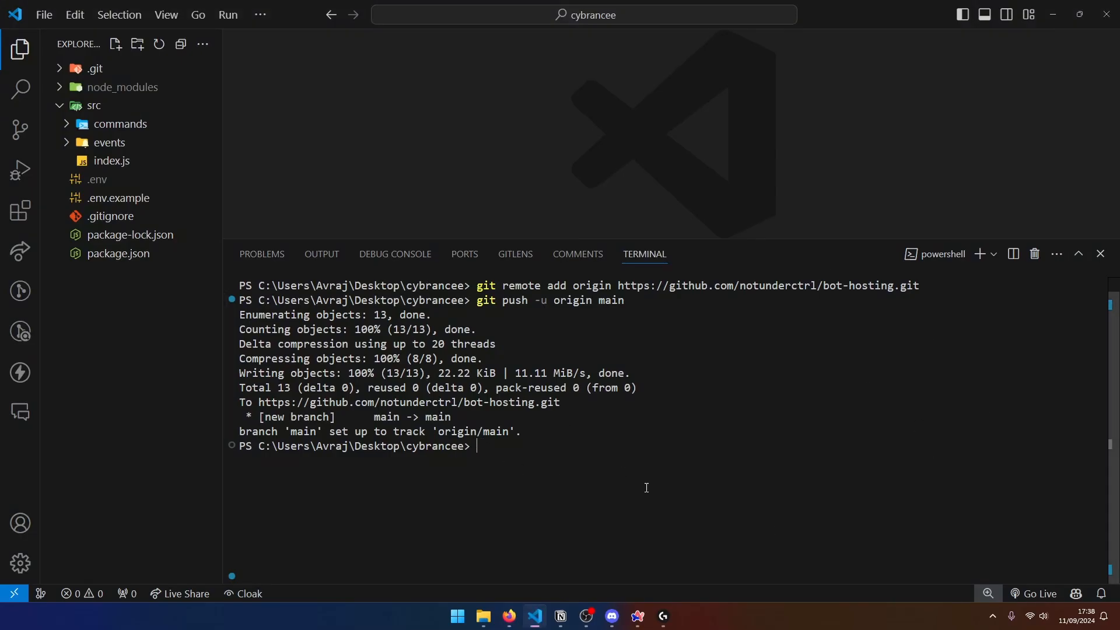
mouse_move(774, 330)
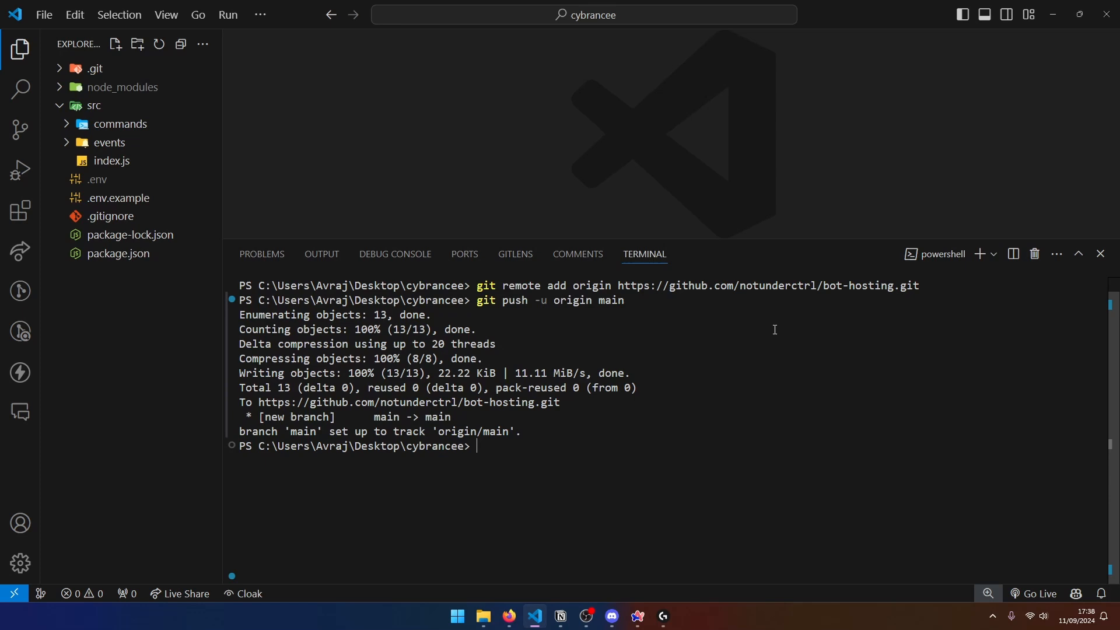
mouse_move(838, 456)
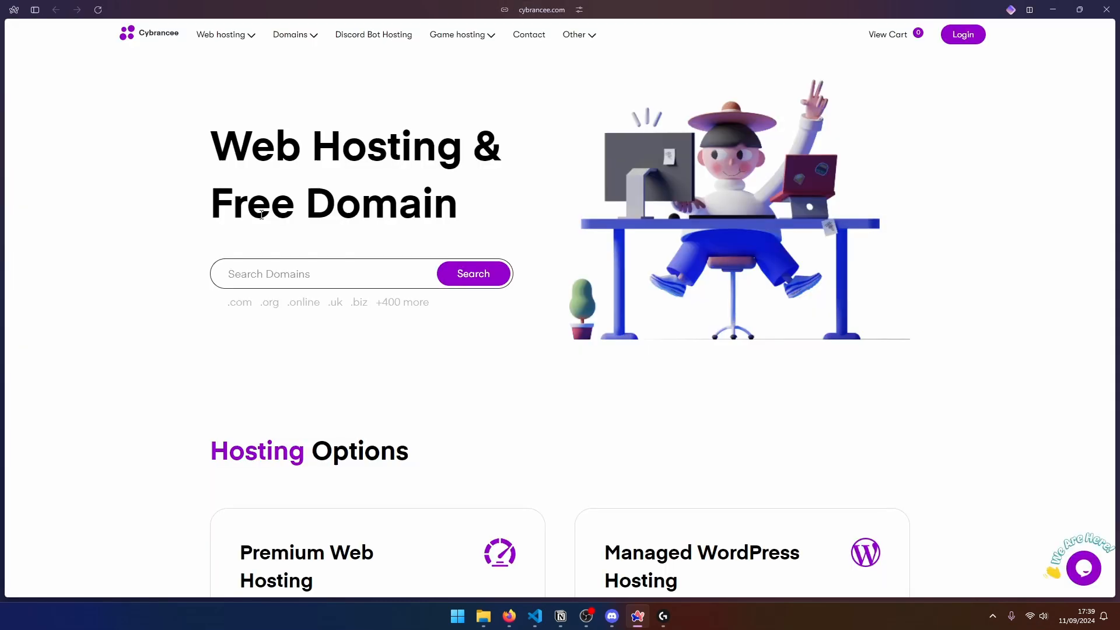
mouse_move(383, 85)
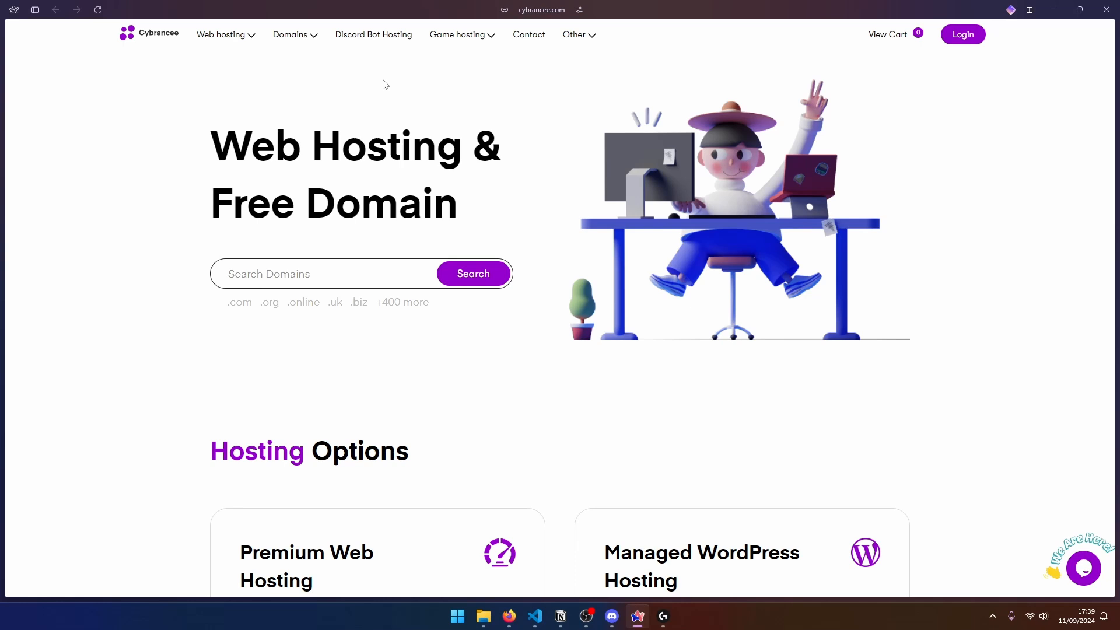
Start ordering the Ultimate Discord bot hosting plan at $4.99 monthly.
scroll(down, 3)
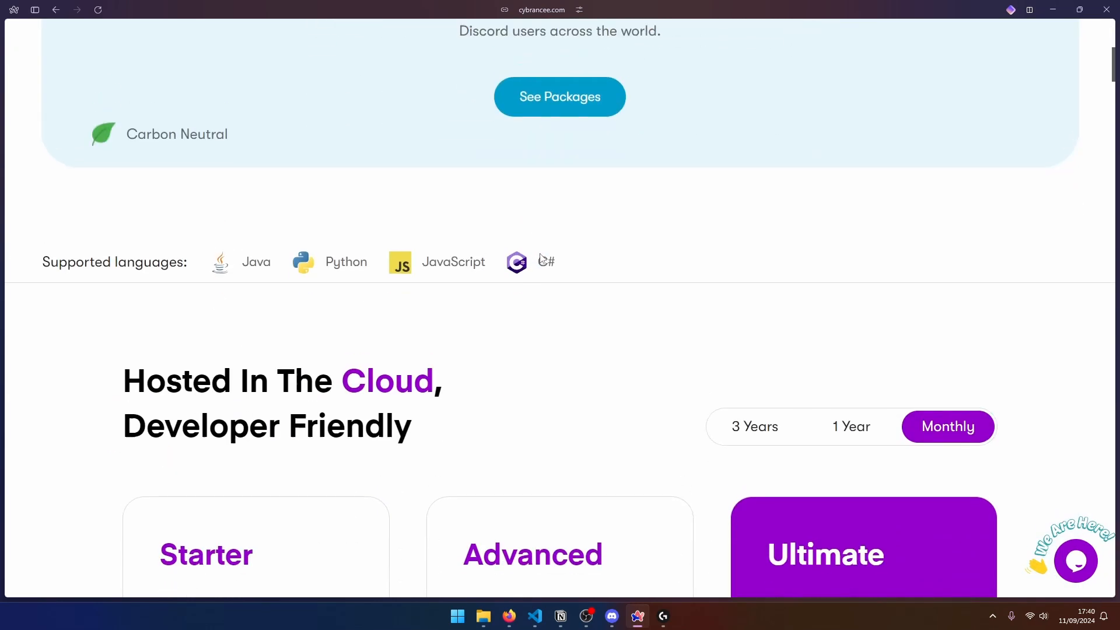
mouse_move(672, 266)
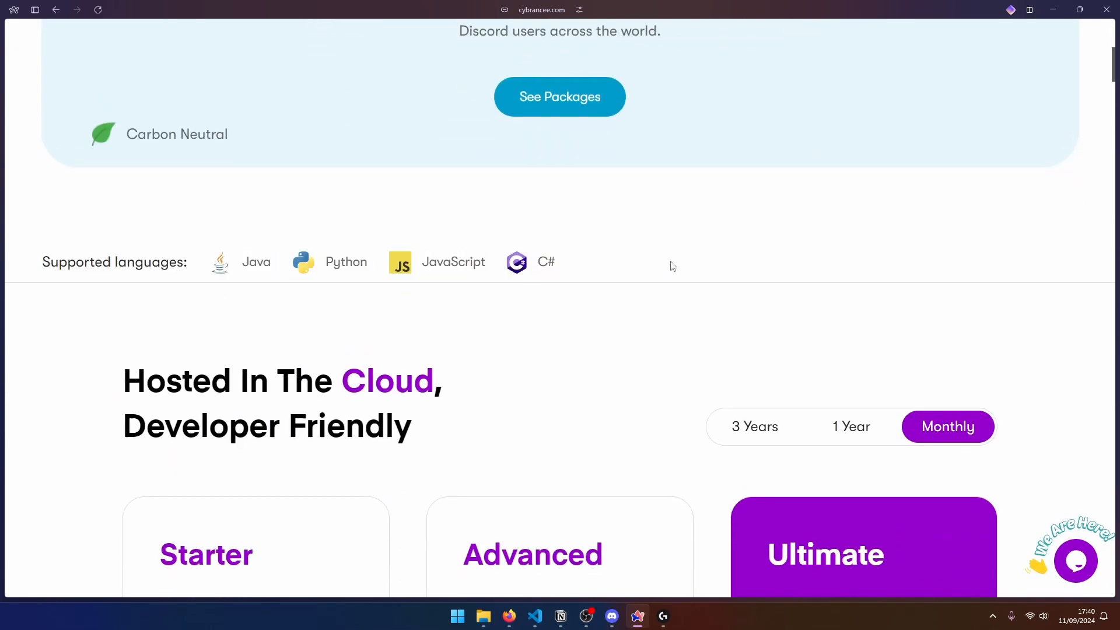
mouse_move(418, 267)
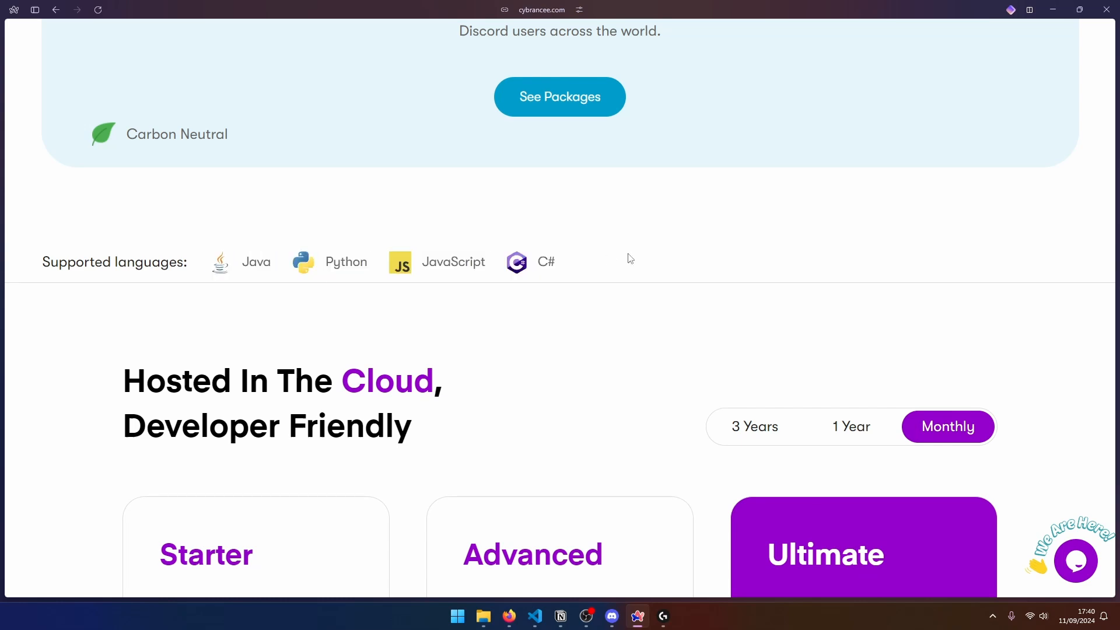
scroll(down, 3)
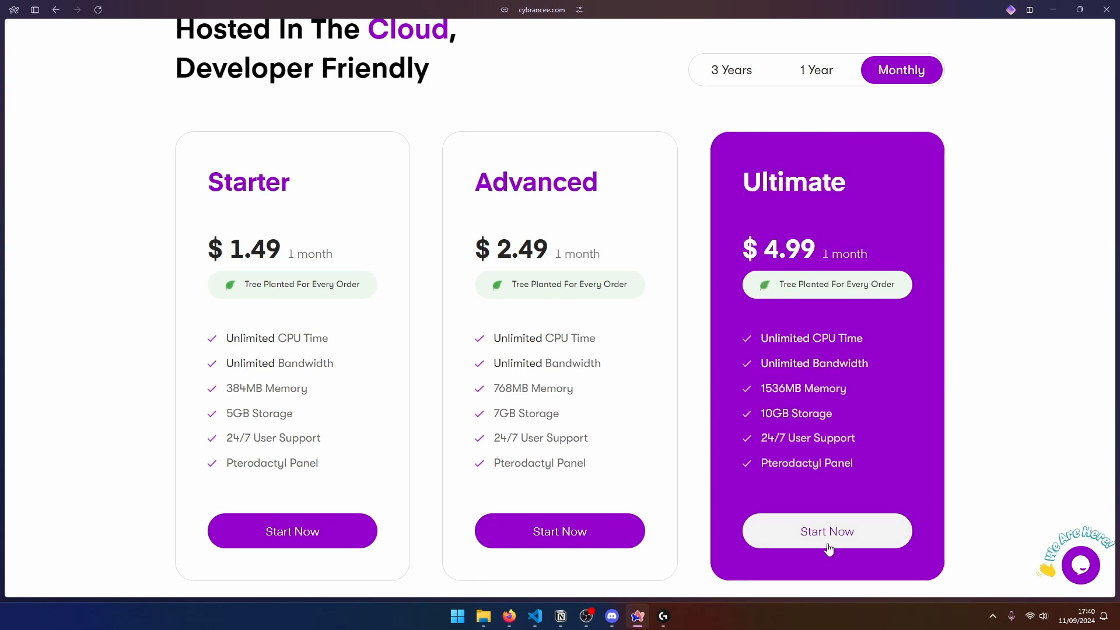
click(826, 531)
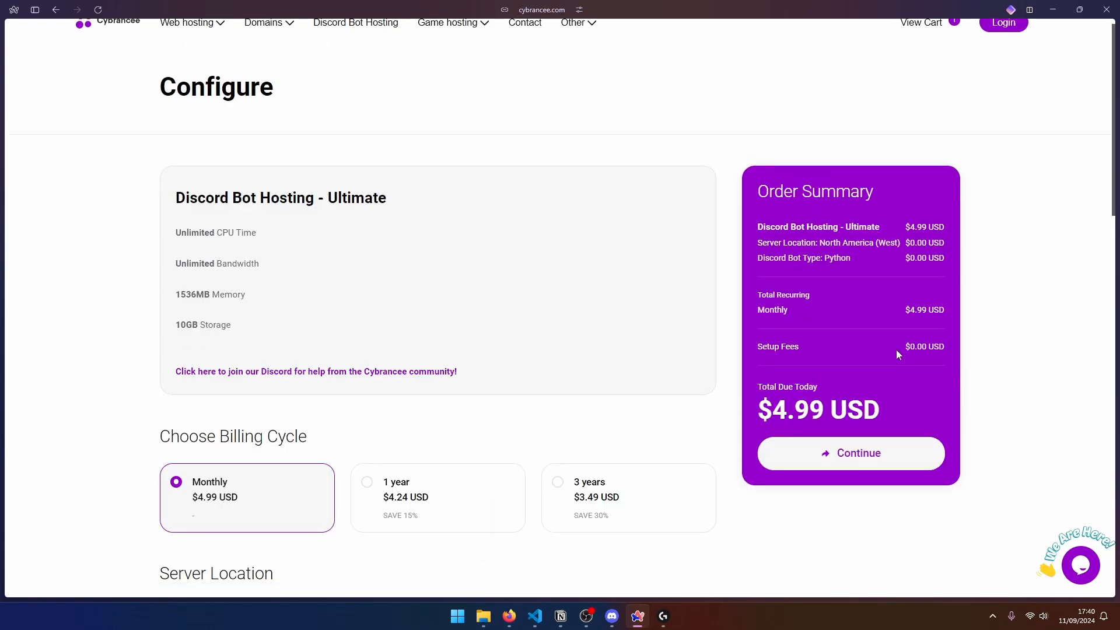
Accept the Terms of Service, add the Europe (Central) JavaScript plan to the cart and continue to checkout.
scroll(down, 3)
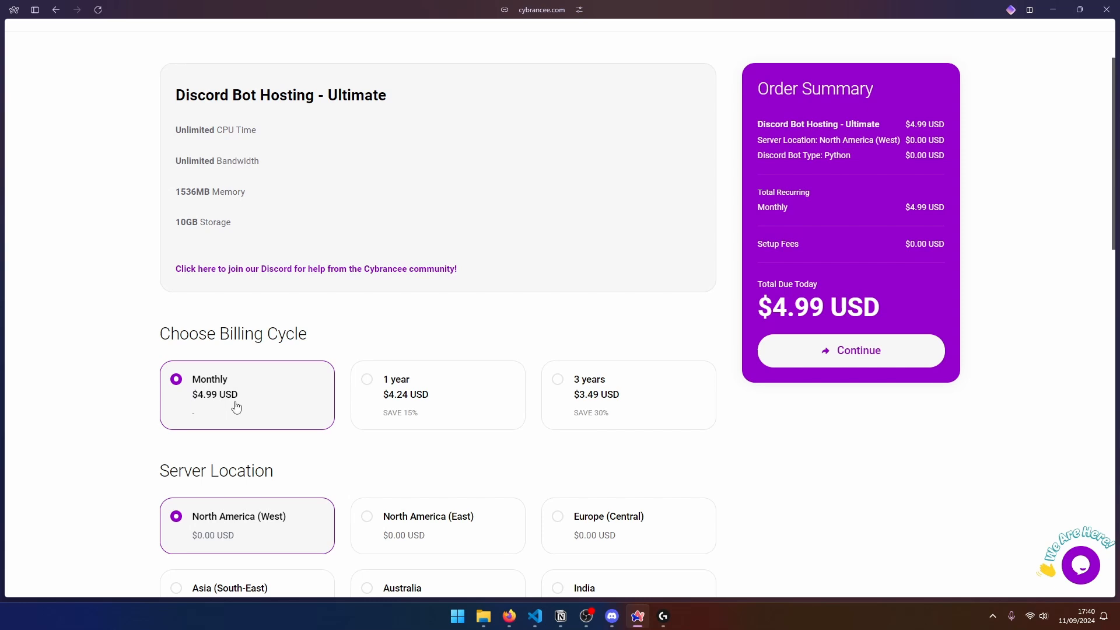
scroll(down, 3)
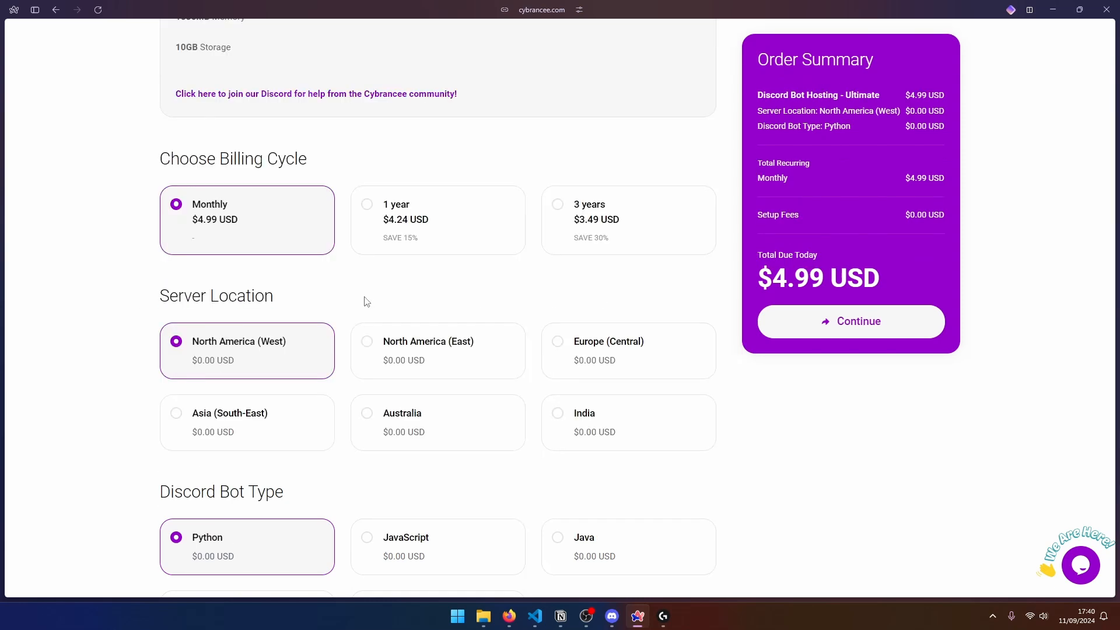
mouse_move(342, 293)
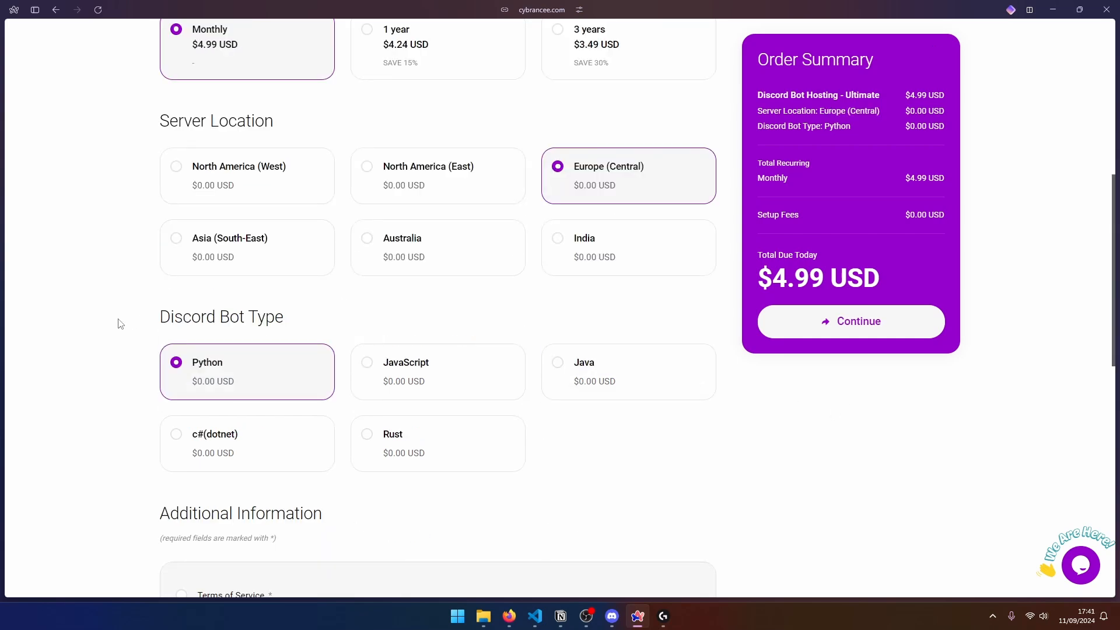
mouse_move(378, 323)
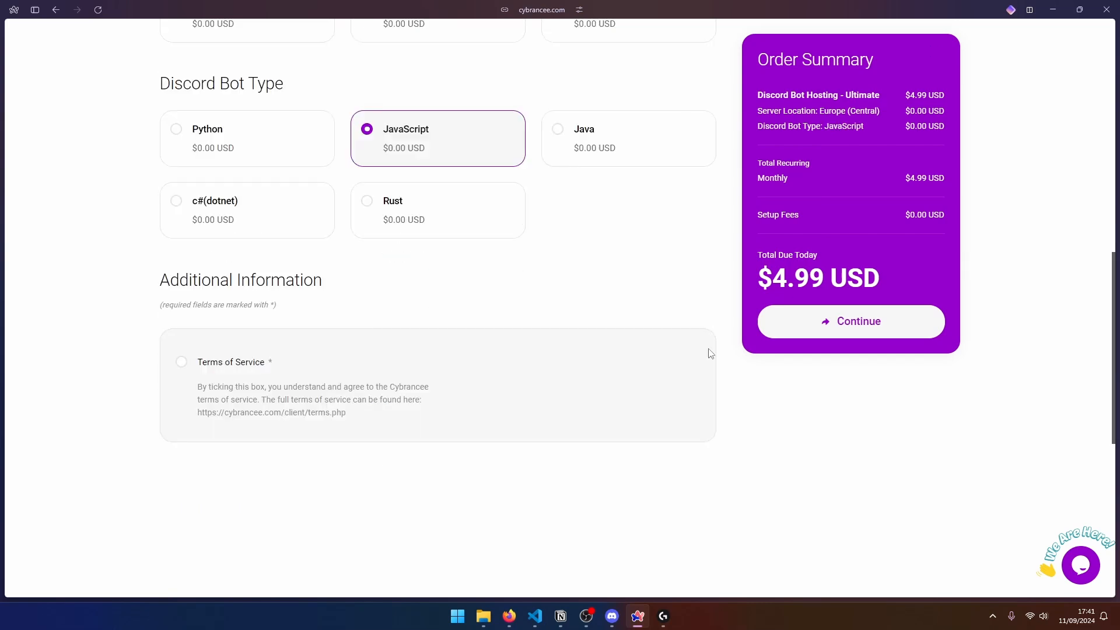
click(181, 362)
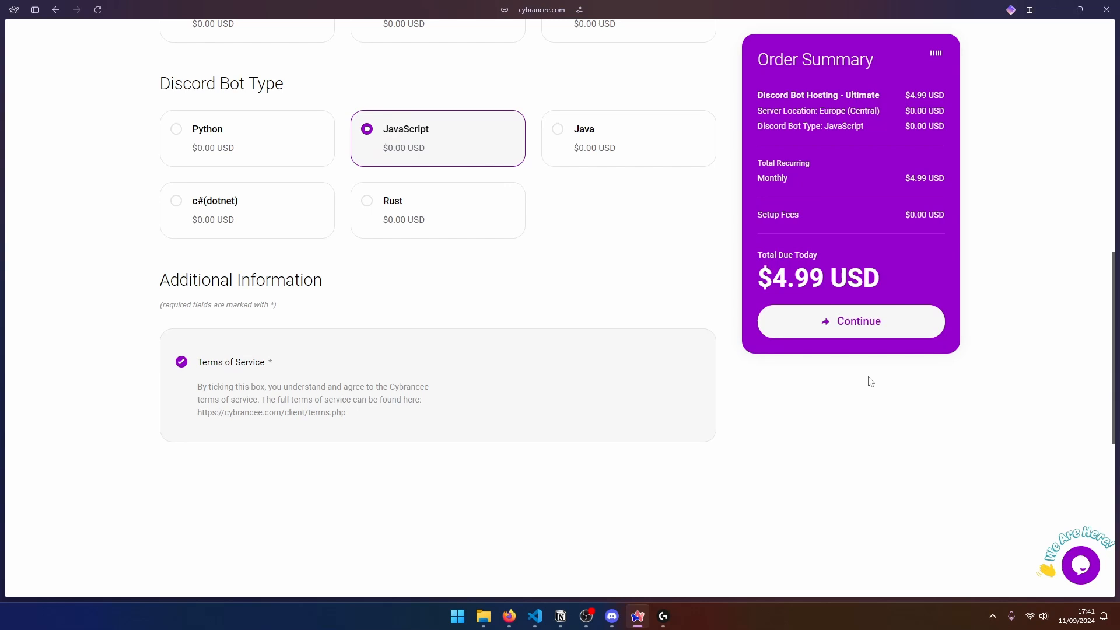
click(851, 321)
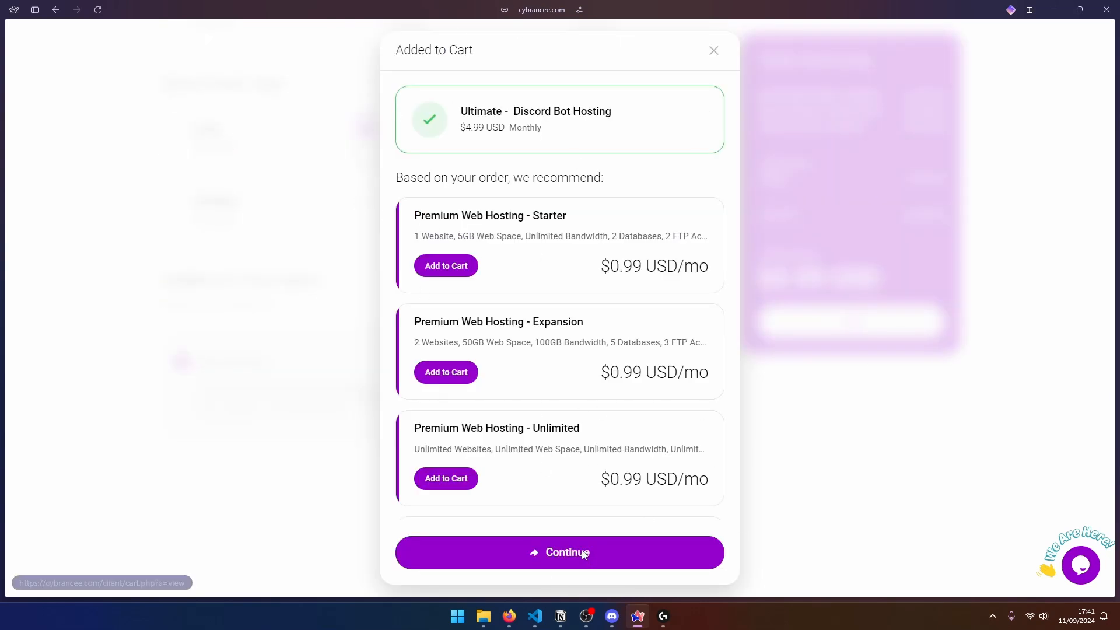
click(559, 552)
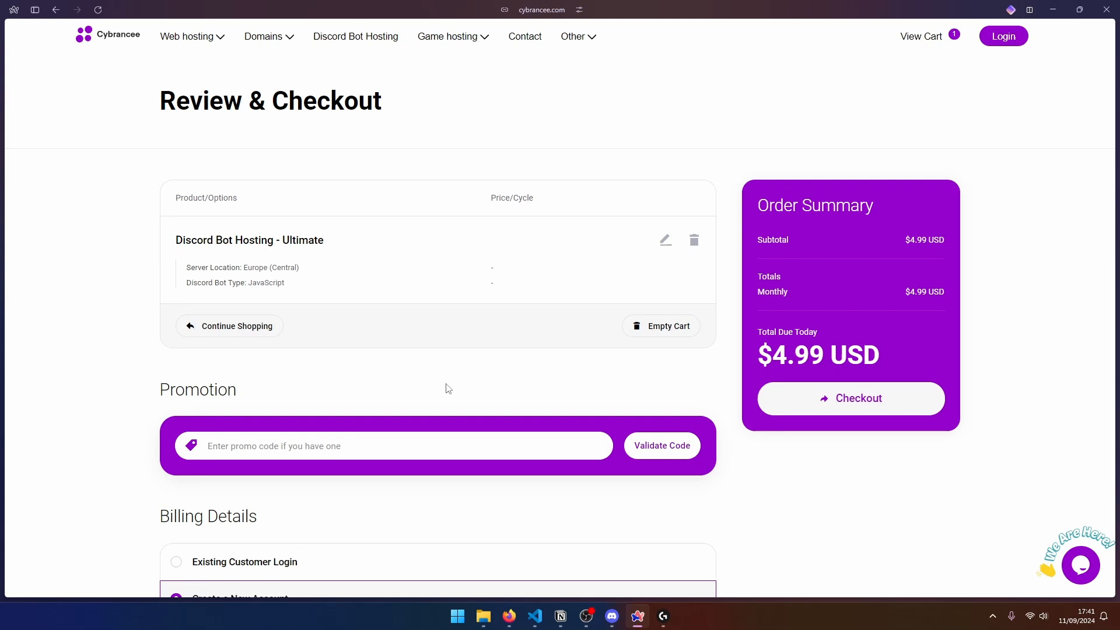
Apply the UNDERCTRL promo code for a 100% discount.
scroll(down, 3)
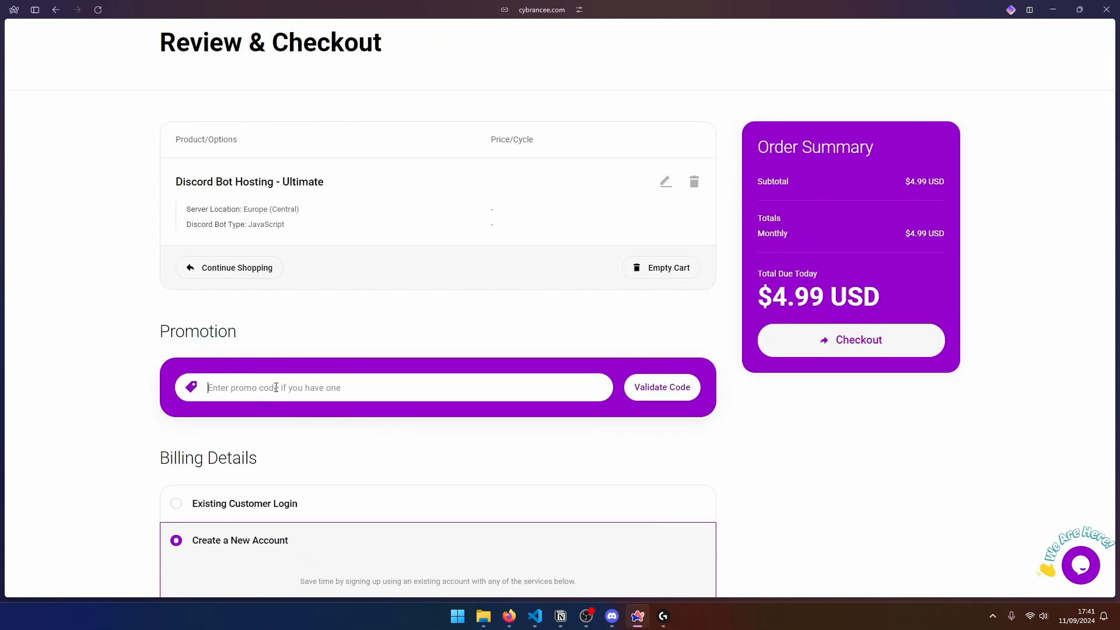
text(UNDERCTRL)
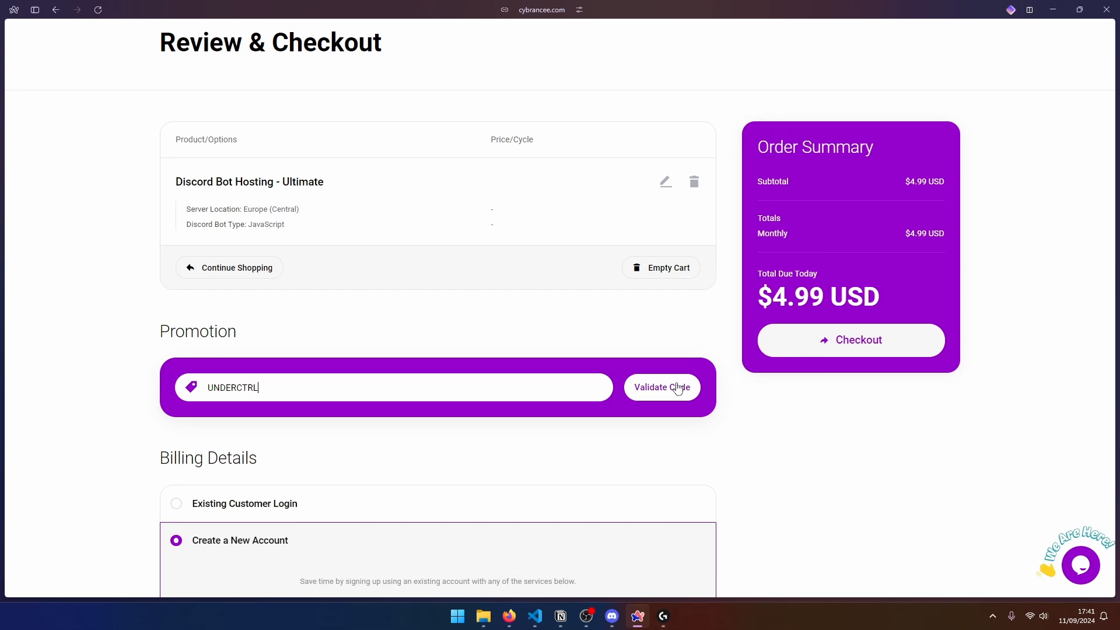
click(661, 388)
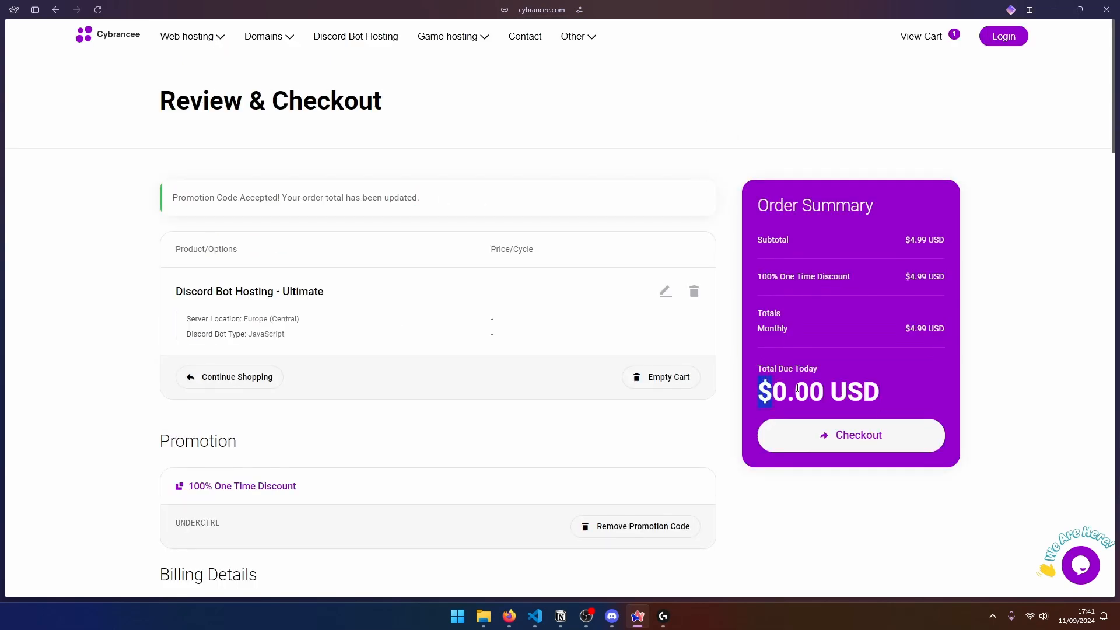
Review the account details and place the free $0.00 hosting order.
scroll(down, 3)
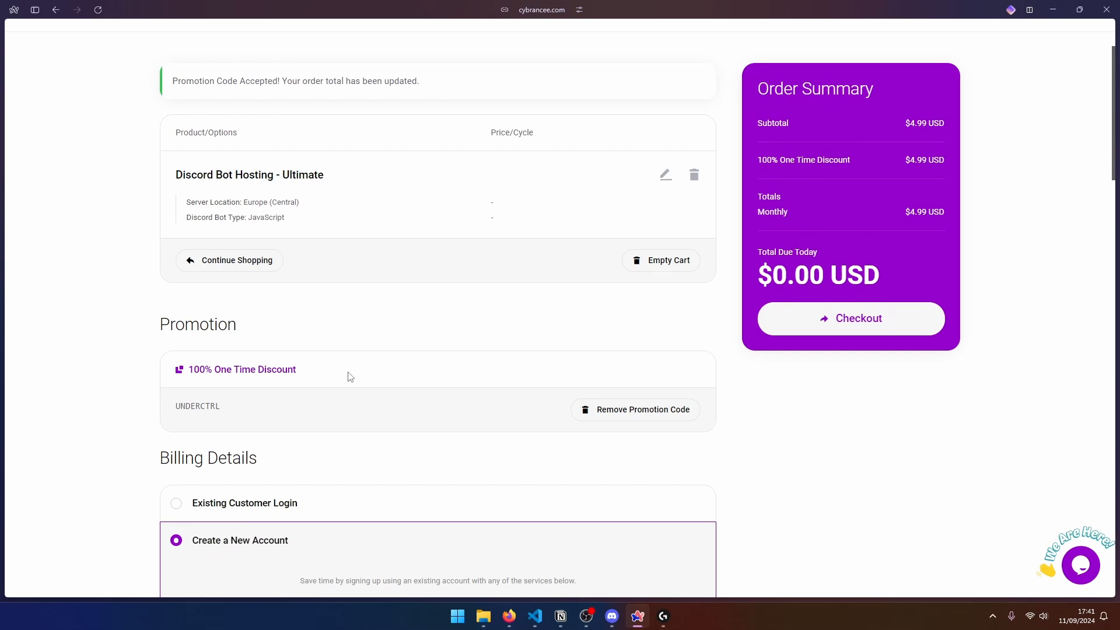
scroll(down, 3)
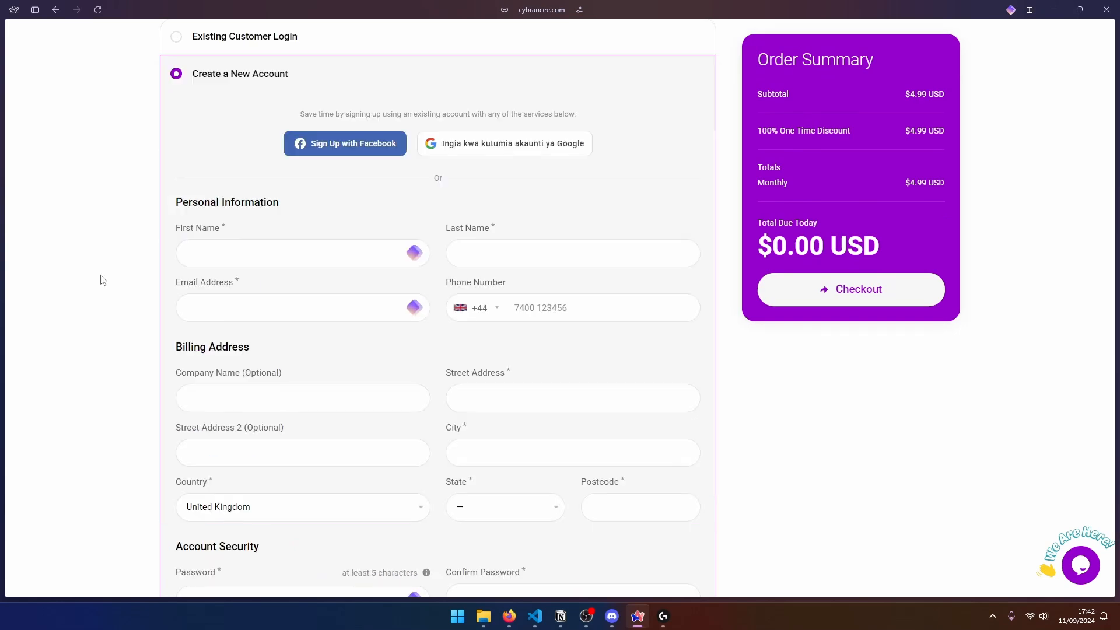
scroll(down, 3)
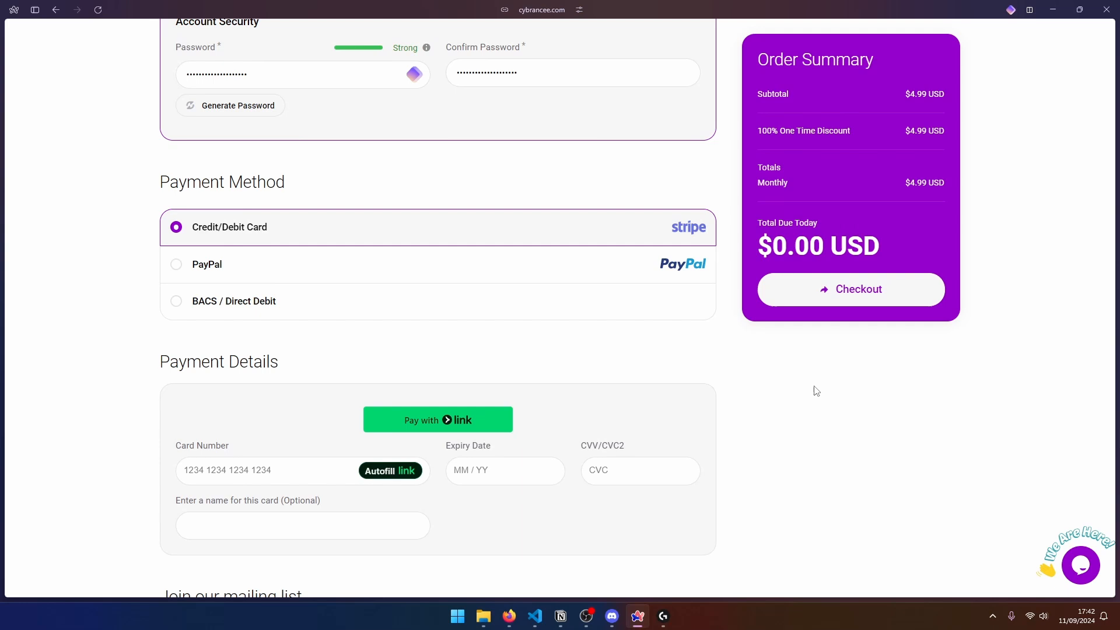
mouse_move(572, 360)
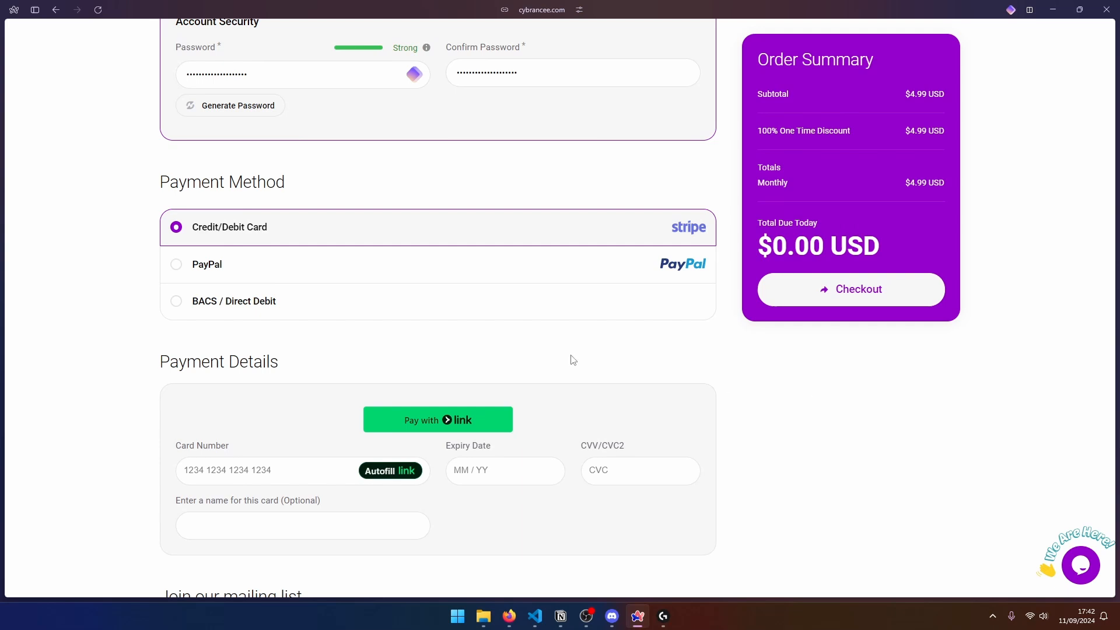
mouse_move(227, 266)
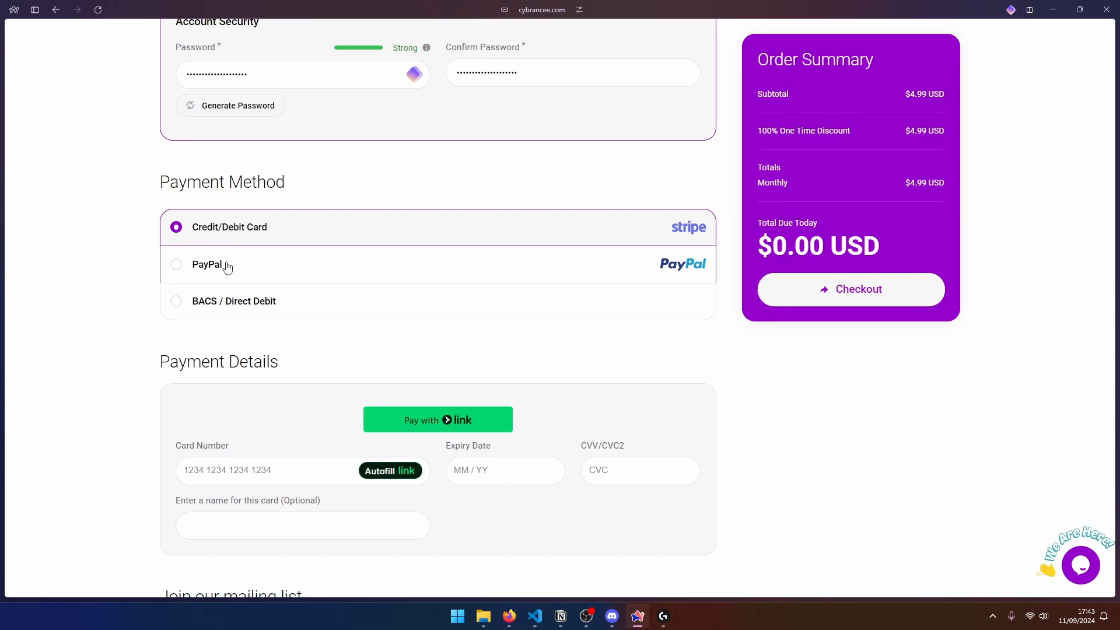
mouse_move(865, 295)
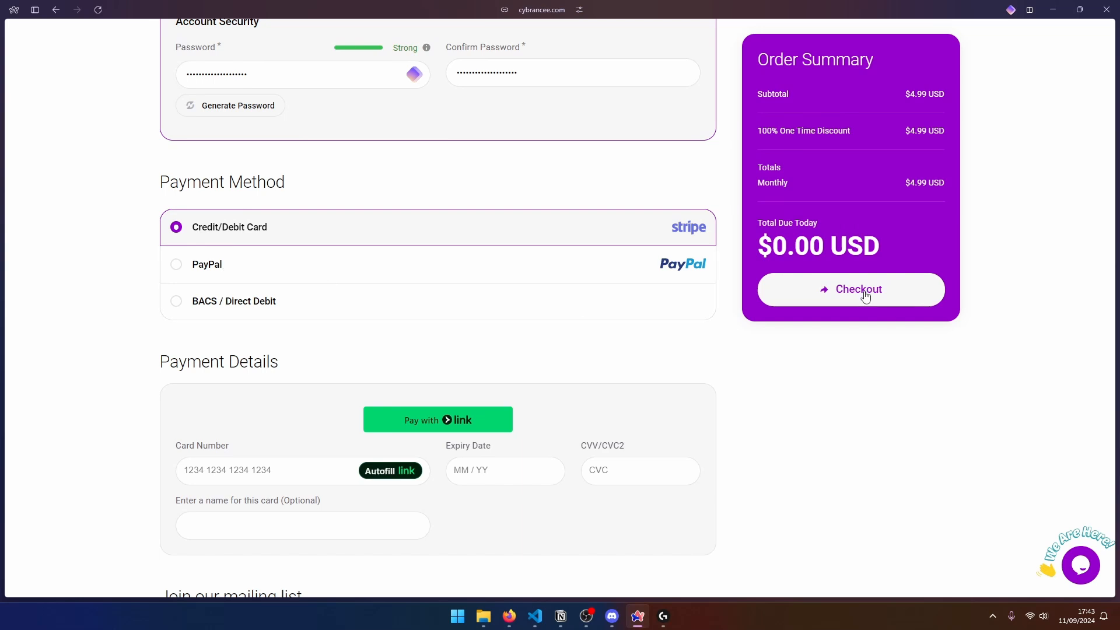
click(851, 289)
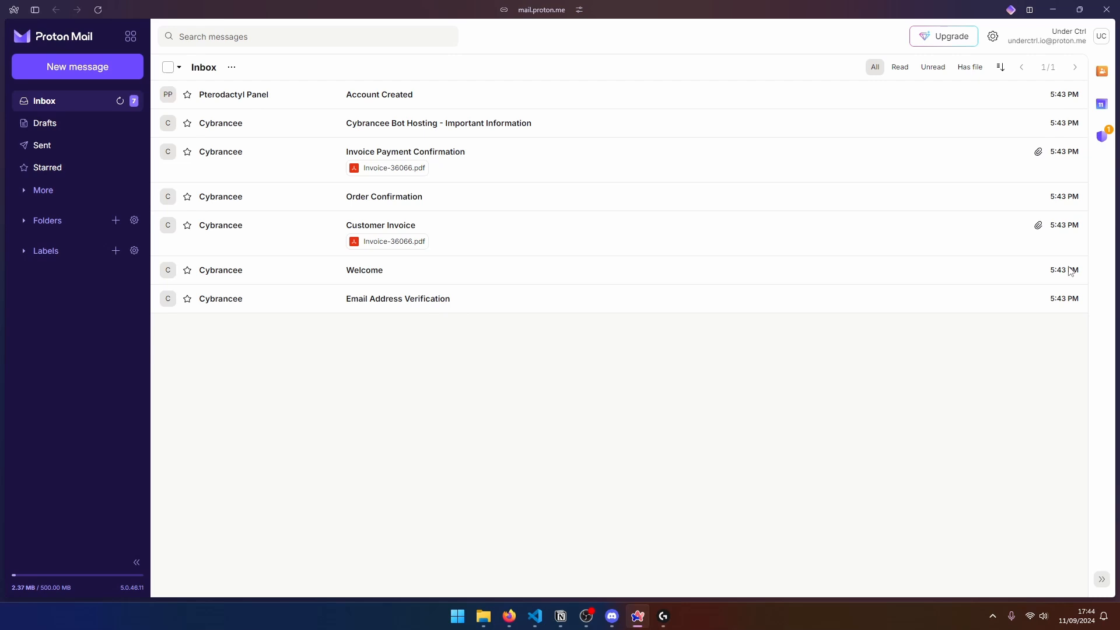
mouse_move(673, 201)
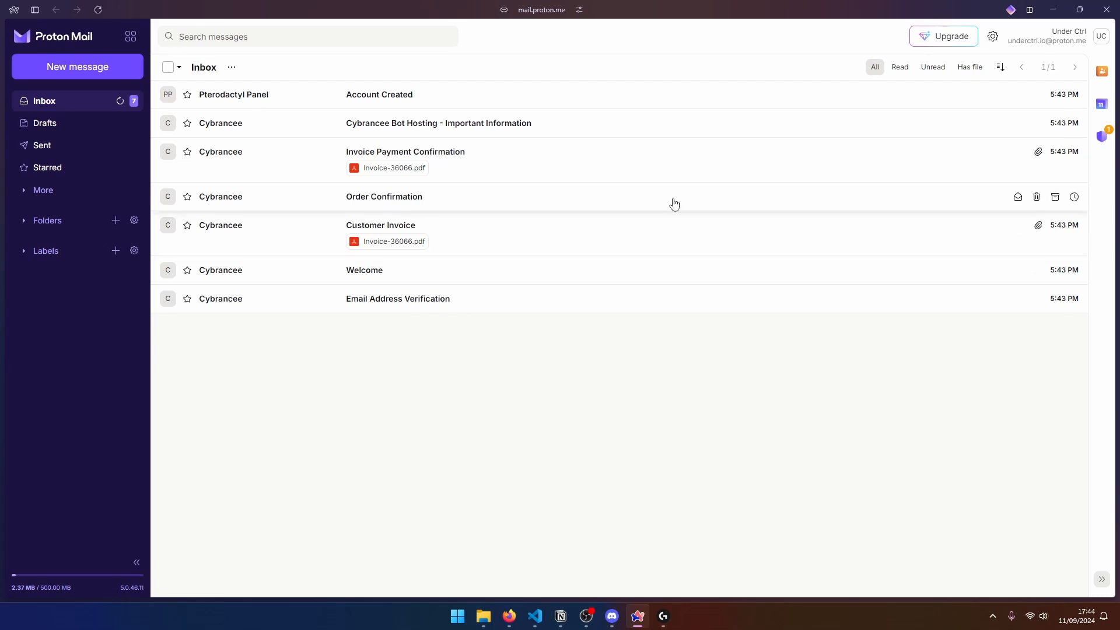
Verify the Cybrancee email address from the verification mail and return to the inbox.
click(398, 299)
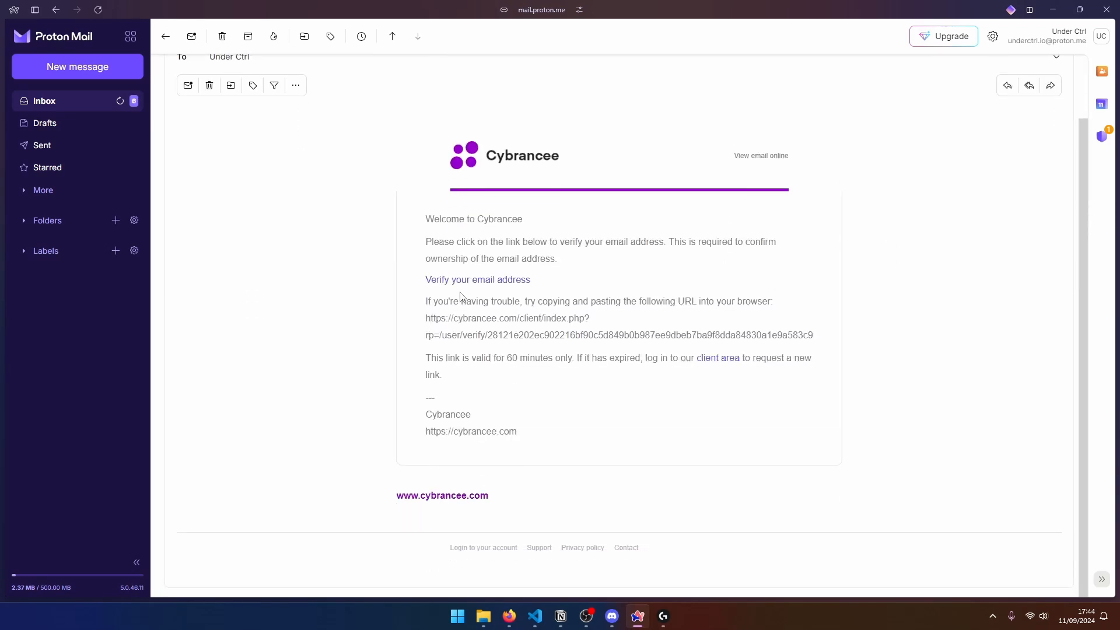
click(477, 279)
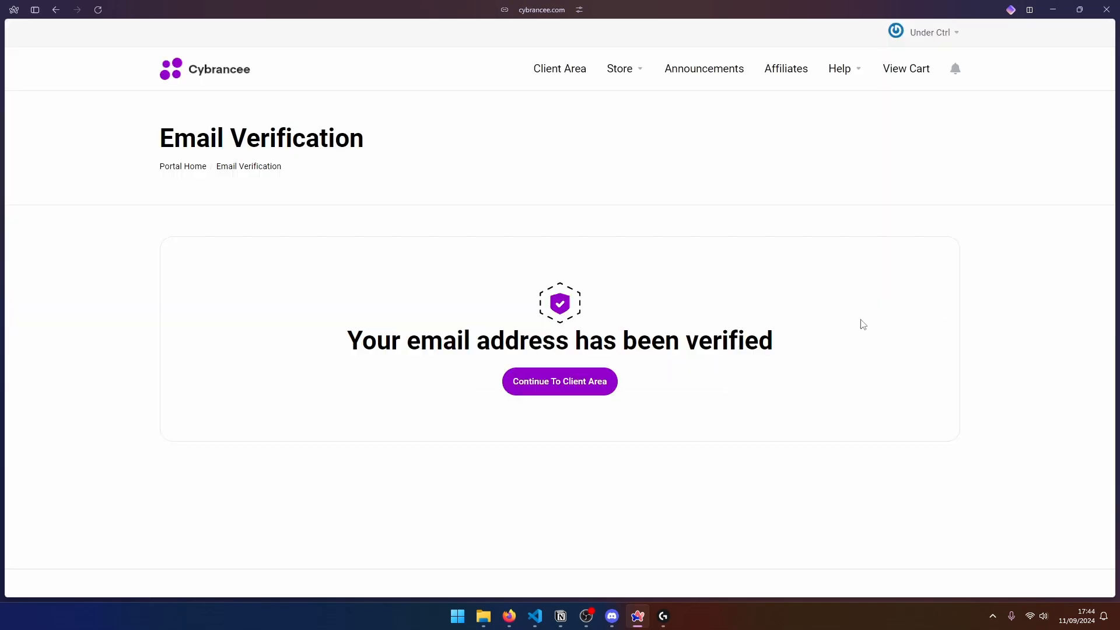
click(34, 10)
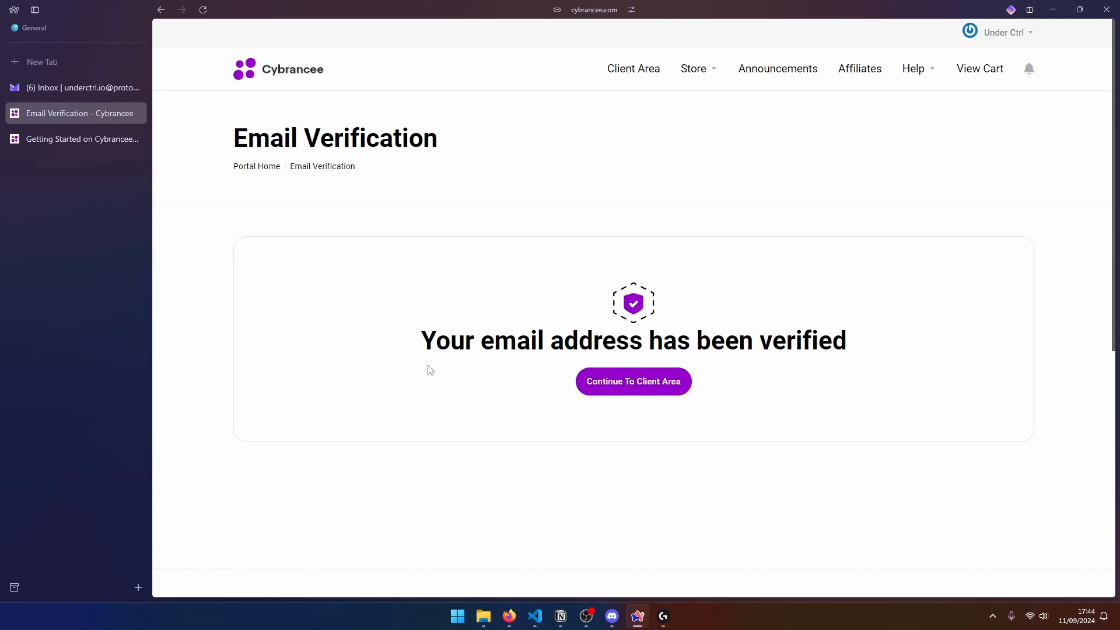
click(84, 87)
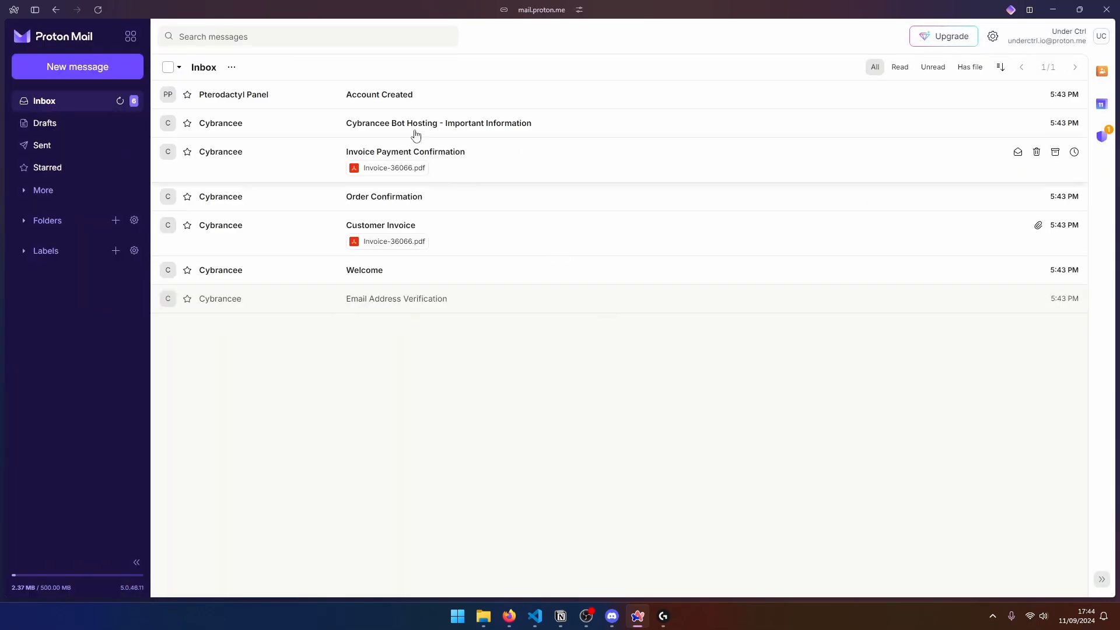
Start setting up the panel account from the Account Created email.
click(379, 94)
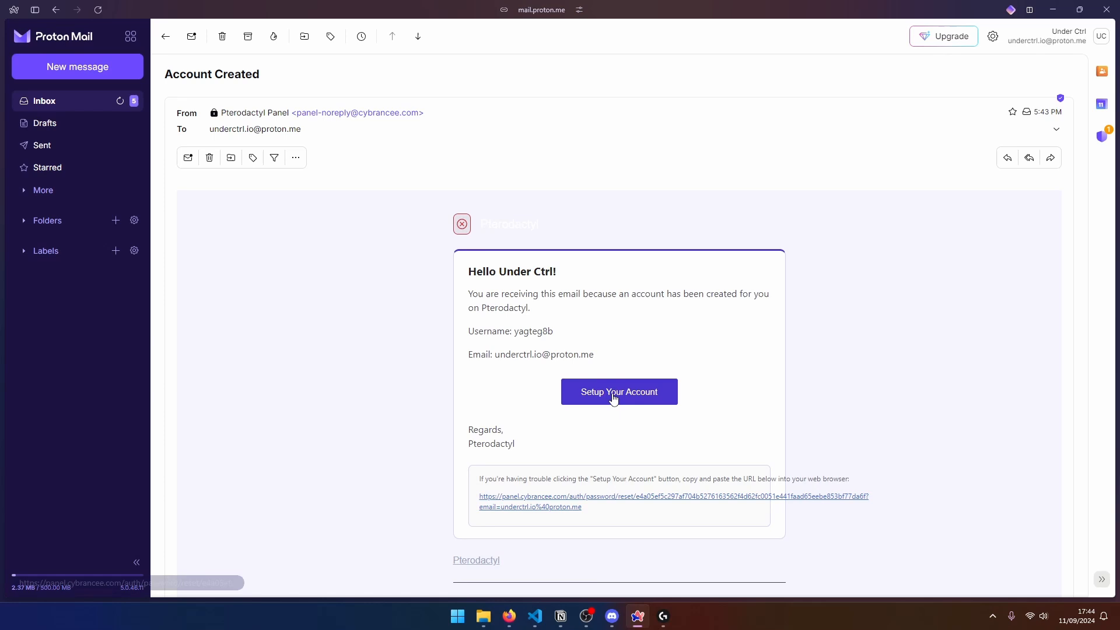
click(618, 392)
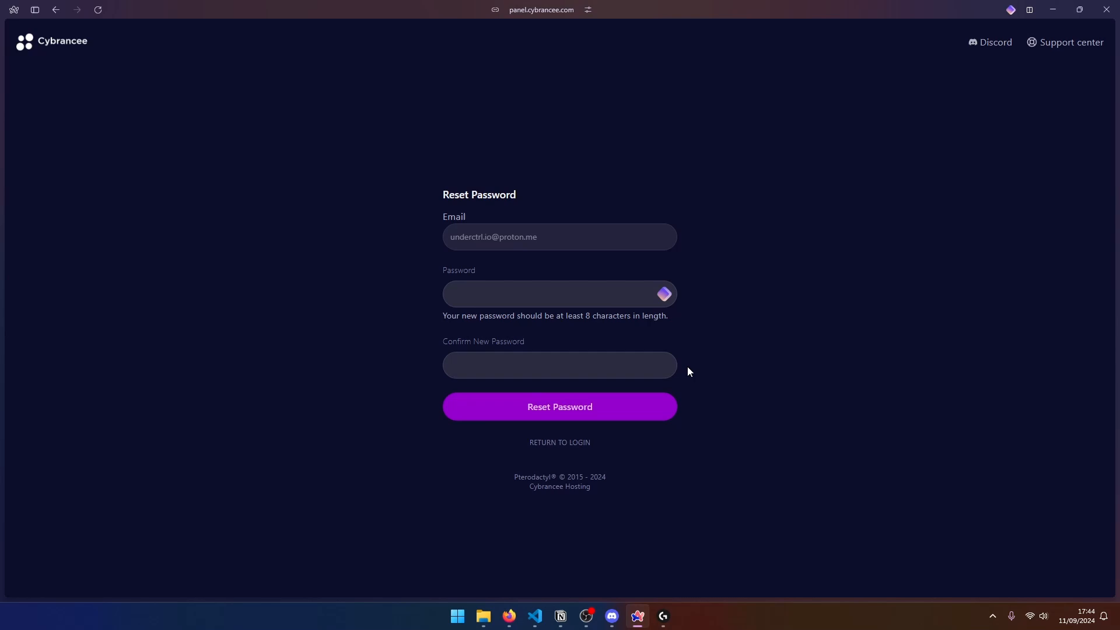
Set the new panel password on the Reset Password page and reach the Servers dashboard.
text(password)
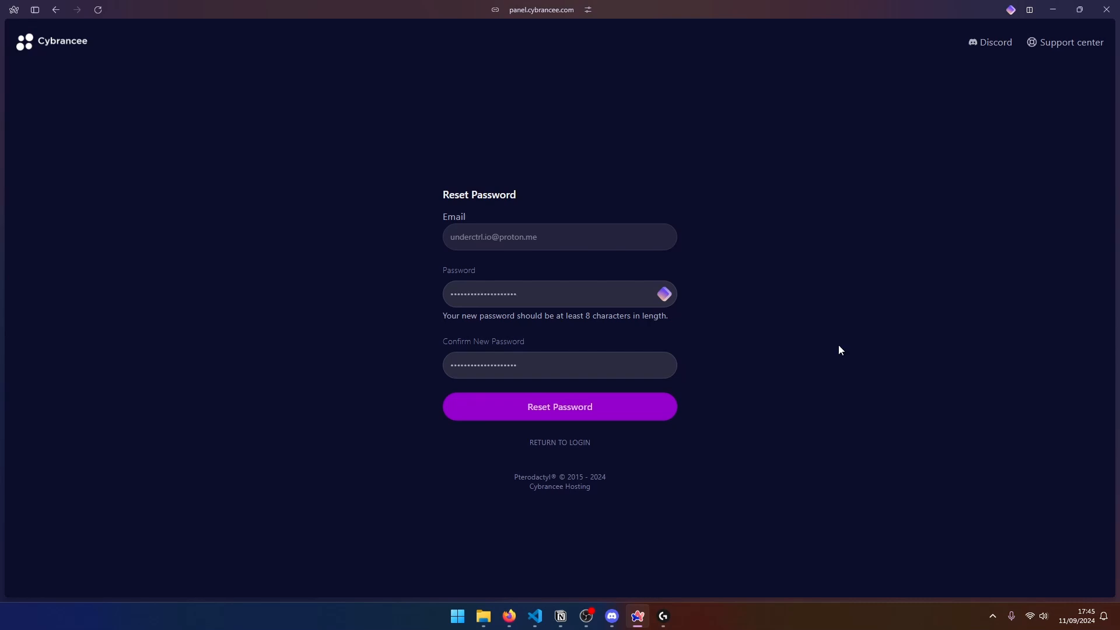
click(559, 406)
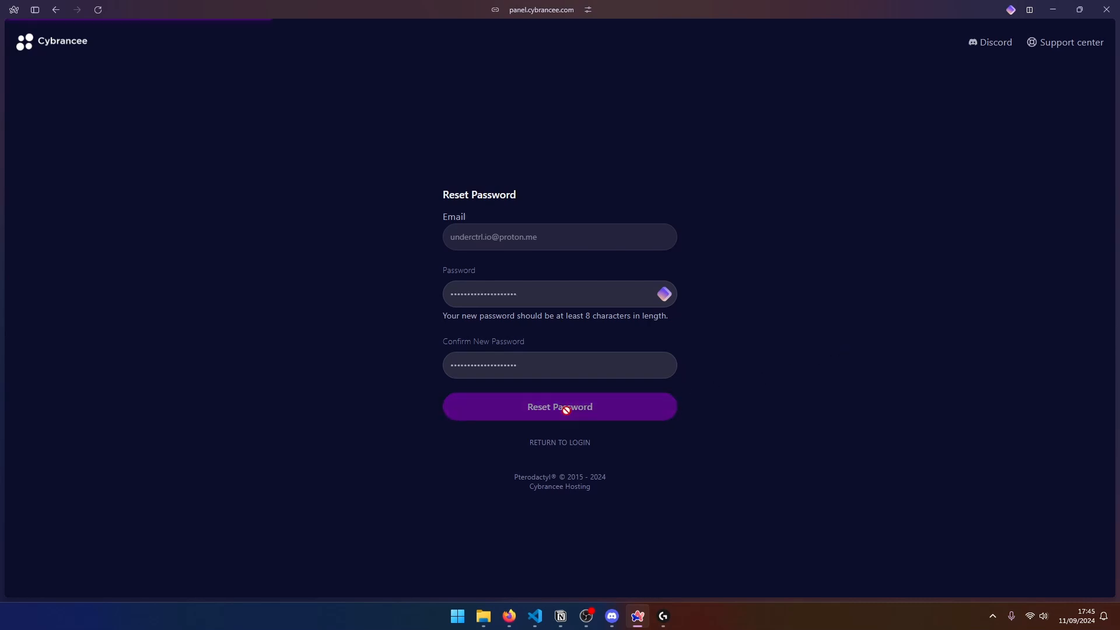
click(559, 406)
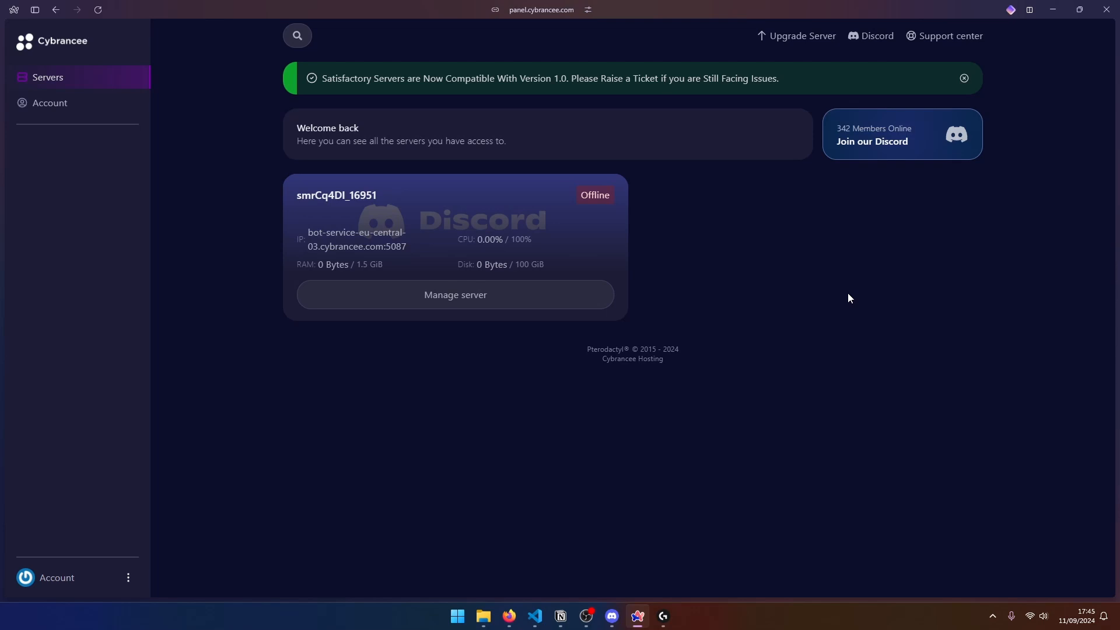
mouse_move(599, 198)
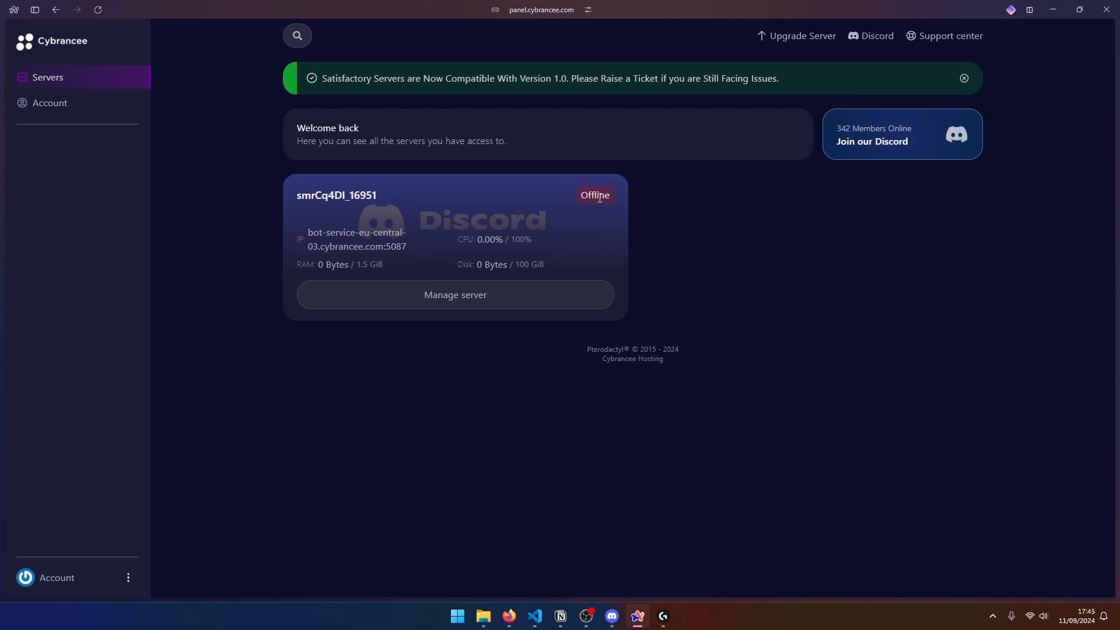
mouse_move(497, 353)
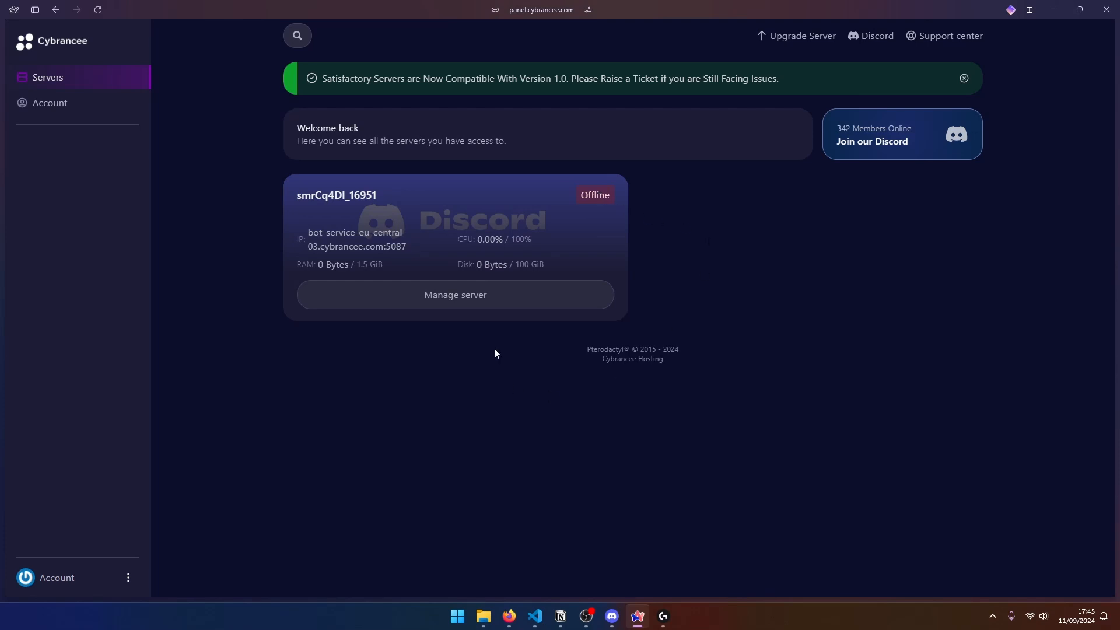
Delete all four files (.npm, node_modules, package-lock.json, package.json) from the server's file manager.
click(455, 294)
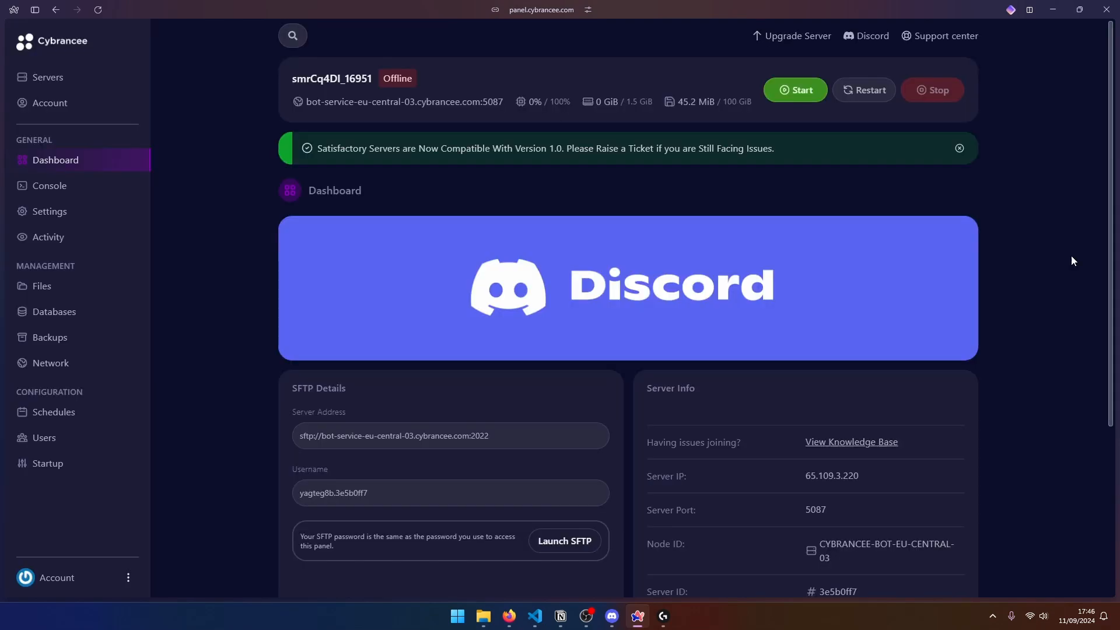
mouse_move(42, 287)
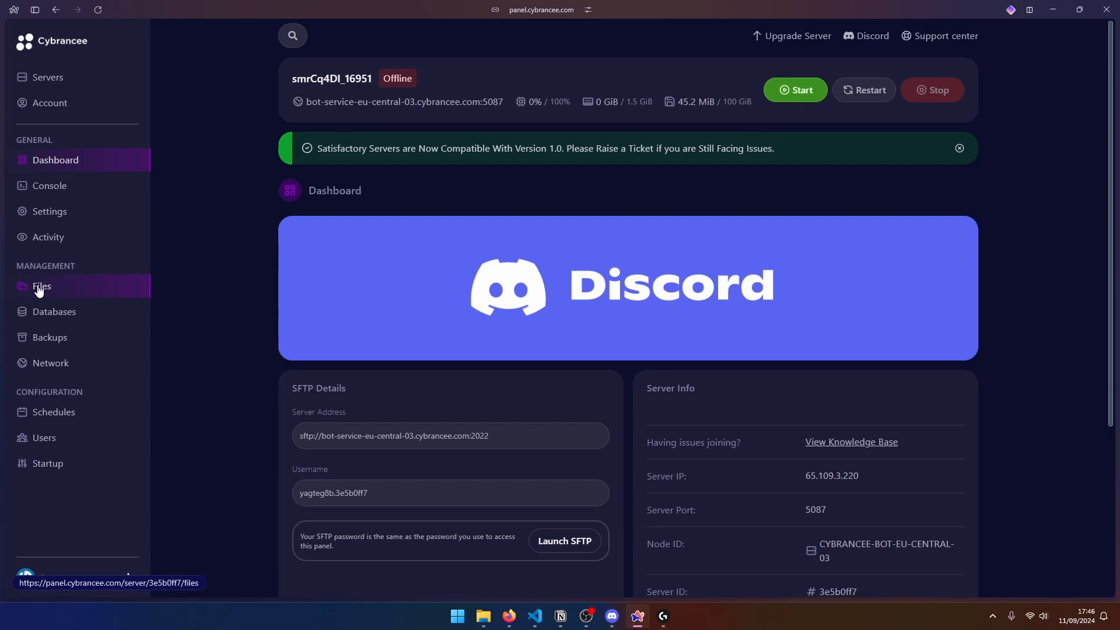
click(42, 286)
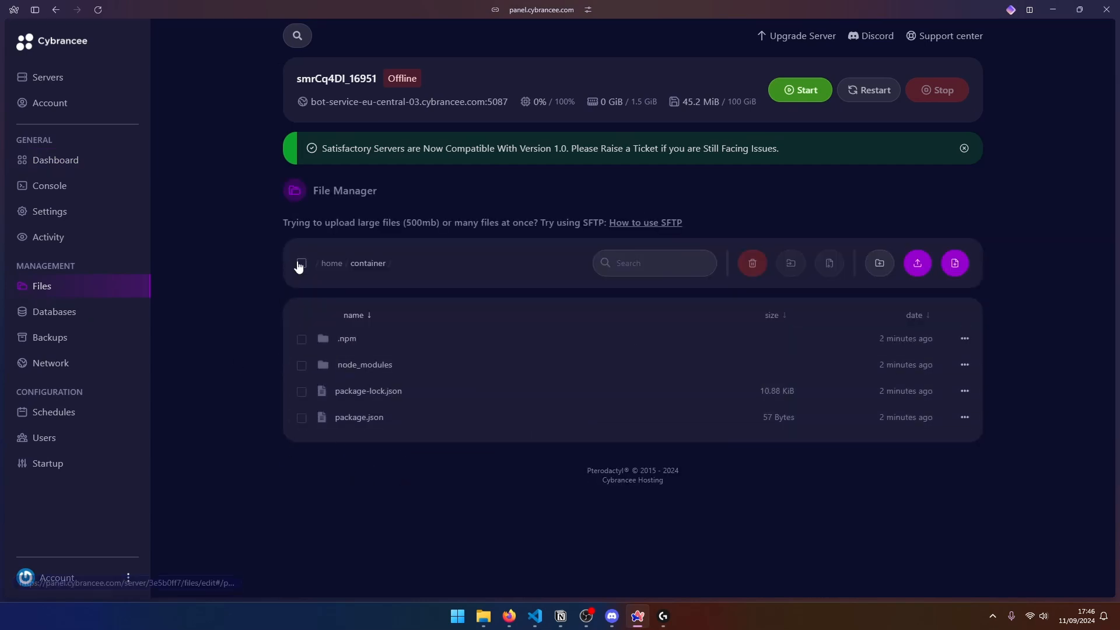
click(751, 263)
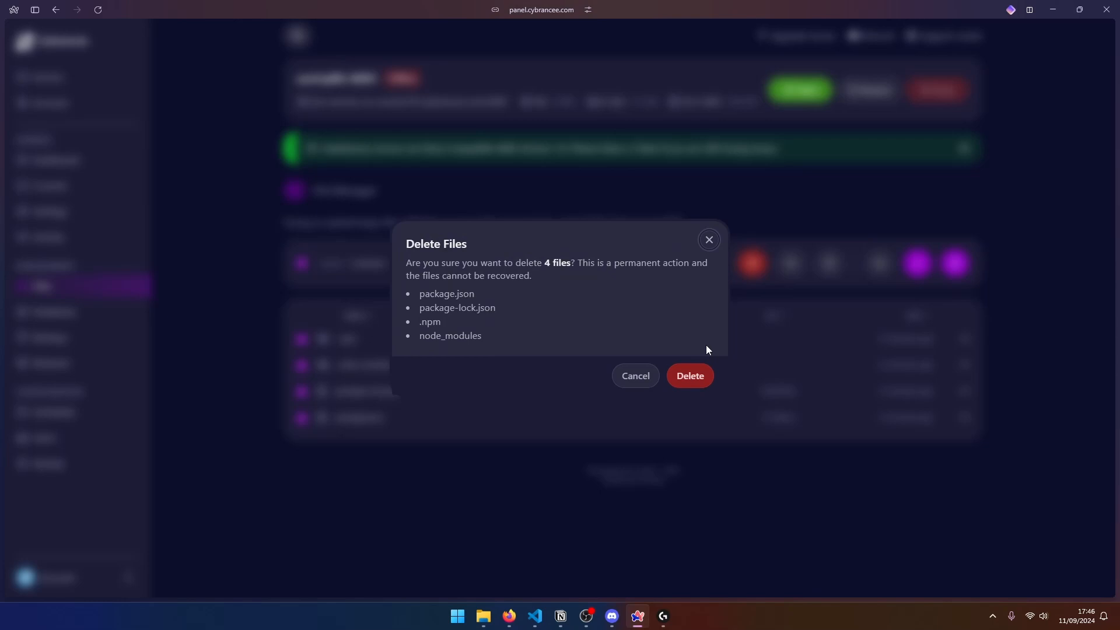
click(688, 375)
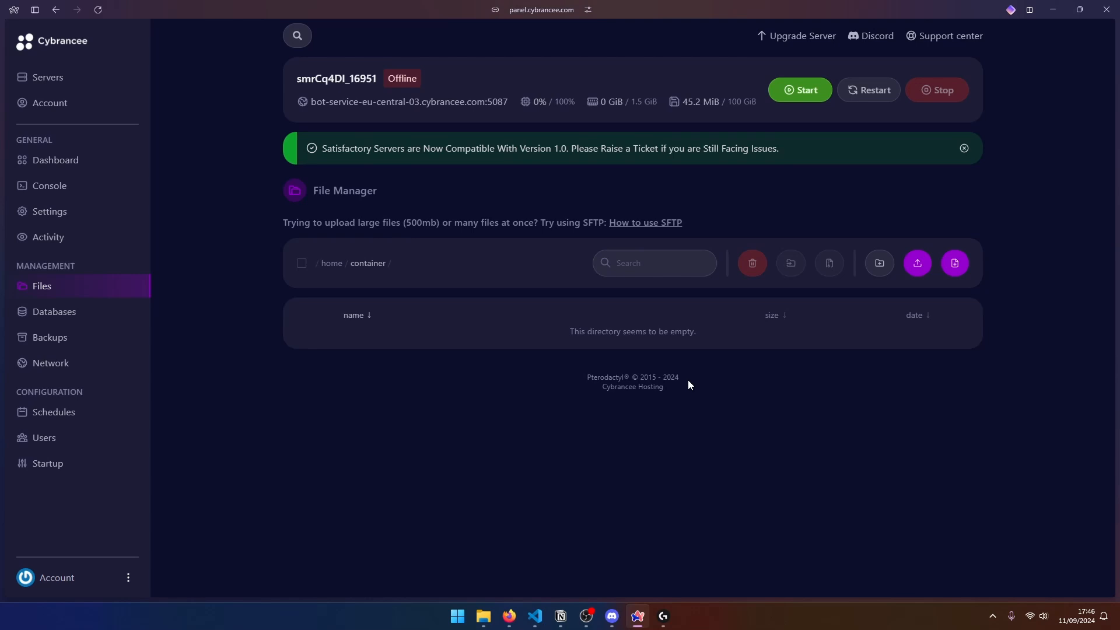
mouse_move(917, 264)
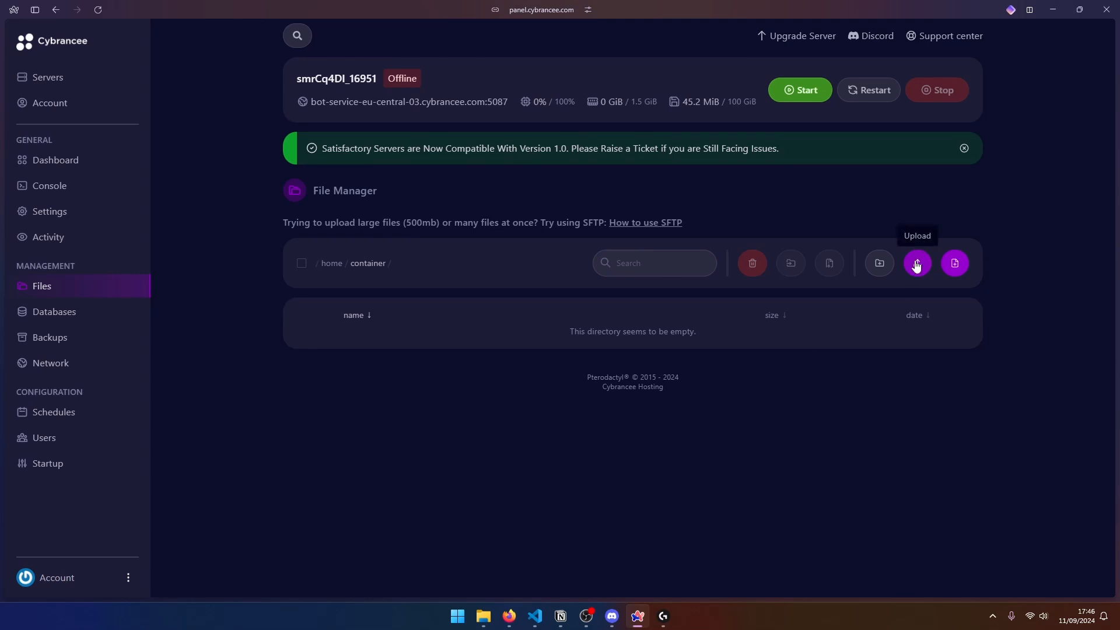
mouse_move(895, 391)
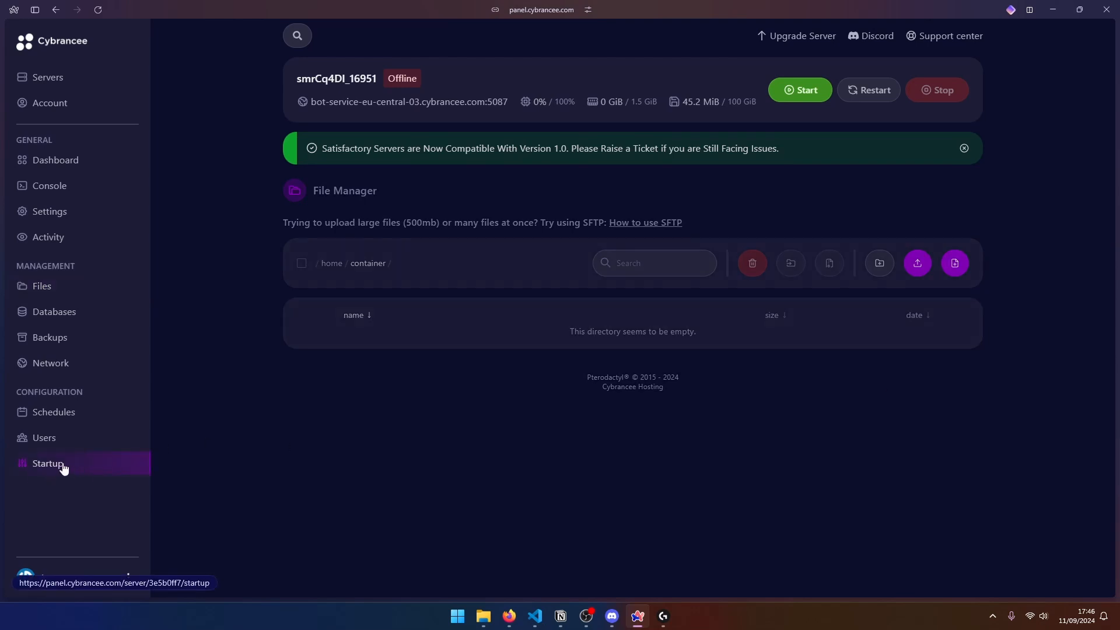
click(47, 464)
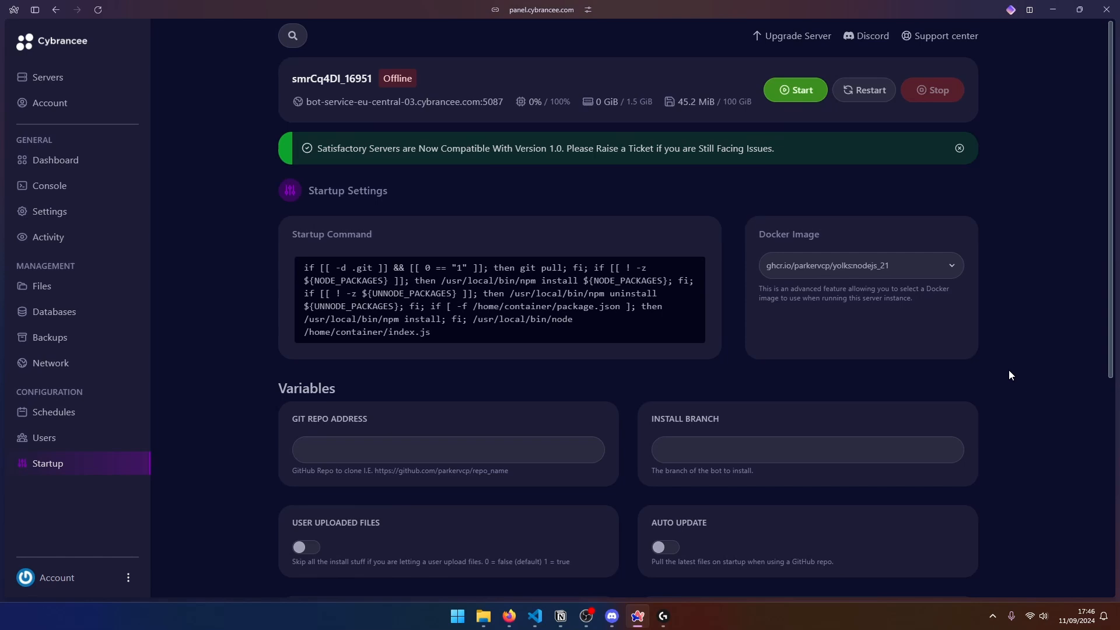
Paste the bot-hosting repo URL into GIT REPO ADDRESS and set INSTALL BRANCH to main.
scroll(down, 3)
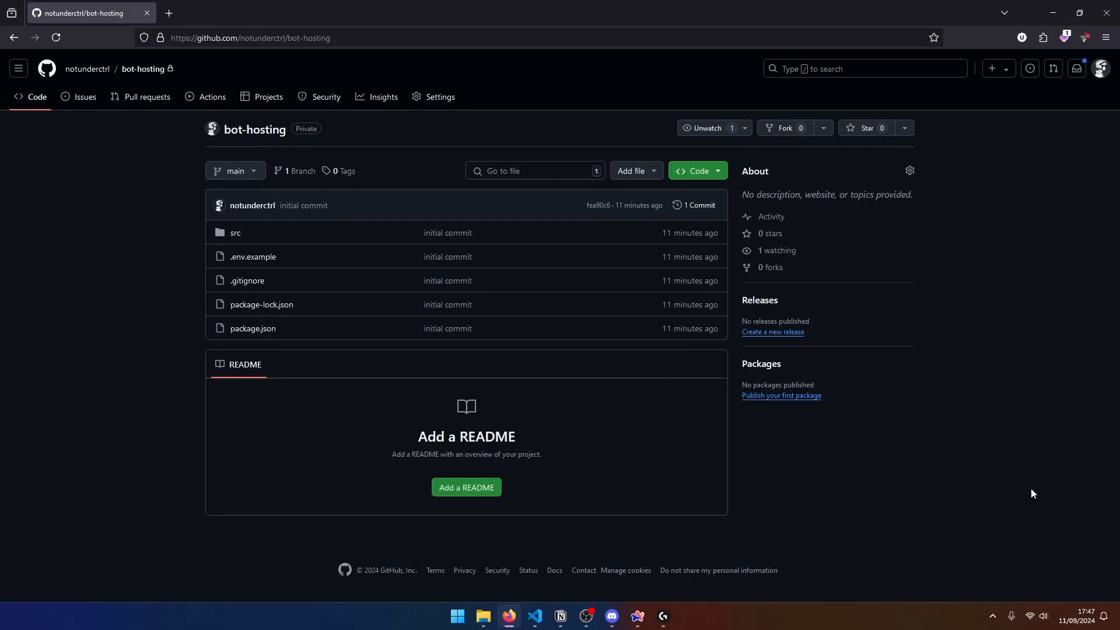
click(249, 38)
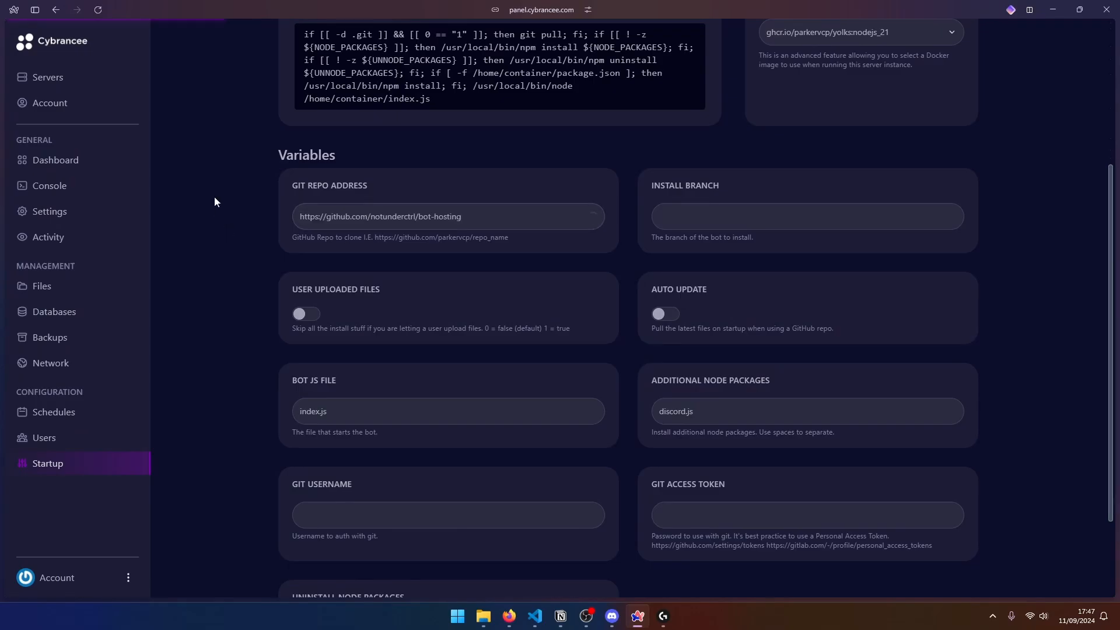
mouse_move(777, 192)
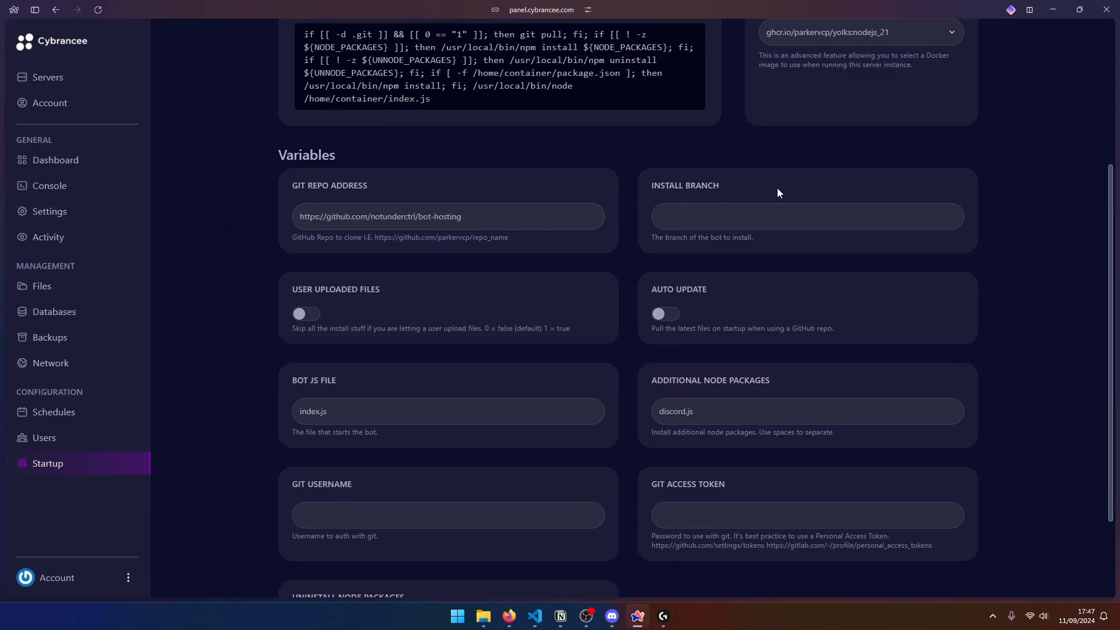
text(main)
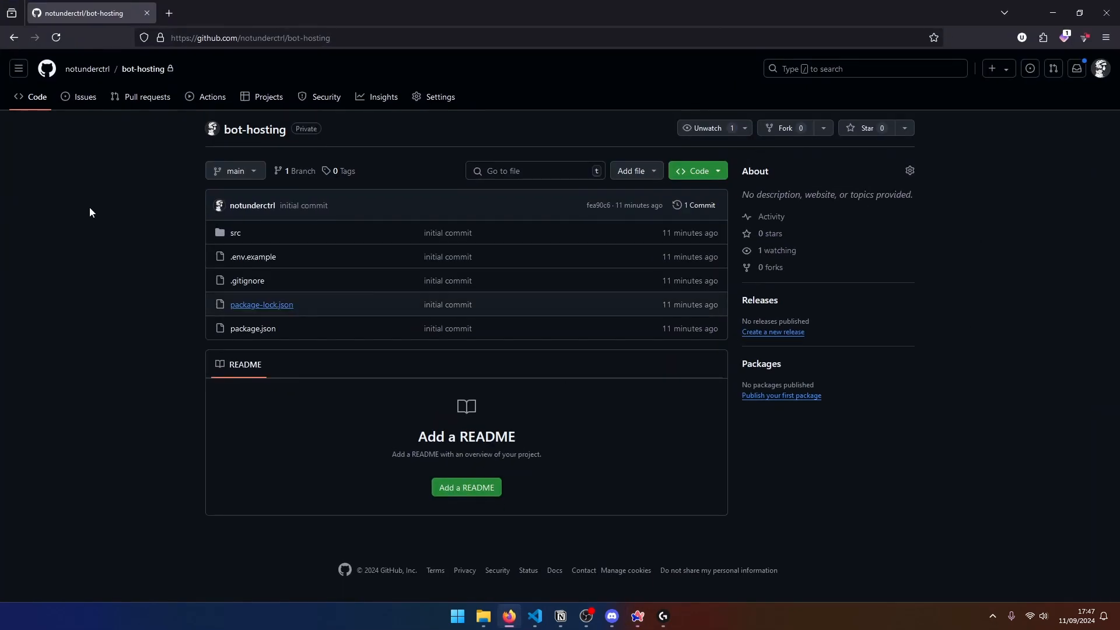
mouse_move(224, 180)
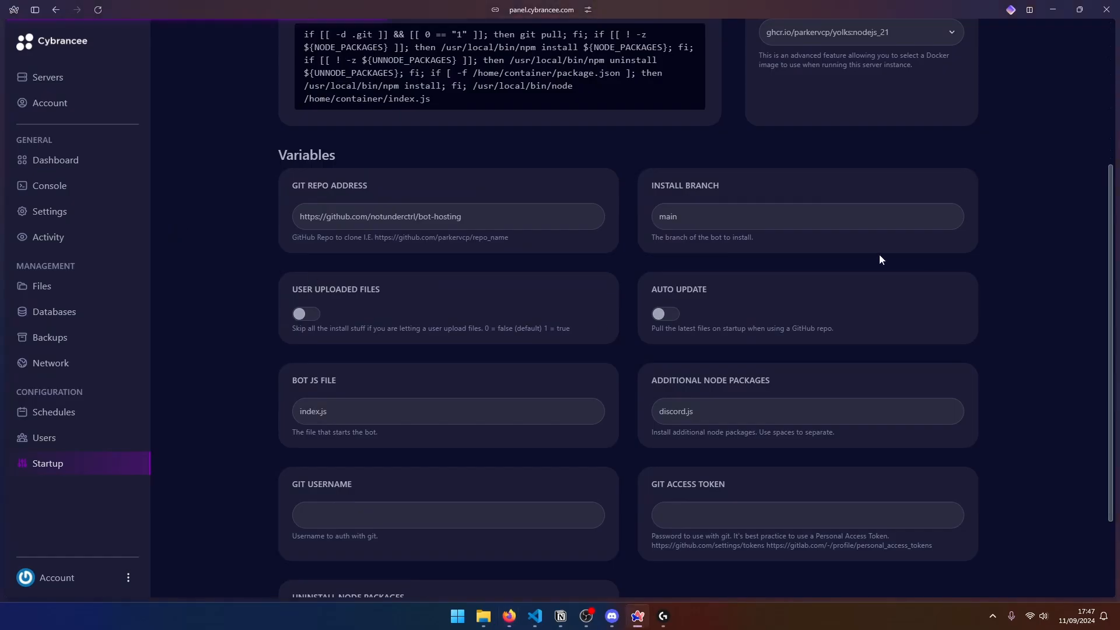
scroll(down, 3)
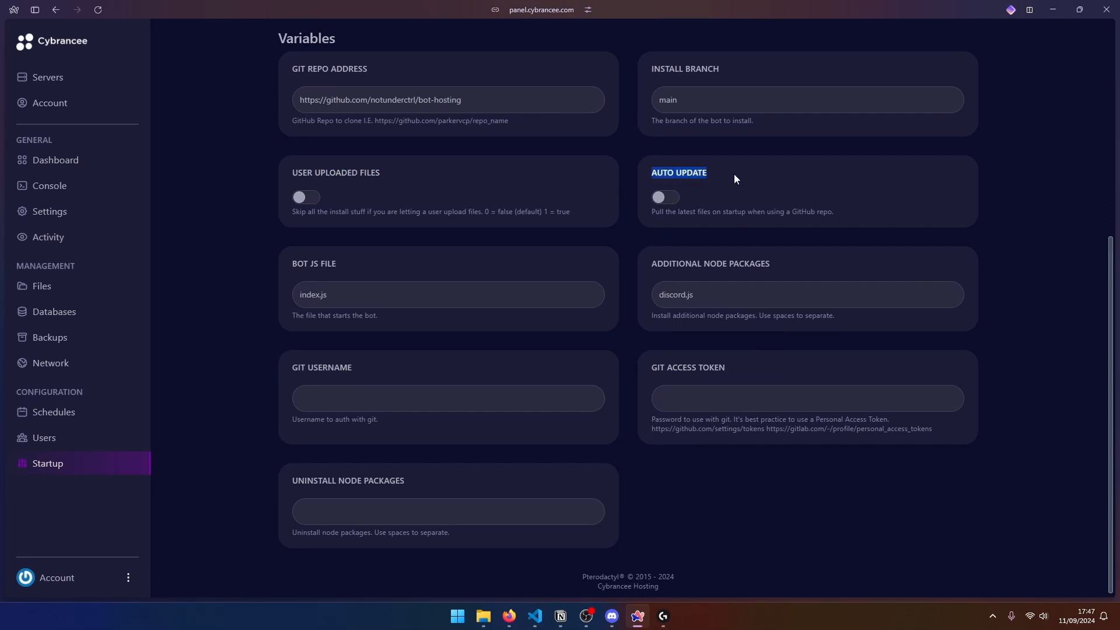
Switch AUTO UPDATE on and change BOT JS FILE to src/index.js after checking the project tree.
click(664, 197)
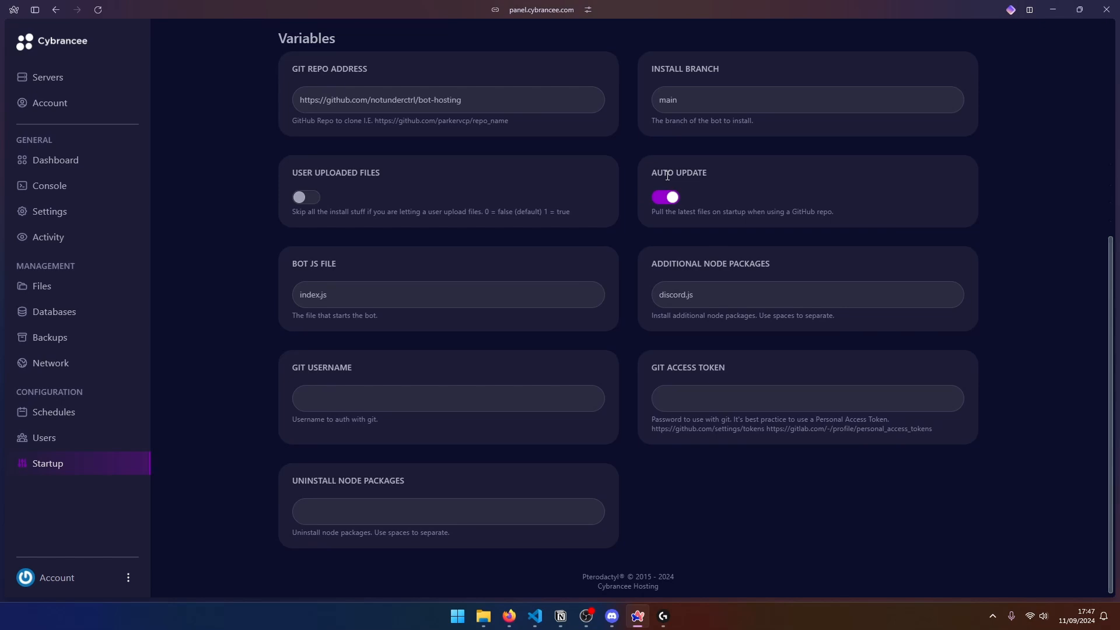
mouse_move(391, 267)
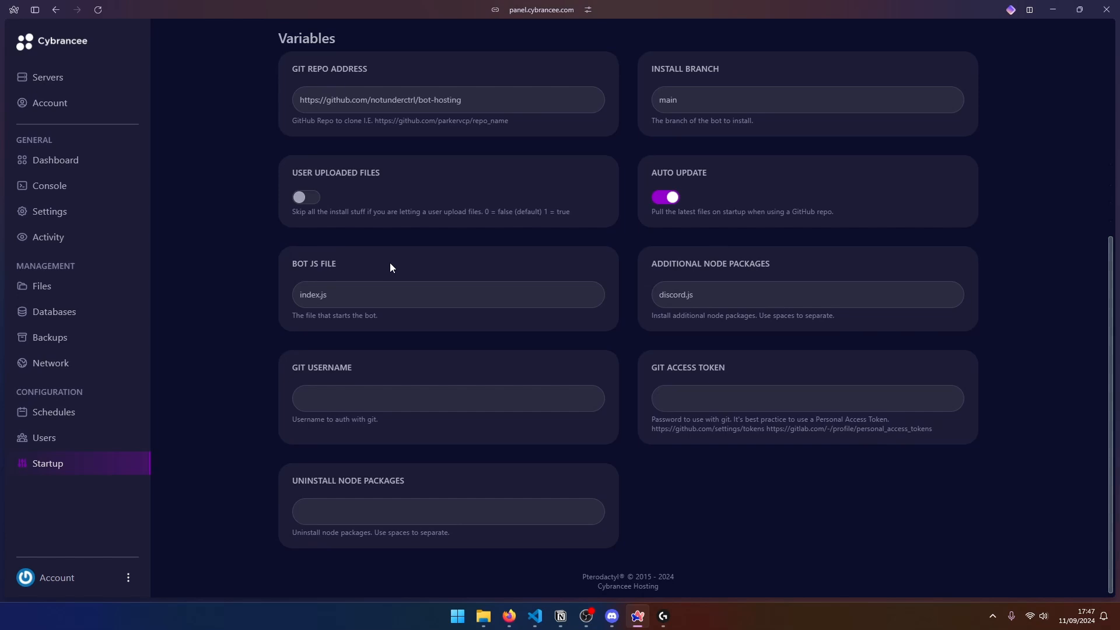
mouse_move(462, 279)
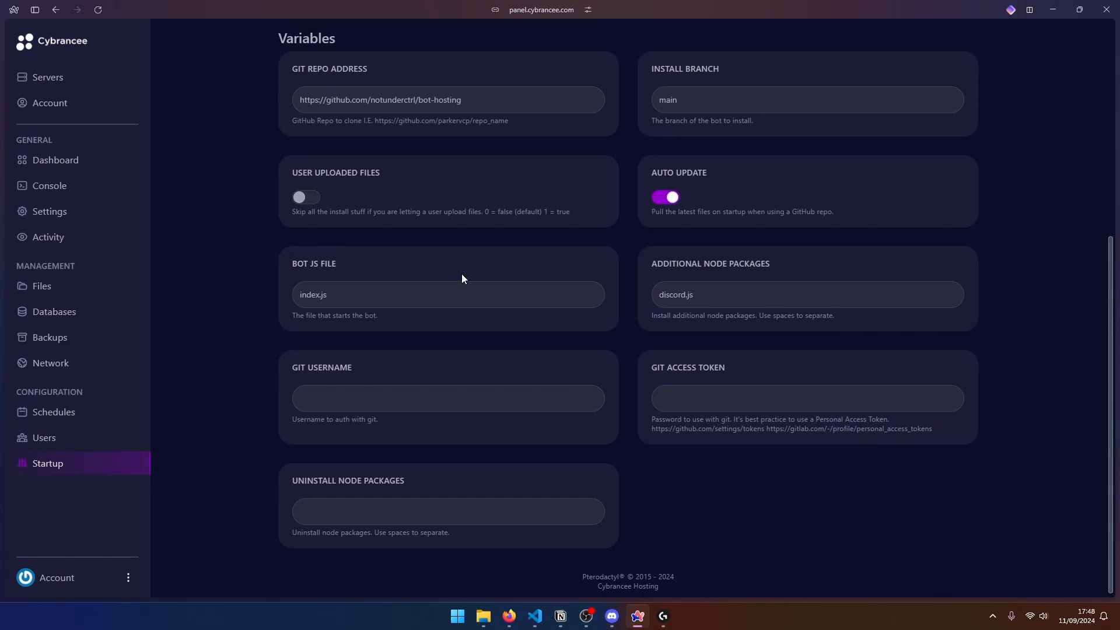
click(534, 619)
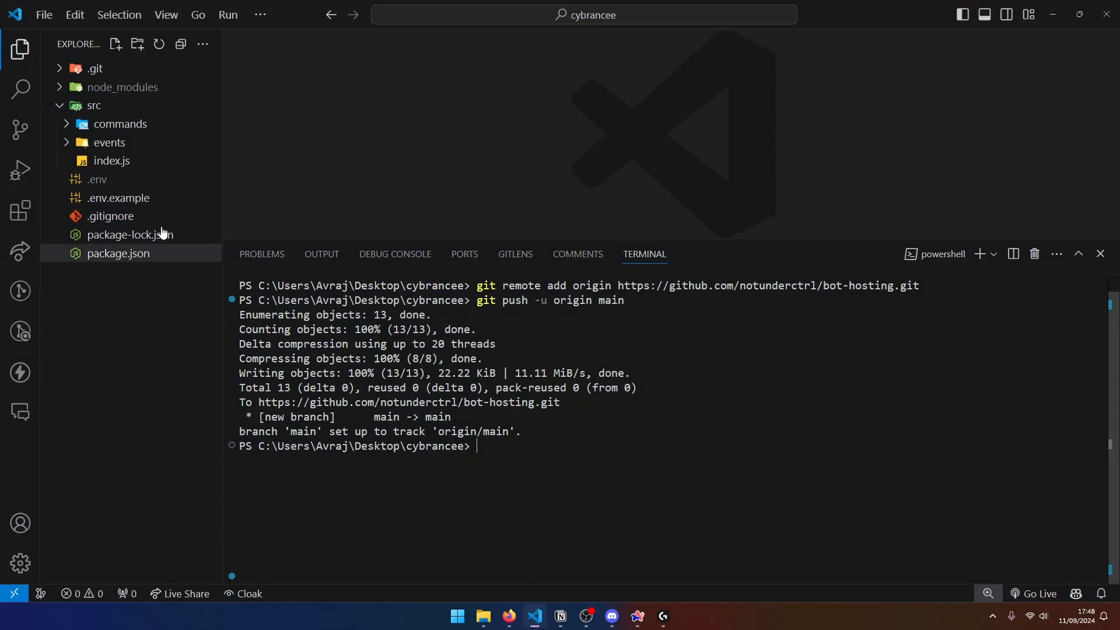
click(111, 160)
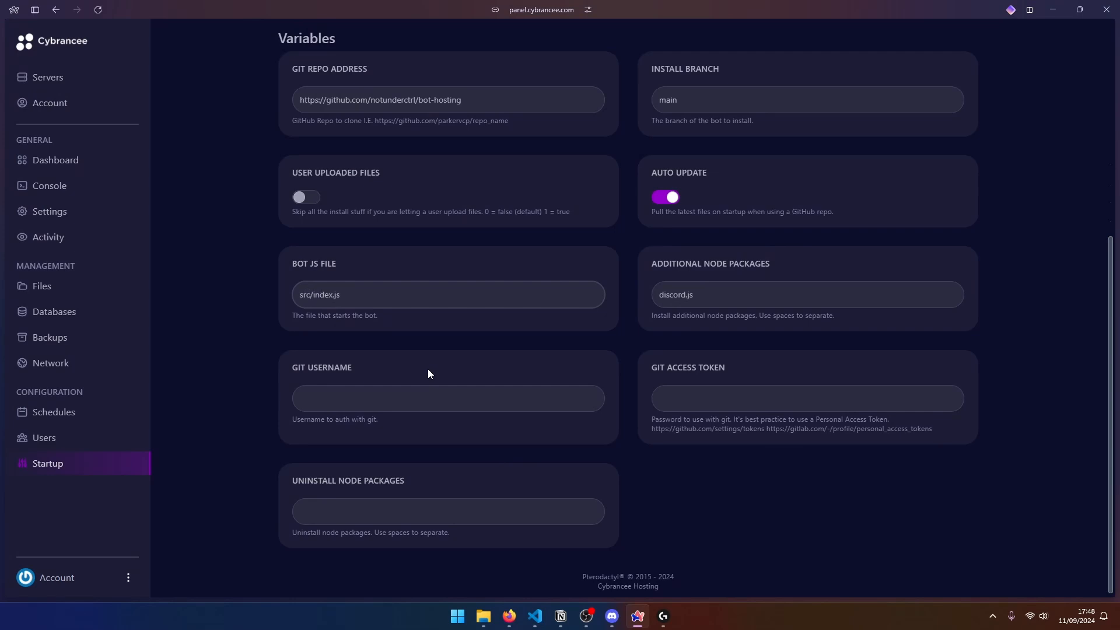
double_click(320, 294)
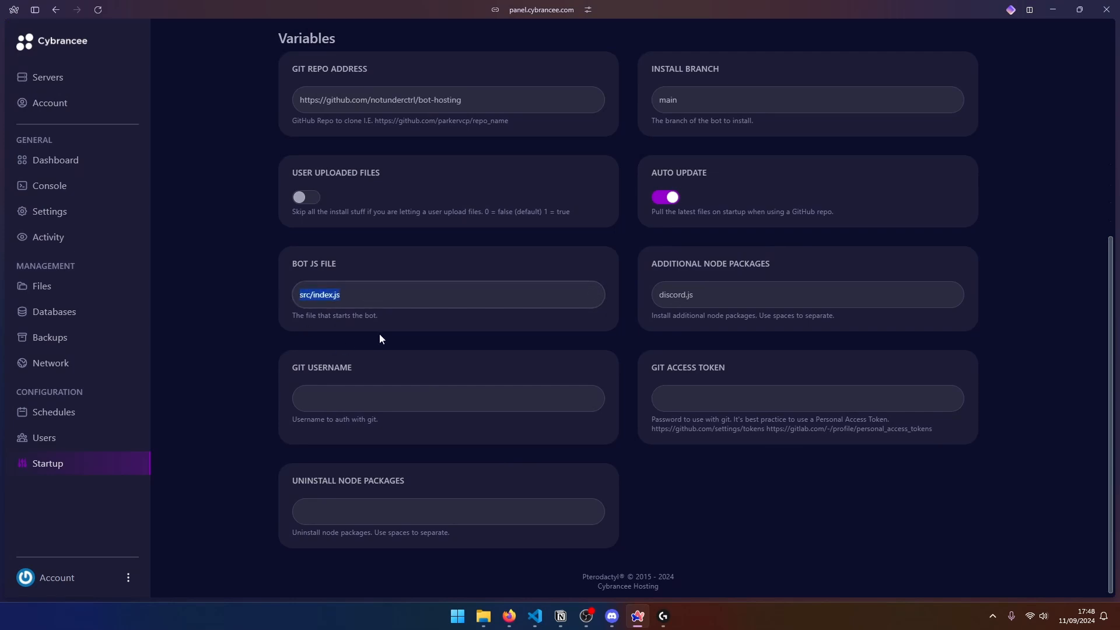
double_click(321, 365)
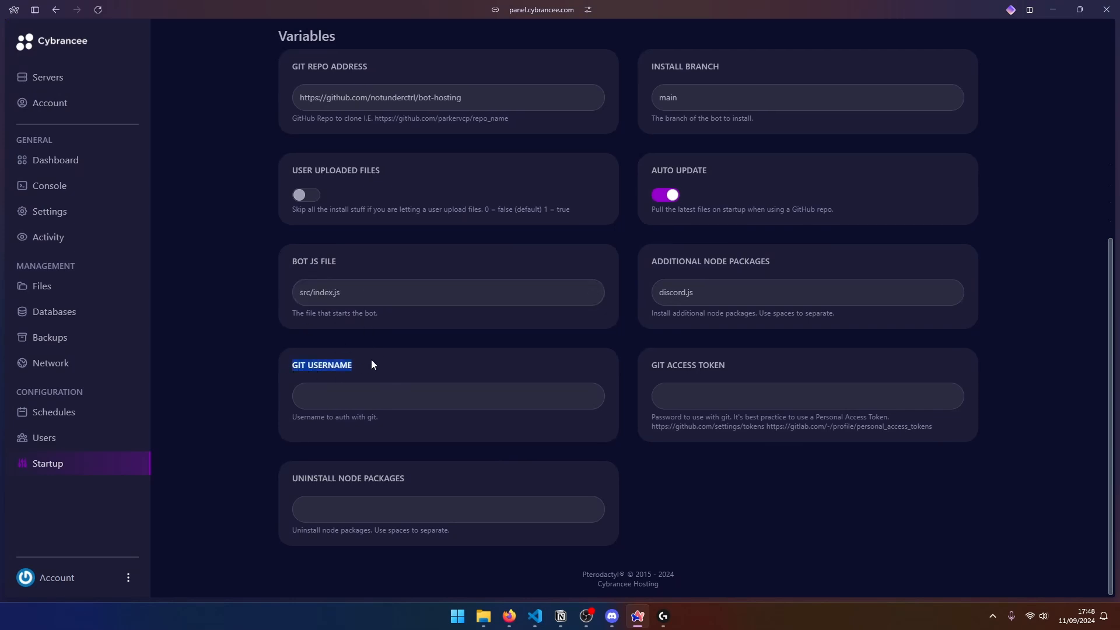
mouse_move(768, 367)
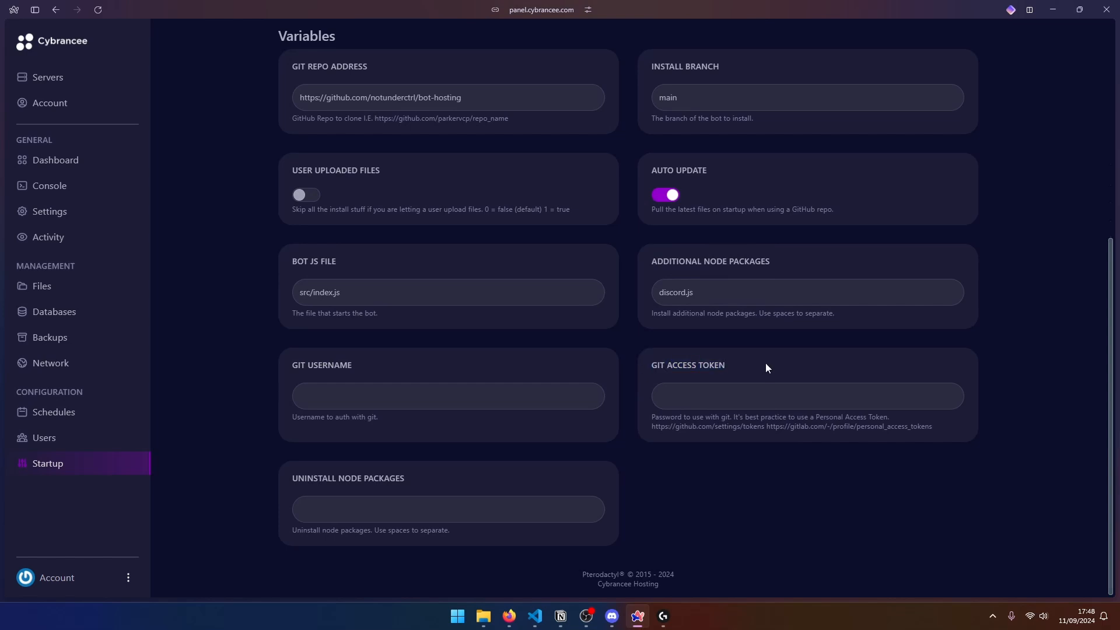
mouse_move(522, 384)
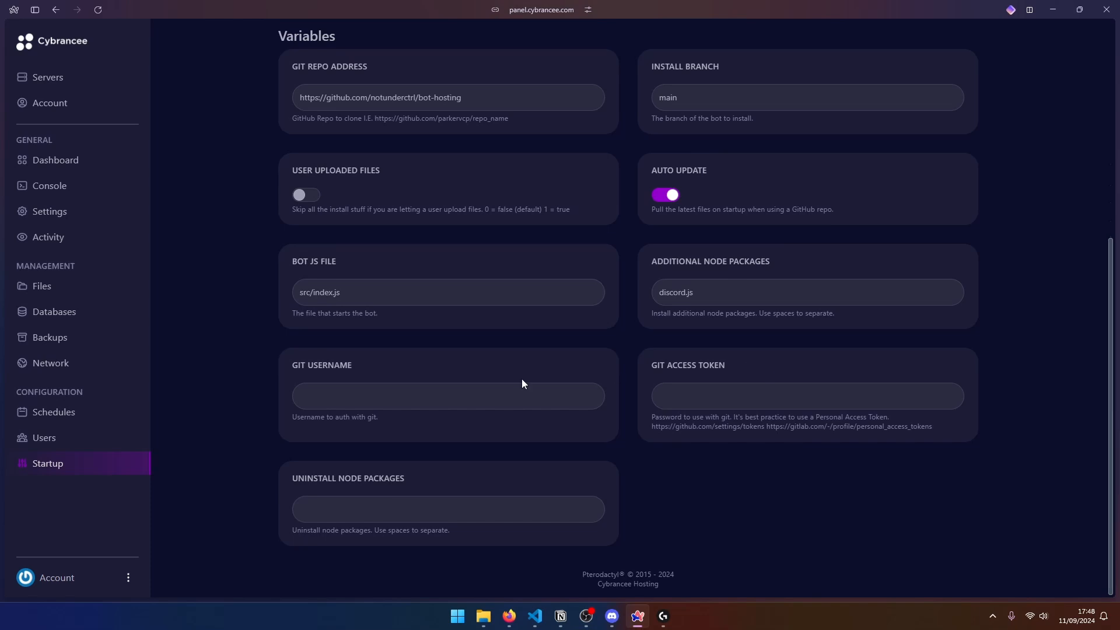
Enter 'notunderctrl' as the GIT USERNAME for repository authentication.
click(448, 395)
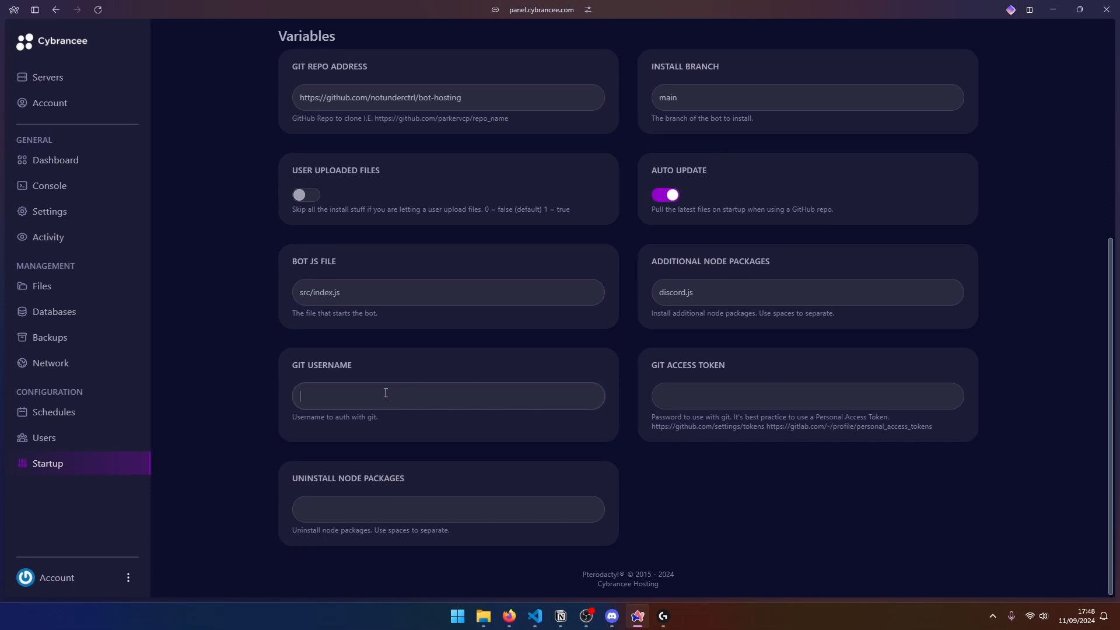
text(notund)
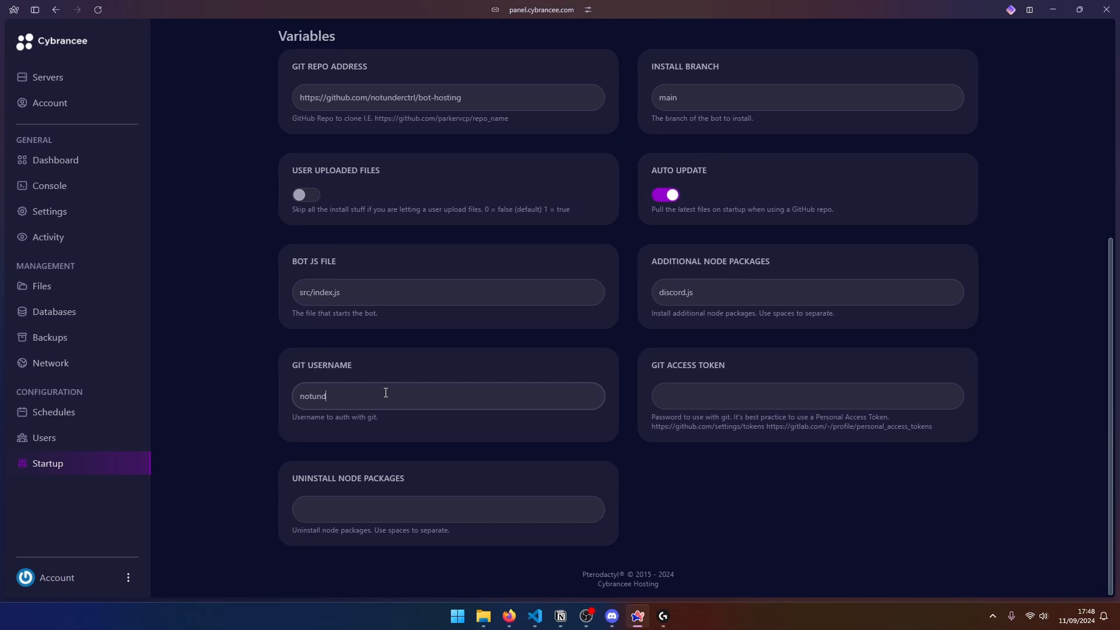
text(erctrl)
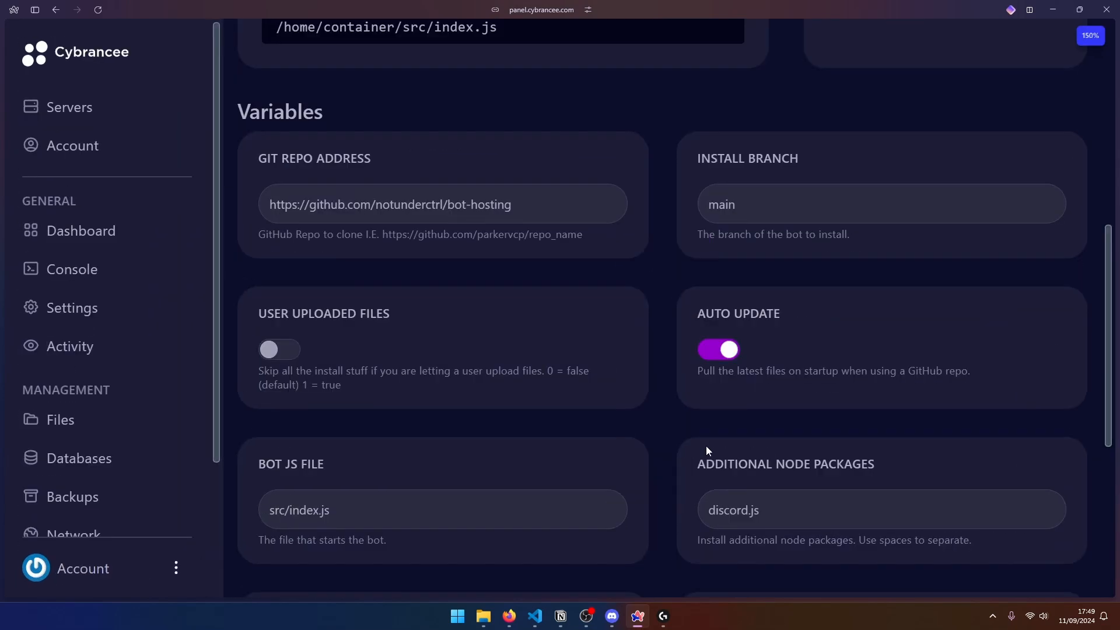
Start a new classic personal access token noted 'cybrancee-hosting'.
scroll(down, 3)
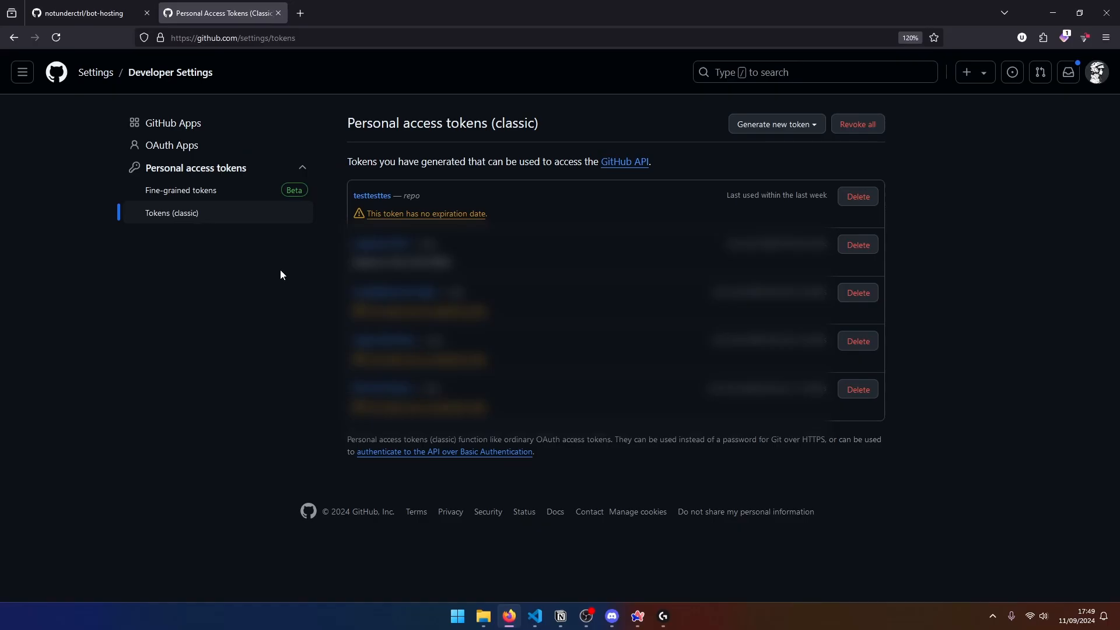
click(775, 124)
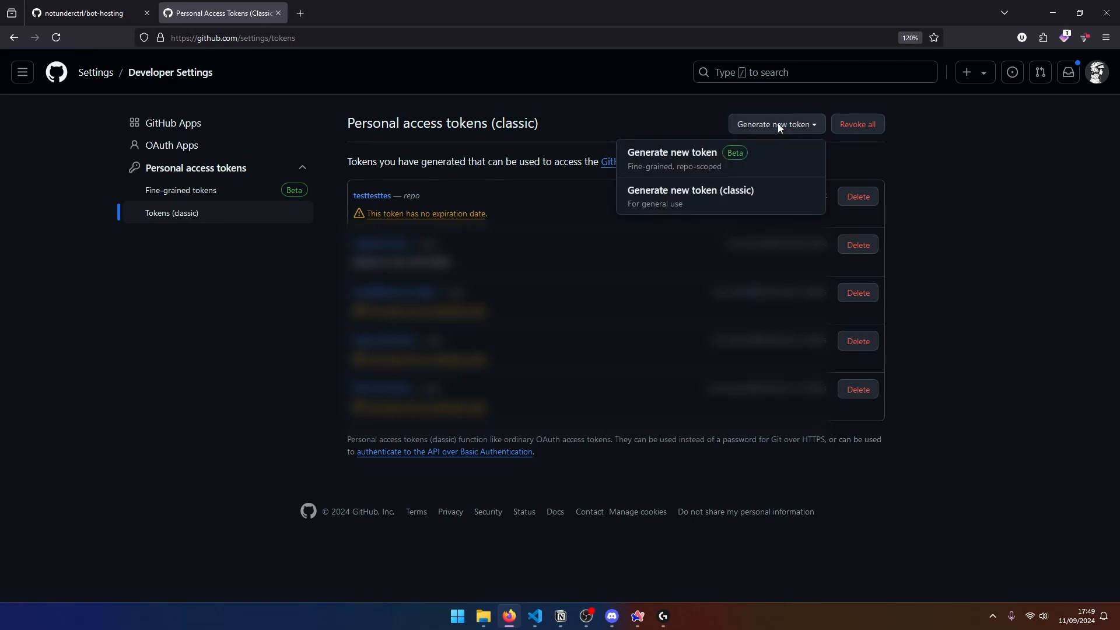
mouse_move(710, 196)
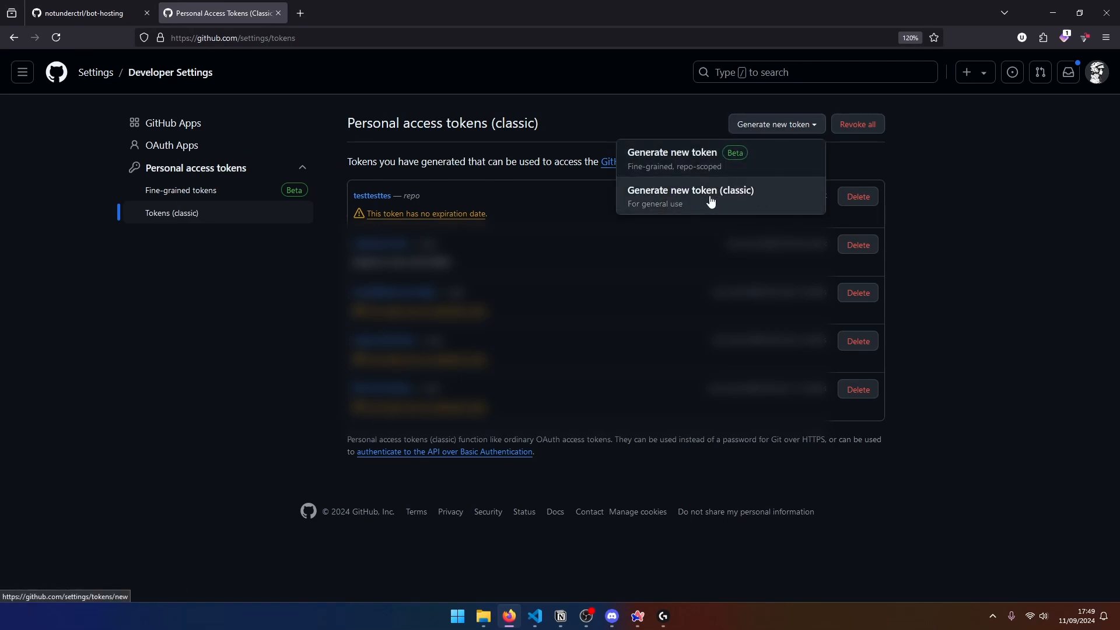
click(689, 196)
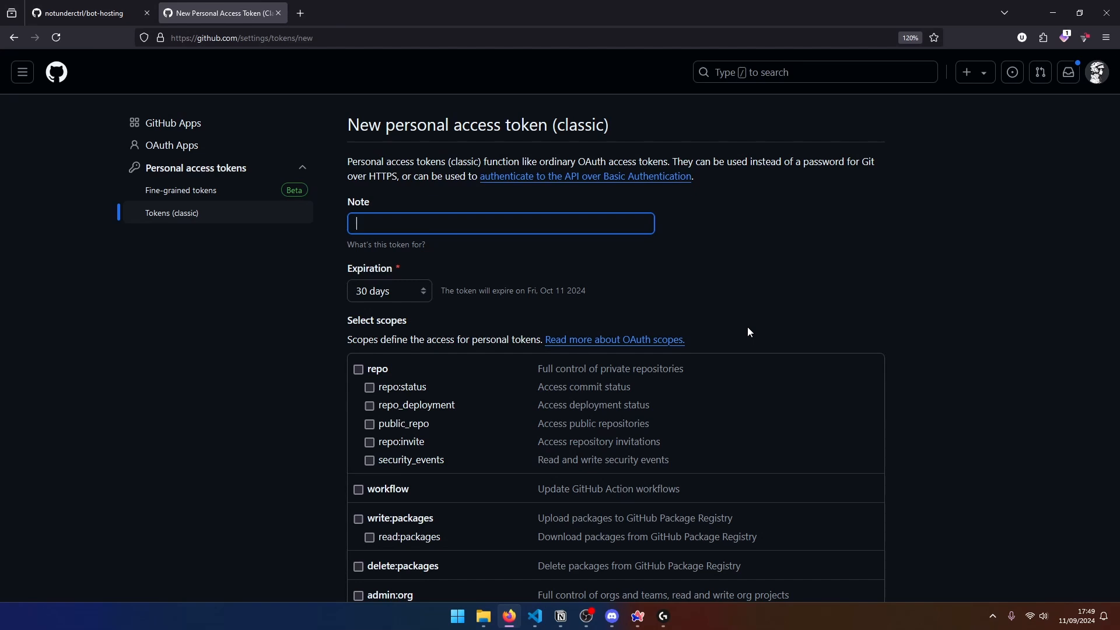
text(cybrand)
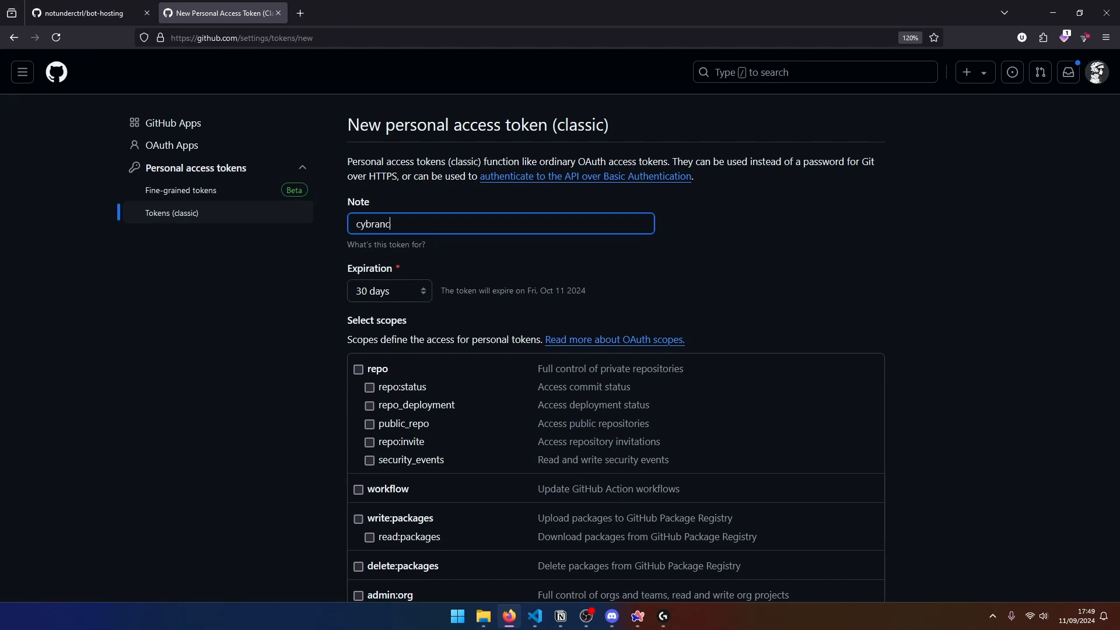
text(ee-hosting)
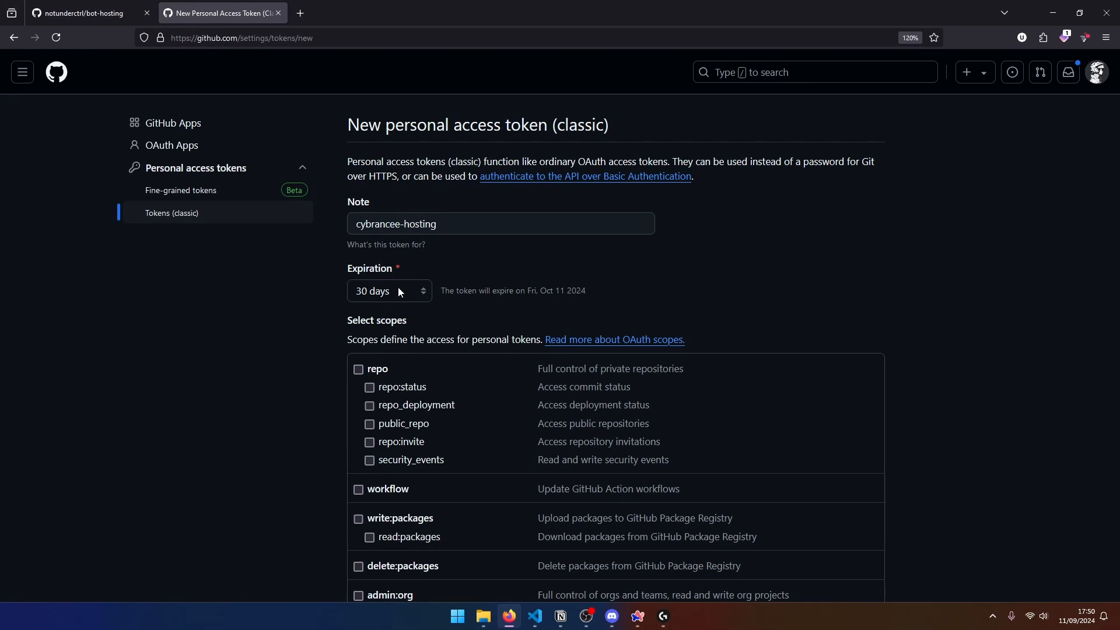
mouse_move(751, 247)
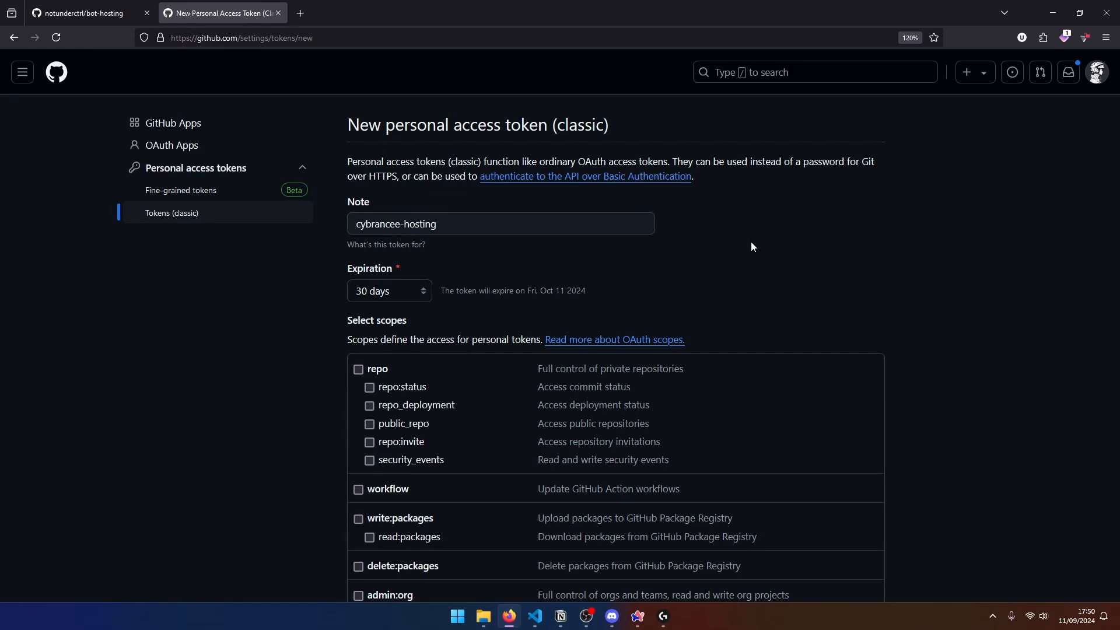
mouse_move(707, 246)
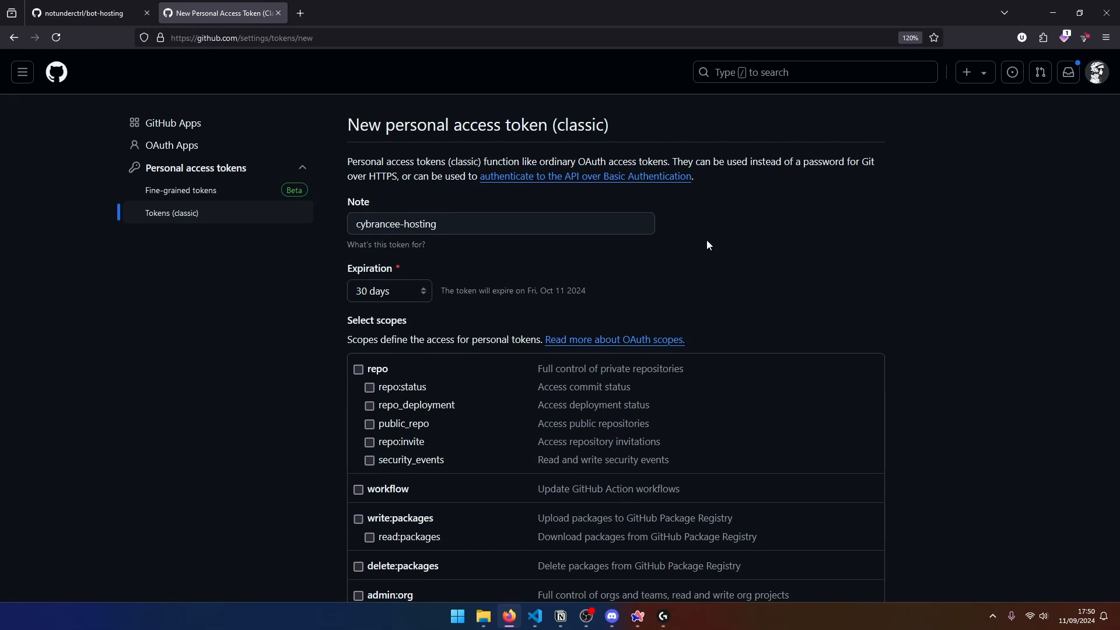
Set the token to No expiration with repo scope and generate it.
click(387, 290)
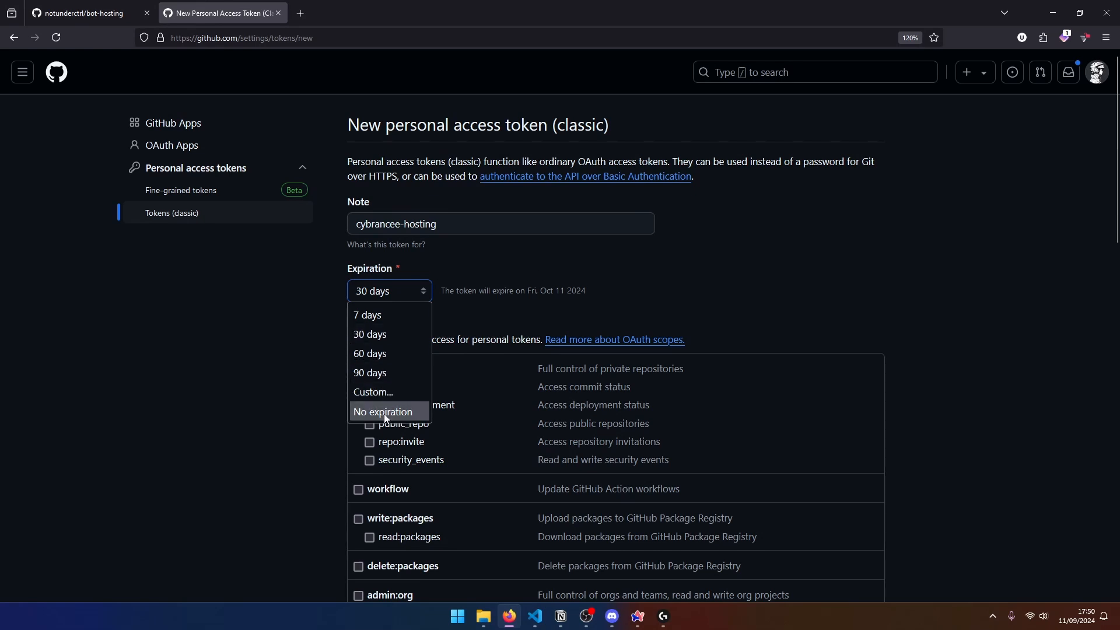
click(384, 413)
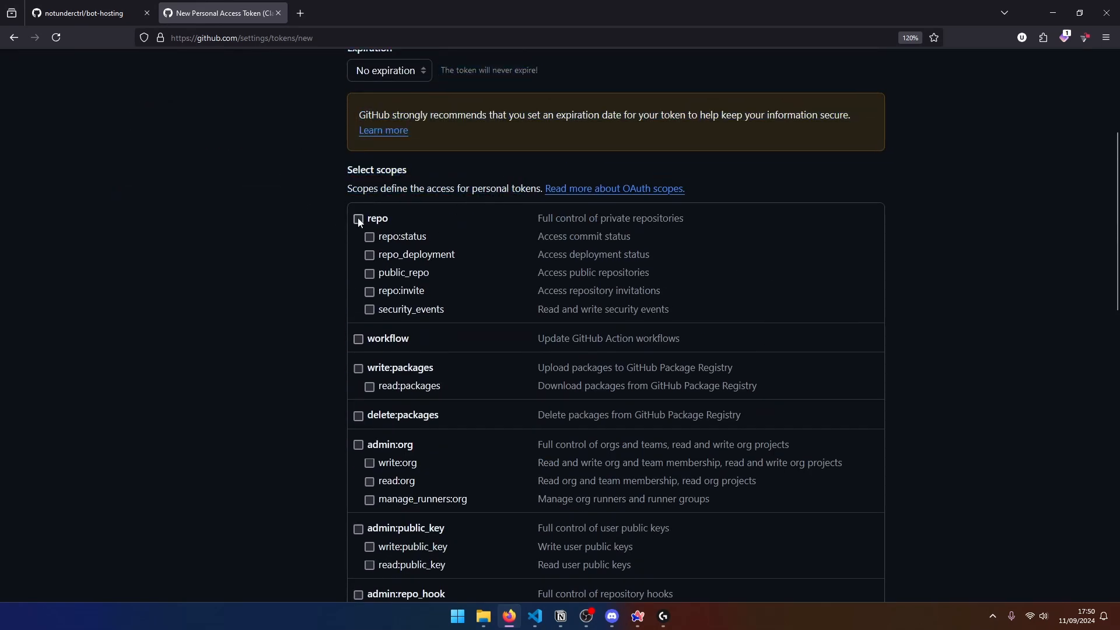
scroll(down, 3)
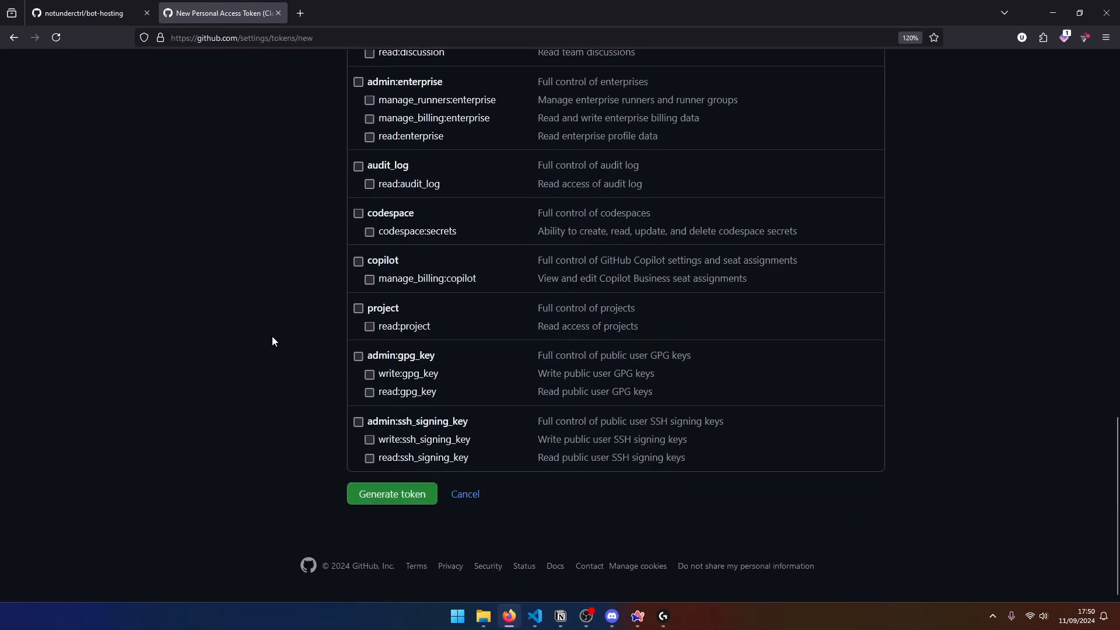
click(392, 494)
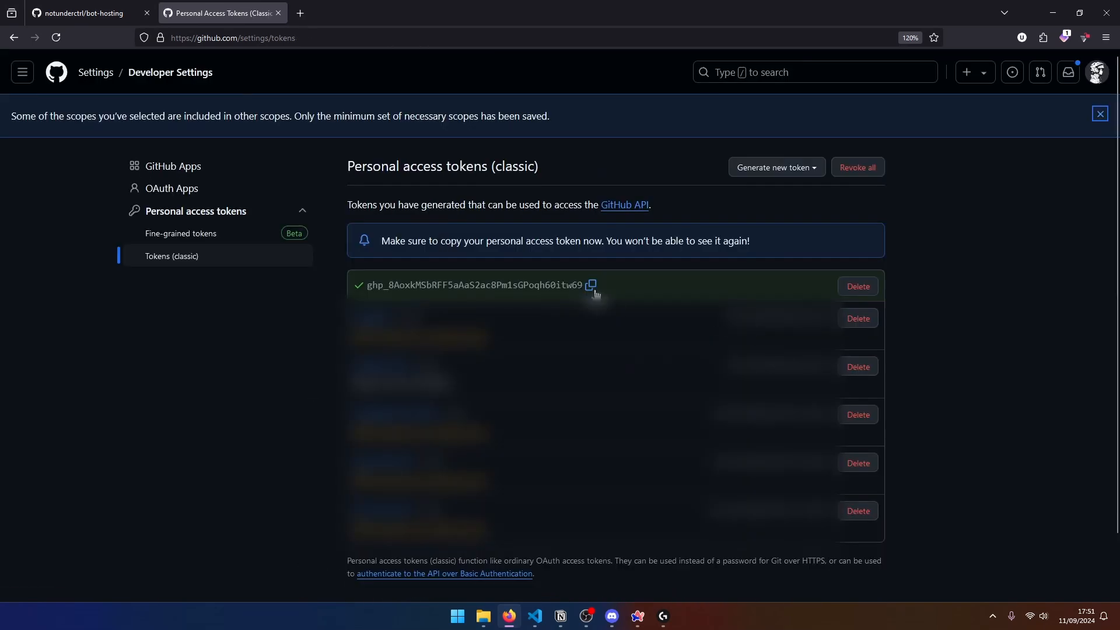
Fill GIT ACCESS TOKEN with the new ghp_ token and go to the server's Settings page.
click(591, 285)
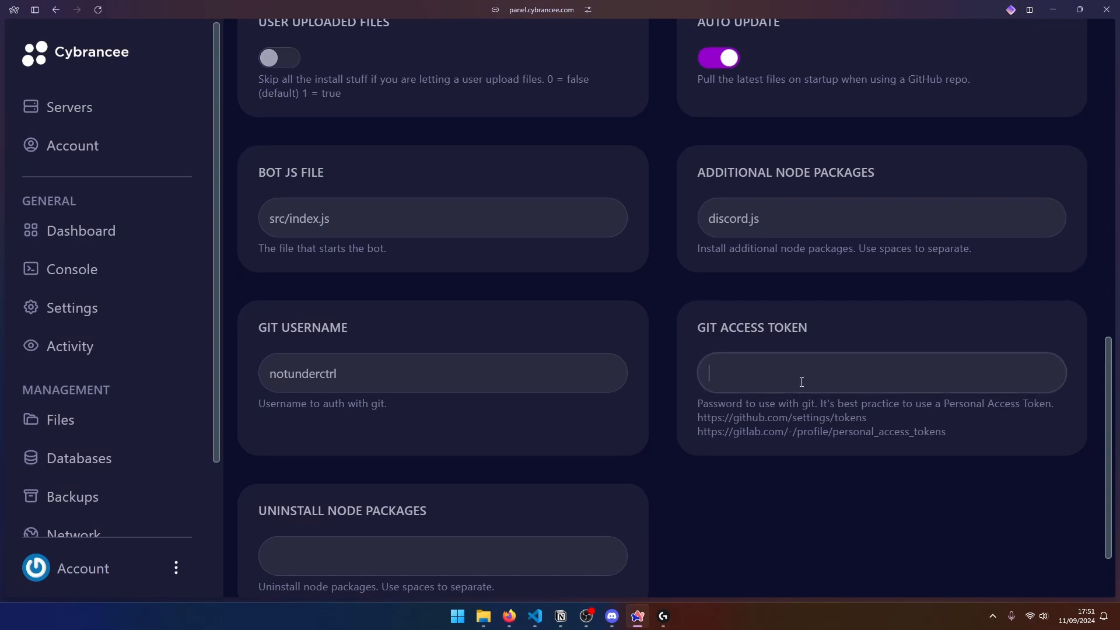
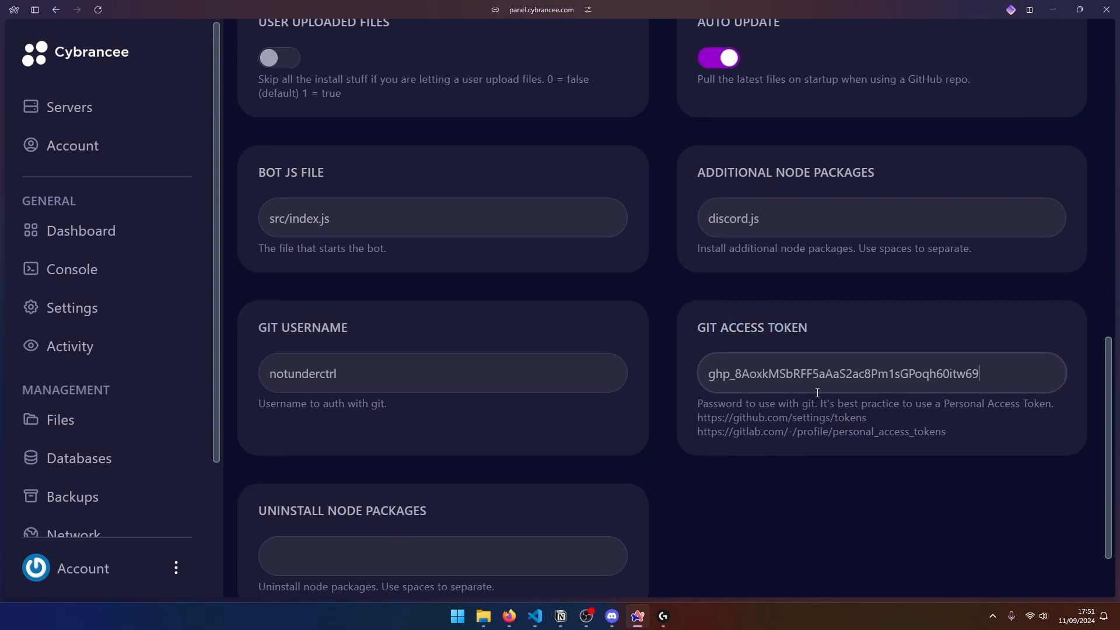
scroll(up, 3)
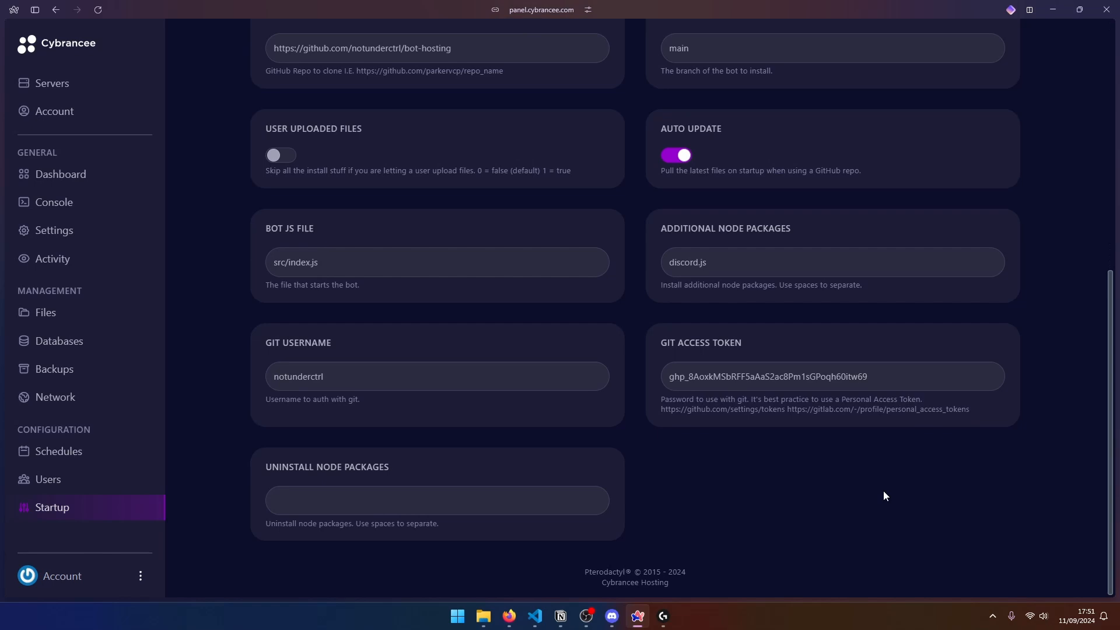
click(54, 230)
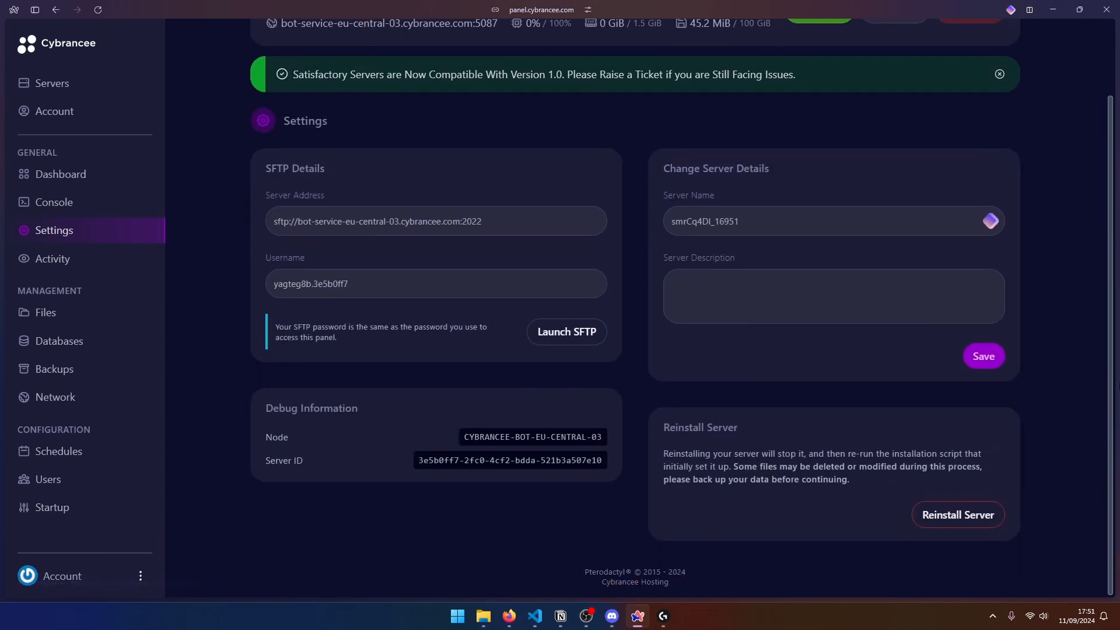
Reinstall the server, confirming with 'Yes, reinstall server'.
click(957, 515)
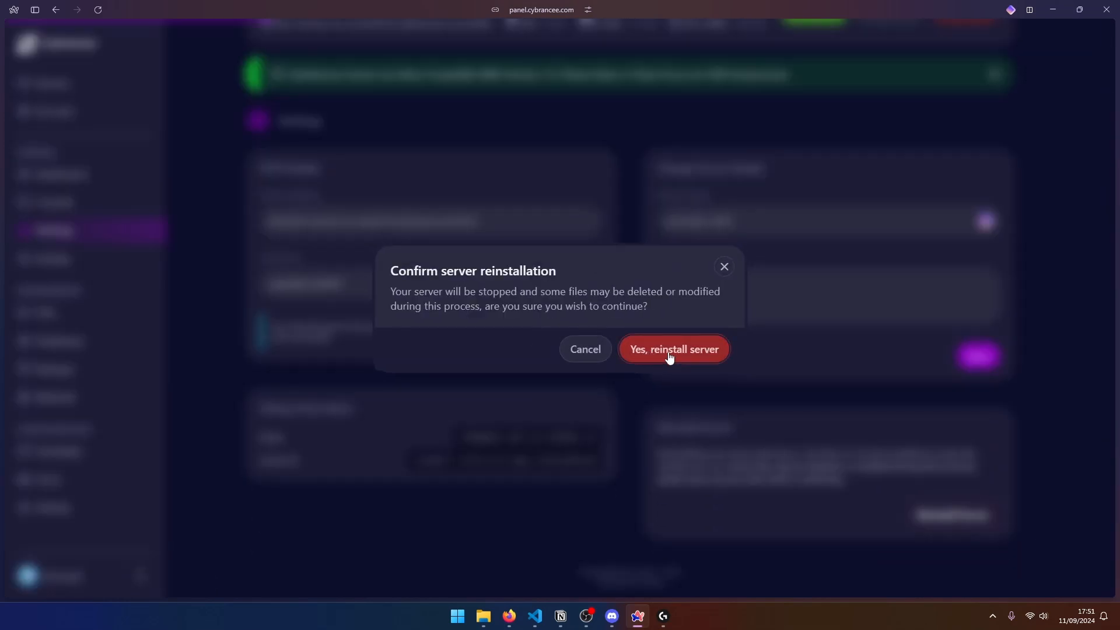
click(672, 349)
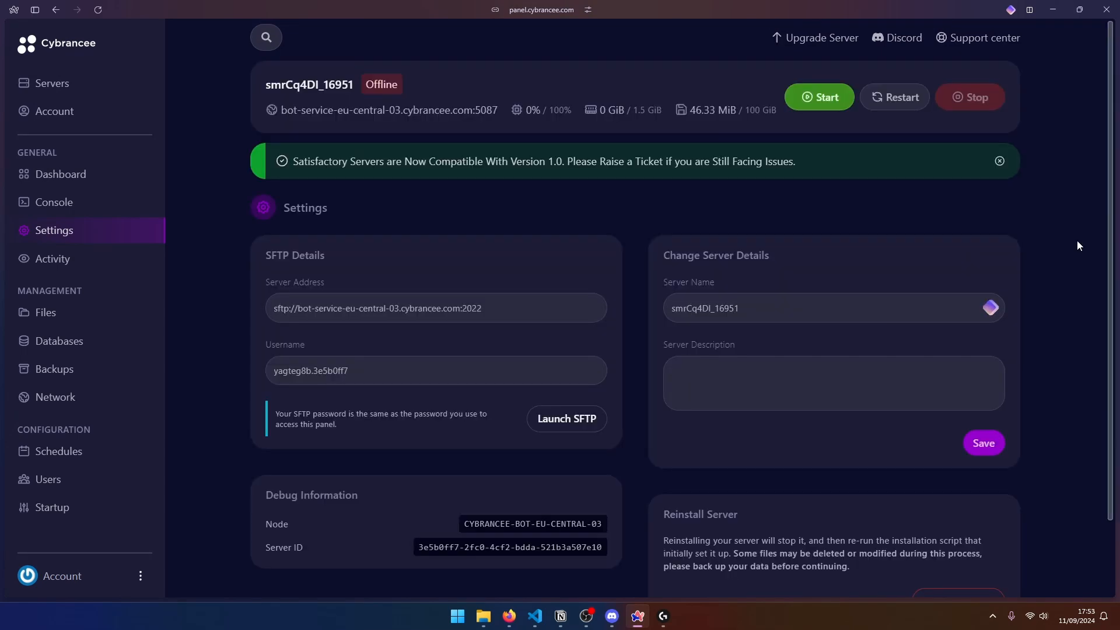
mouse_move(46, 313)
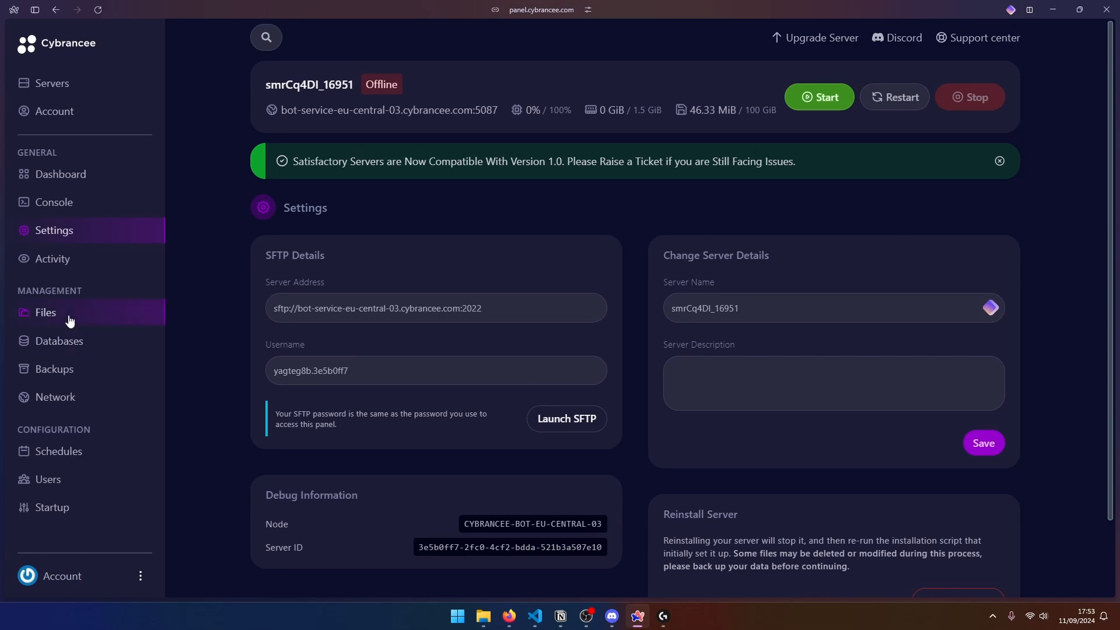
Create a new file in the container folder containing the bot's TOKEN= line from VS Code's .env.
click(46, 313)
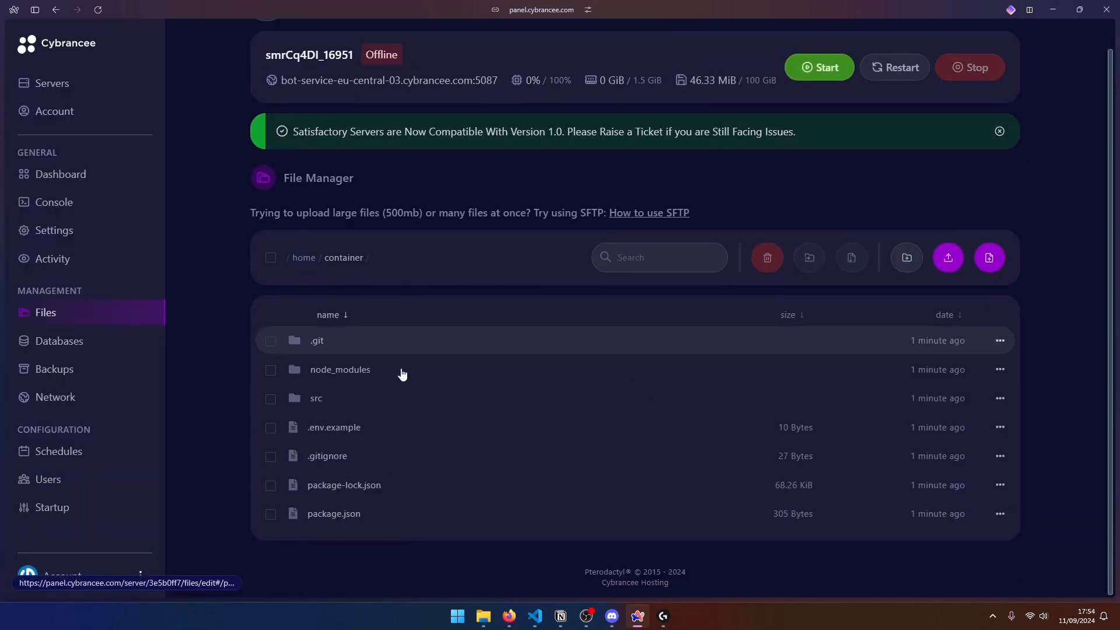
mouse_move(205, 388)
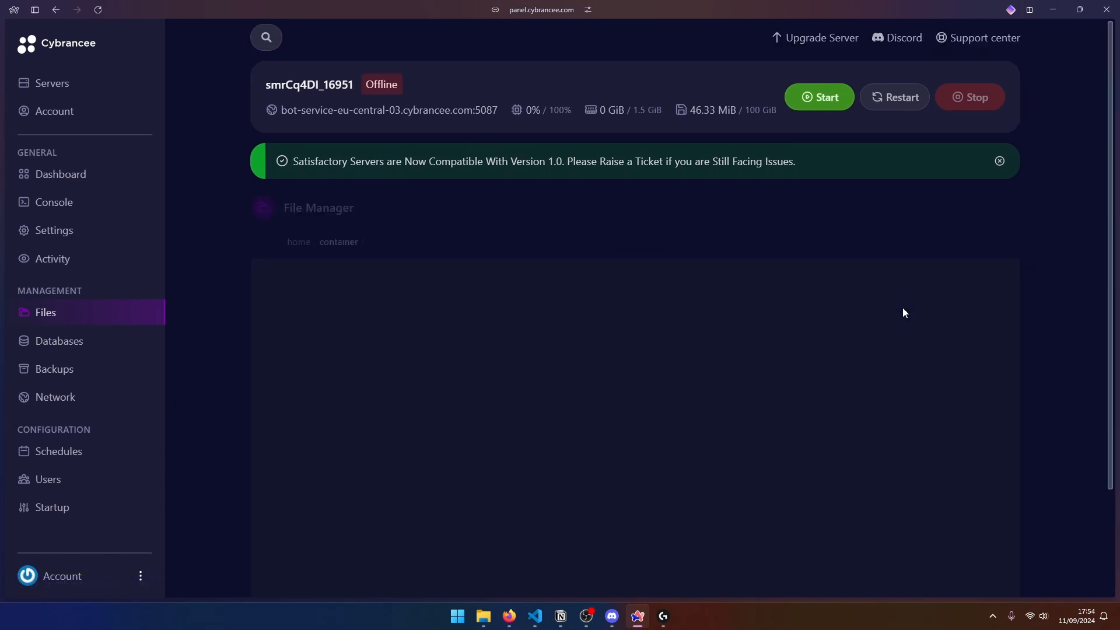
scroll(down, 3)
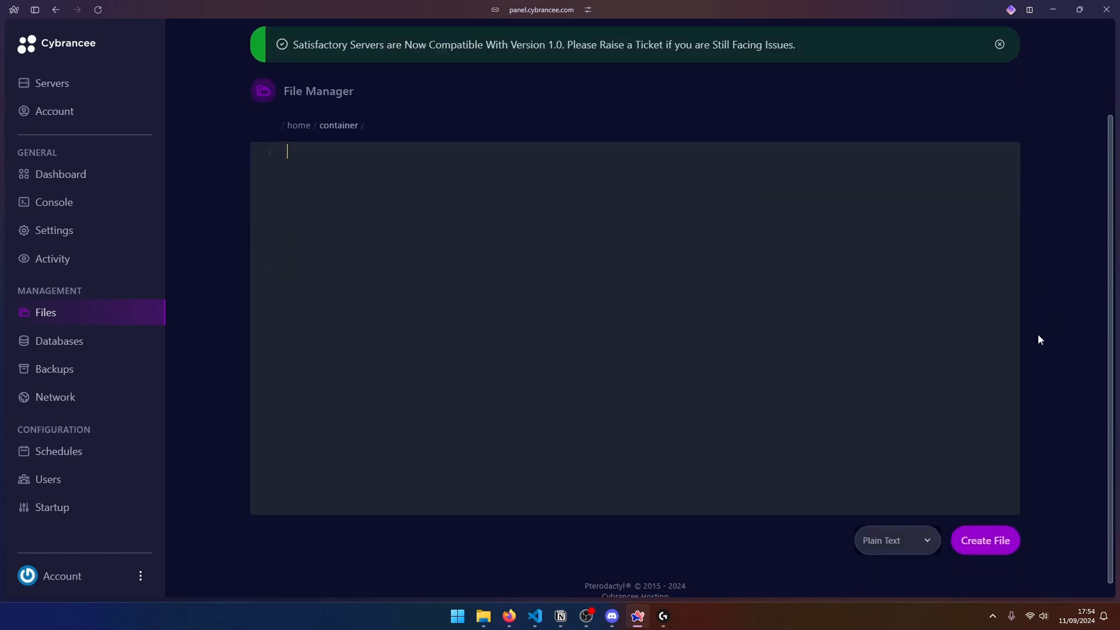
click(534, 622)
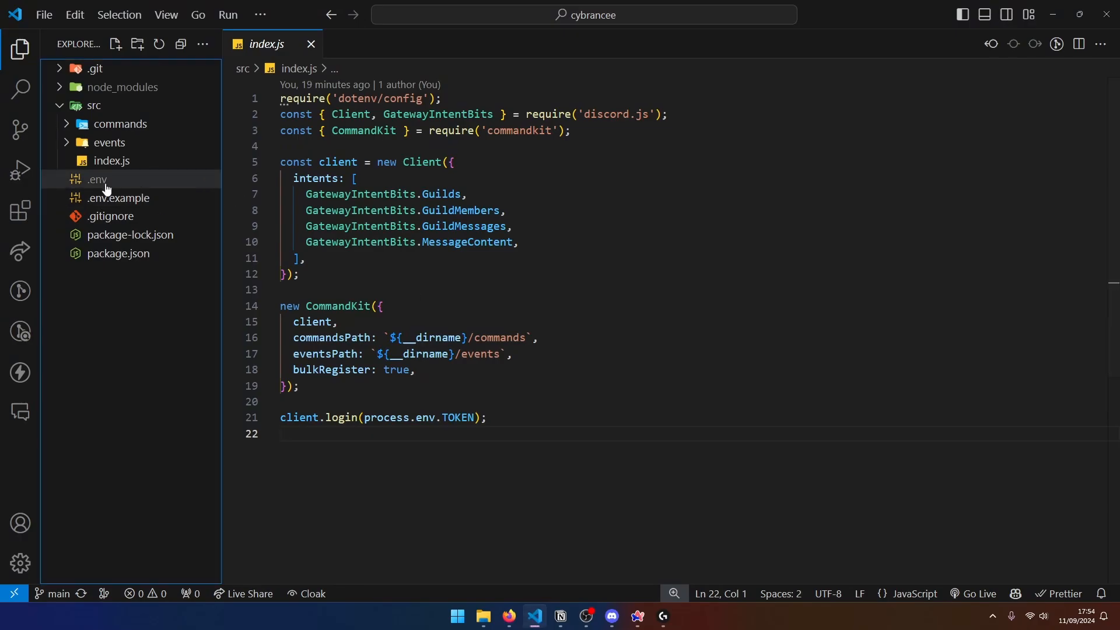
click(509, 619)
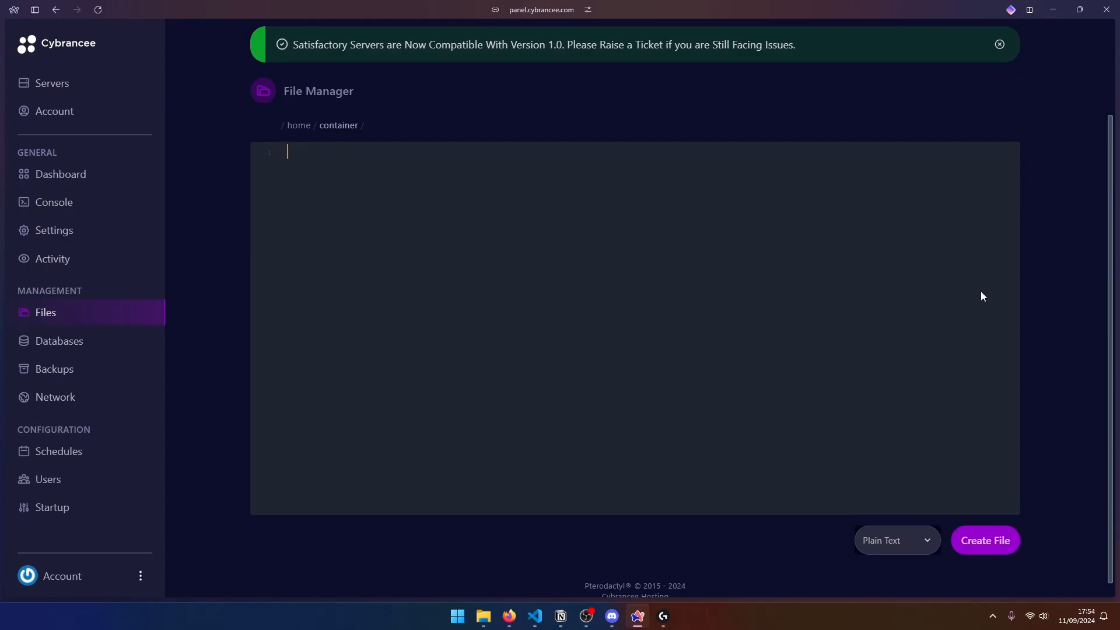
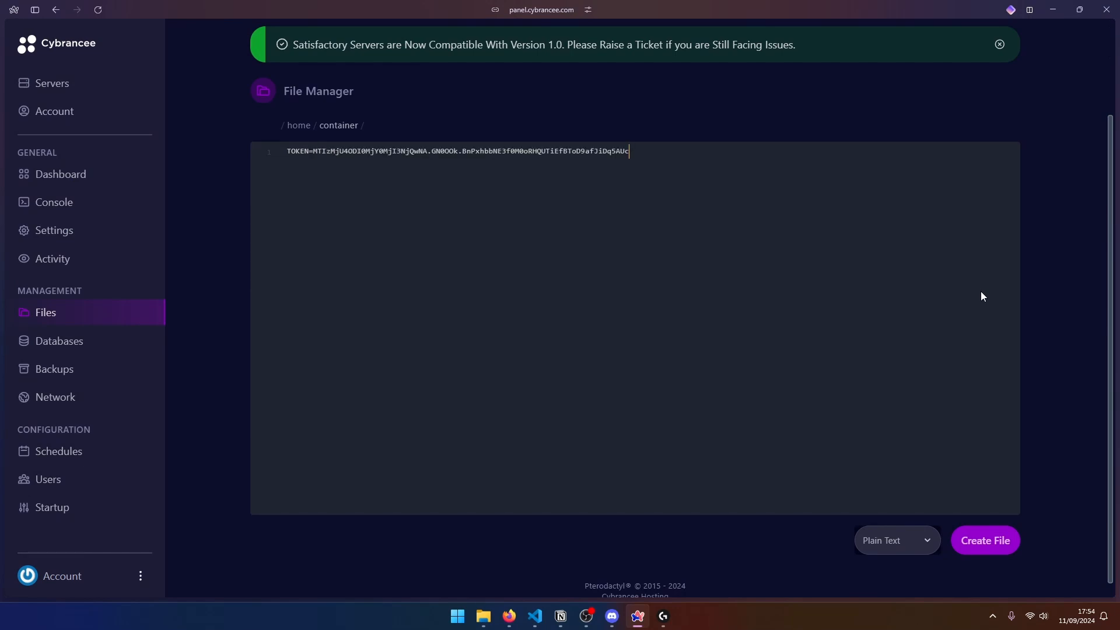
mouse_move(805, 208)
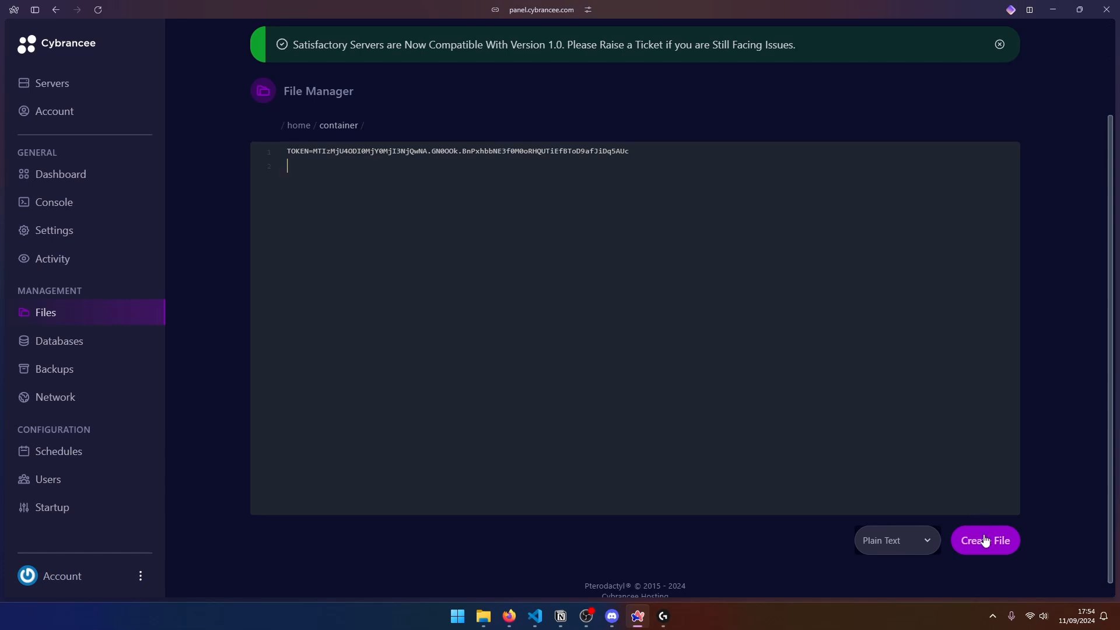
Save the new file as .env alongside src and node_modules.
click(985, 540)
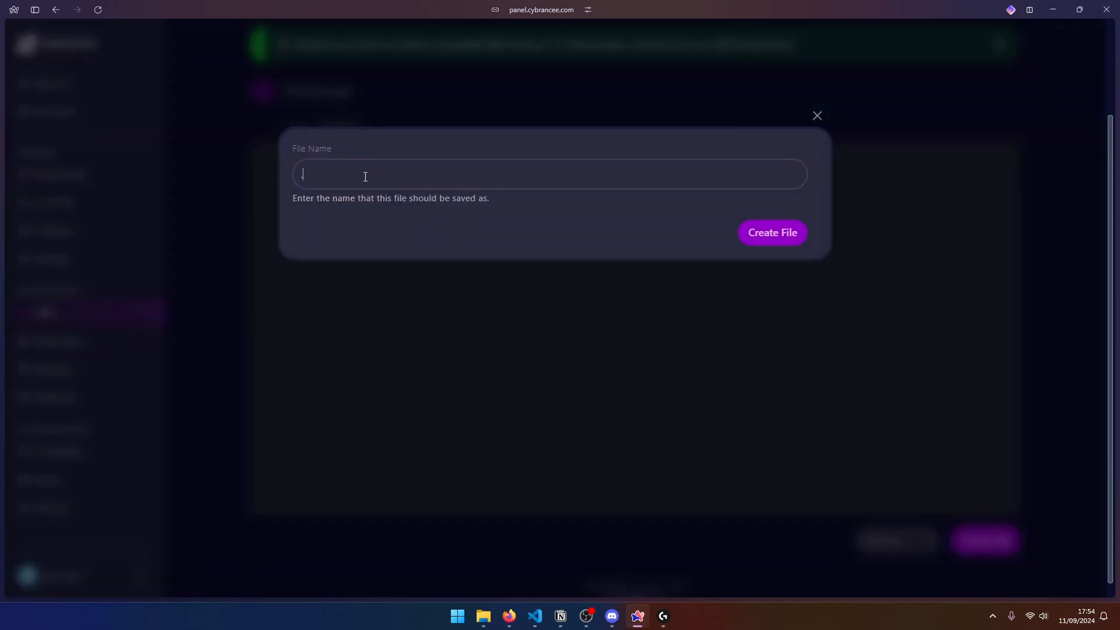
text(.env)
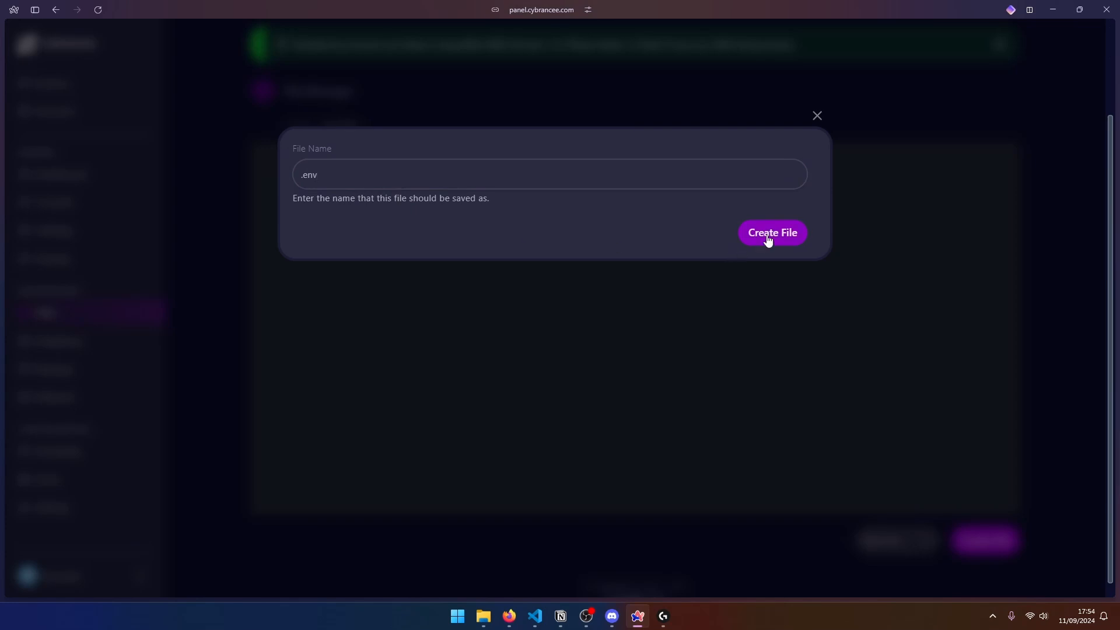
click(772, 233)
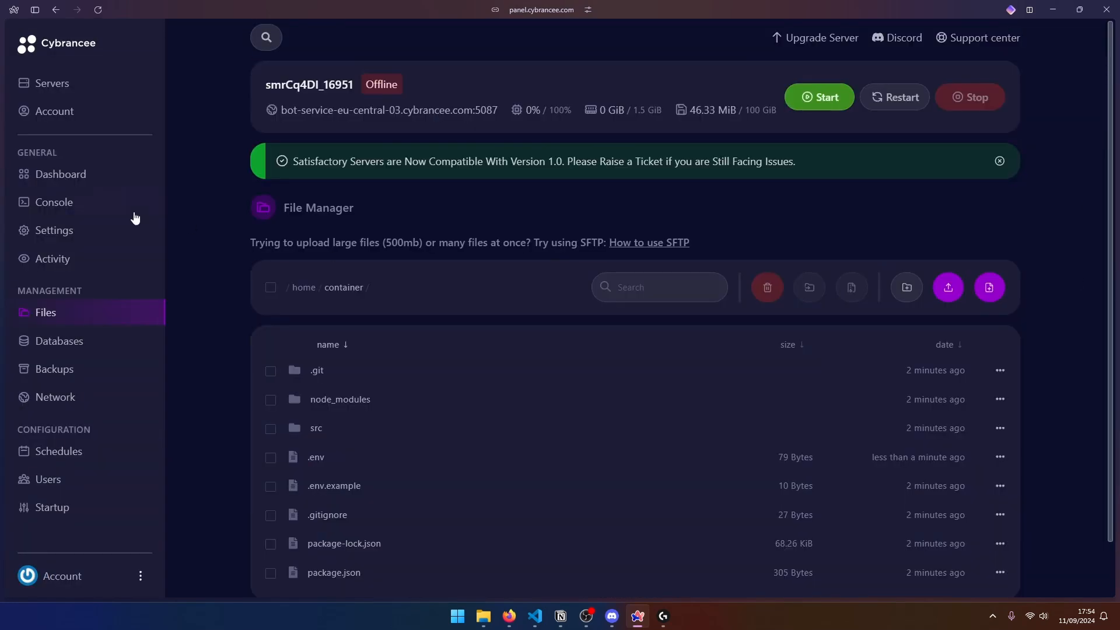
Start the server from Console so it reports the bot online with one global command loaded.
click(52, 202)
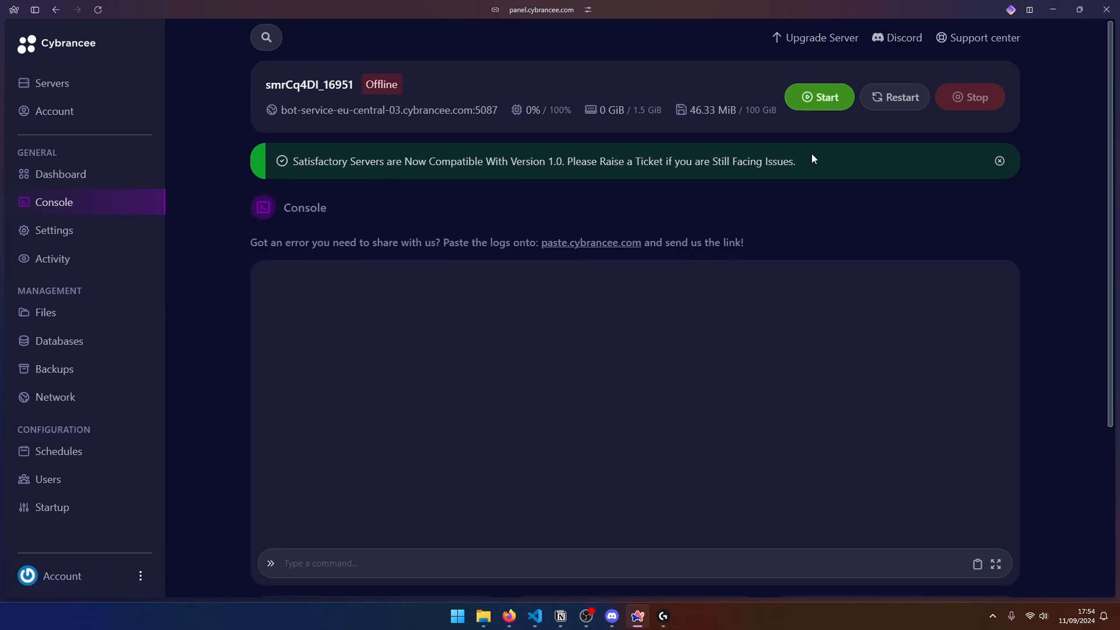
click(819, 97)
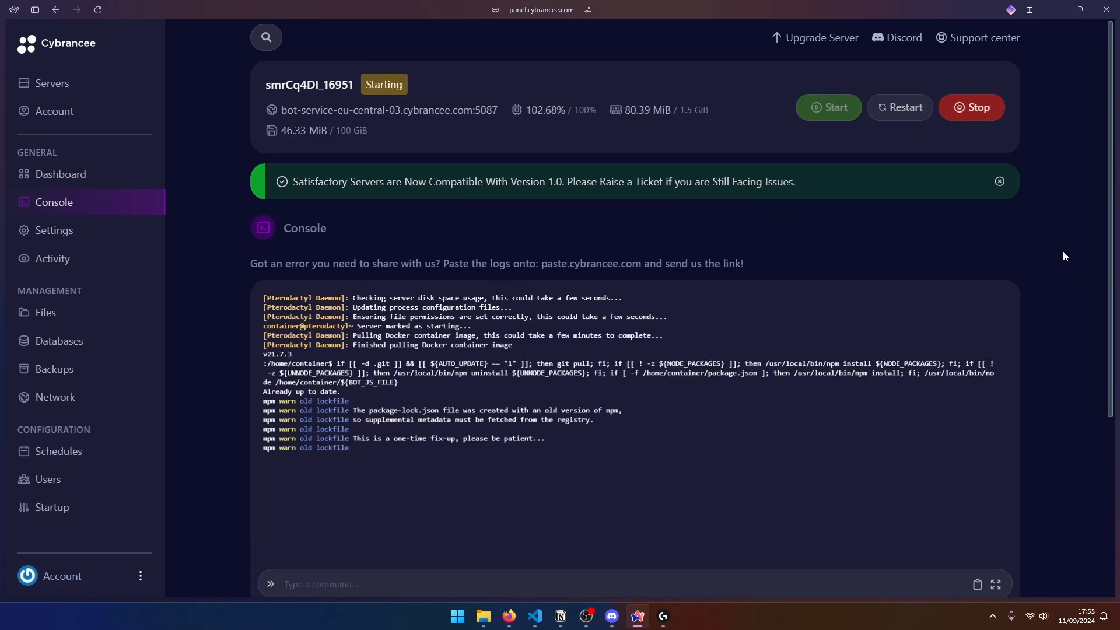
scroll(down, 3)
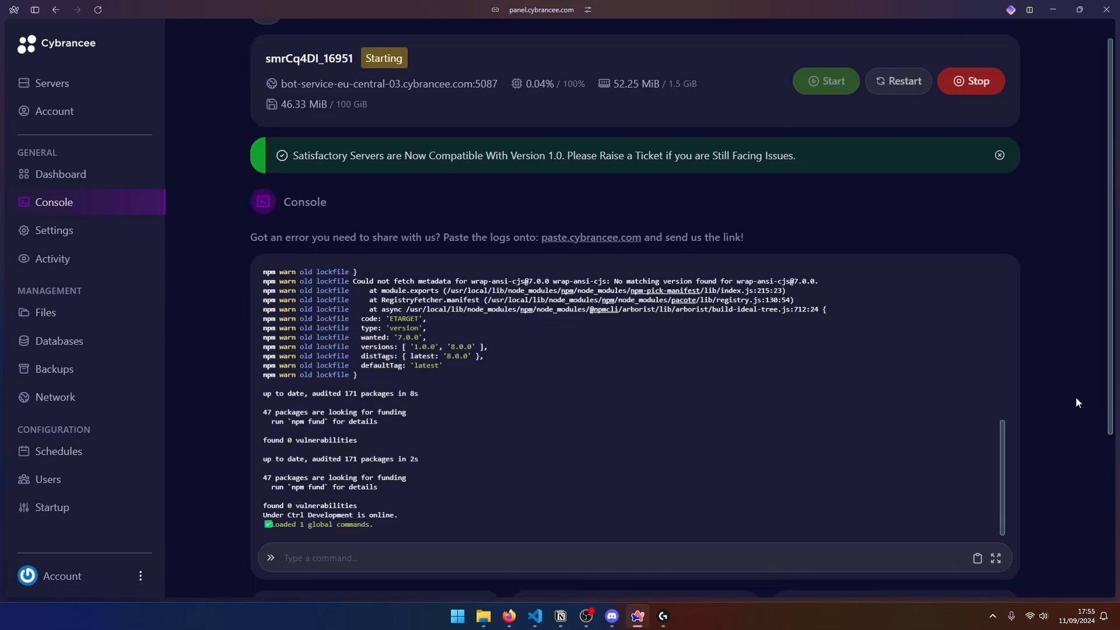
scroll(down, 3)
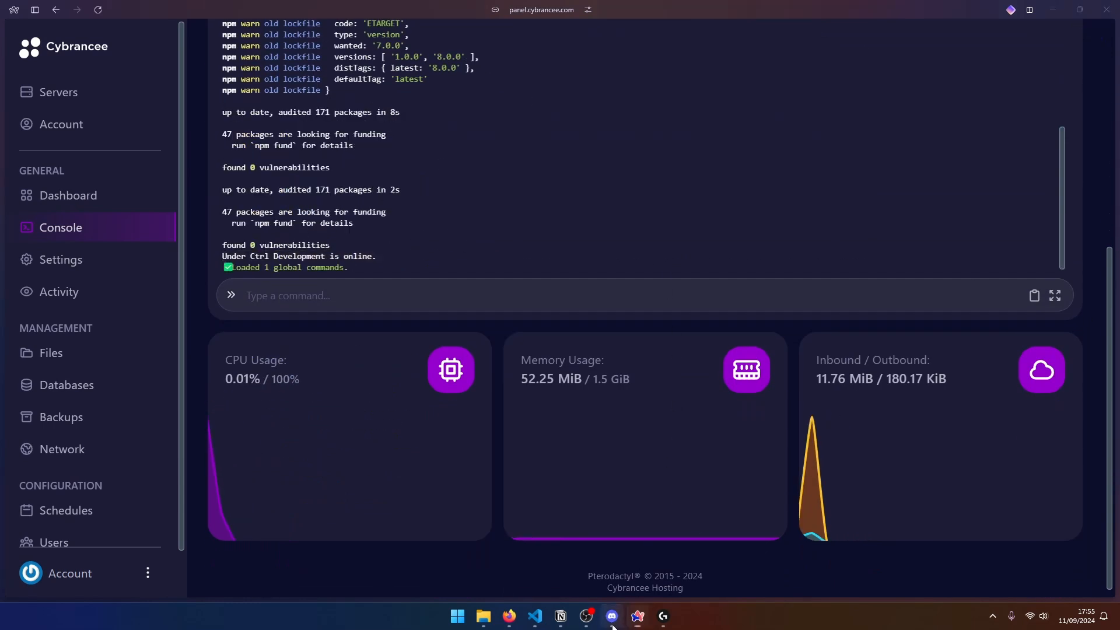
Enter /ping in the #tests channel so the bot's 'Replies with Pong!' command is suggested.
click(610, 616)
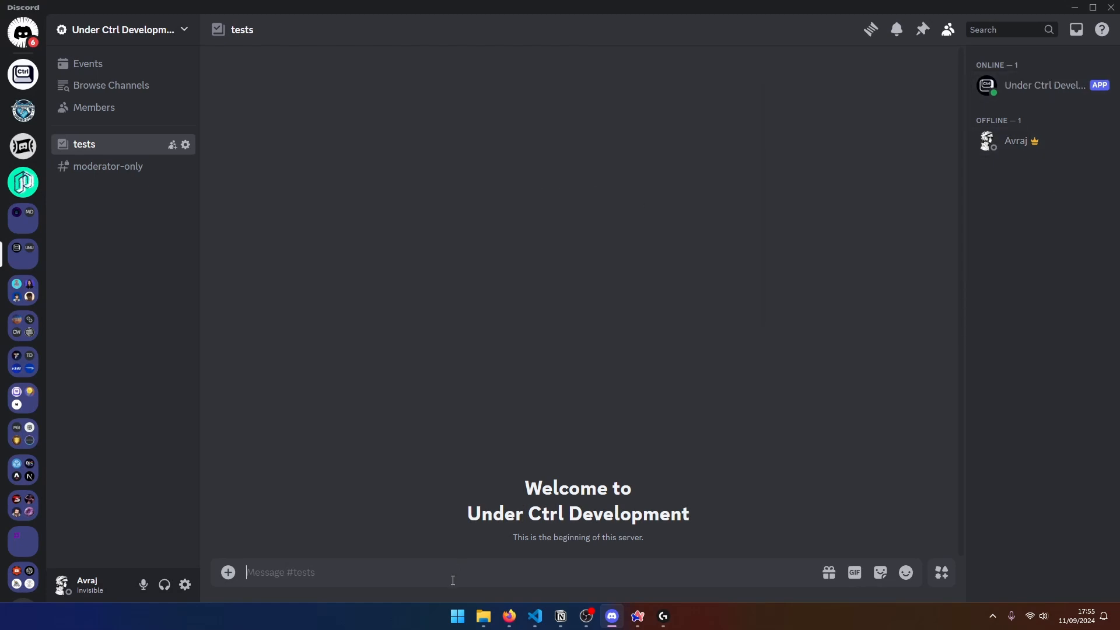
text(/ping)
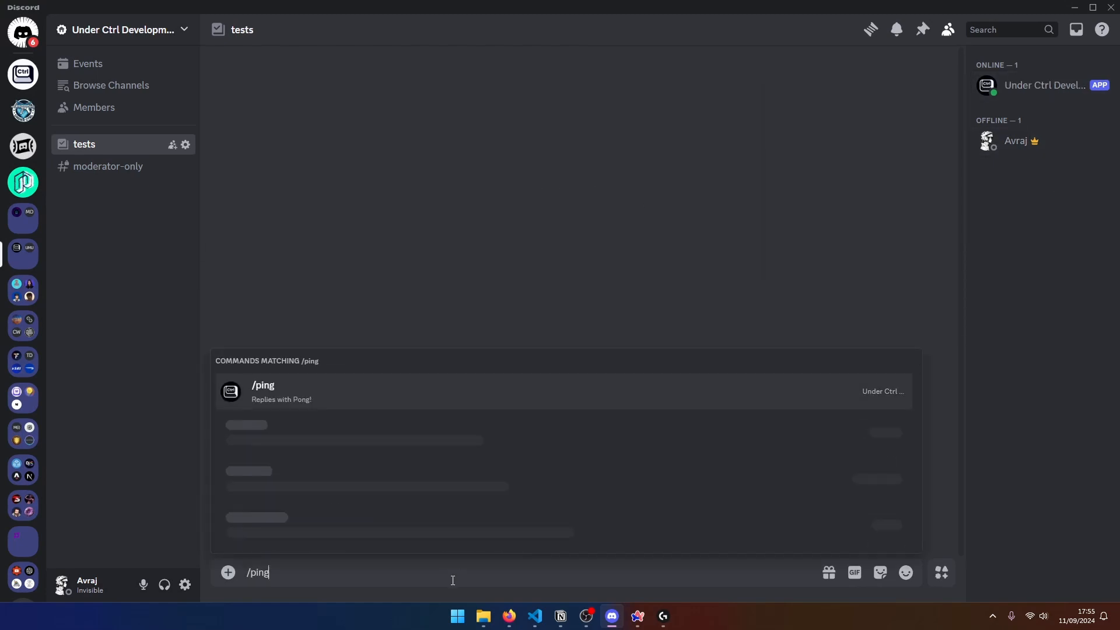